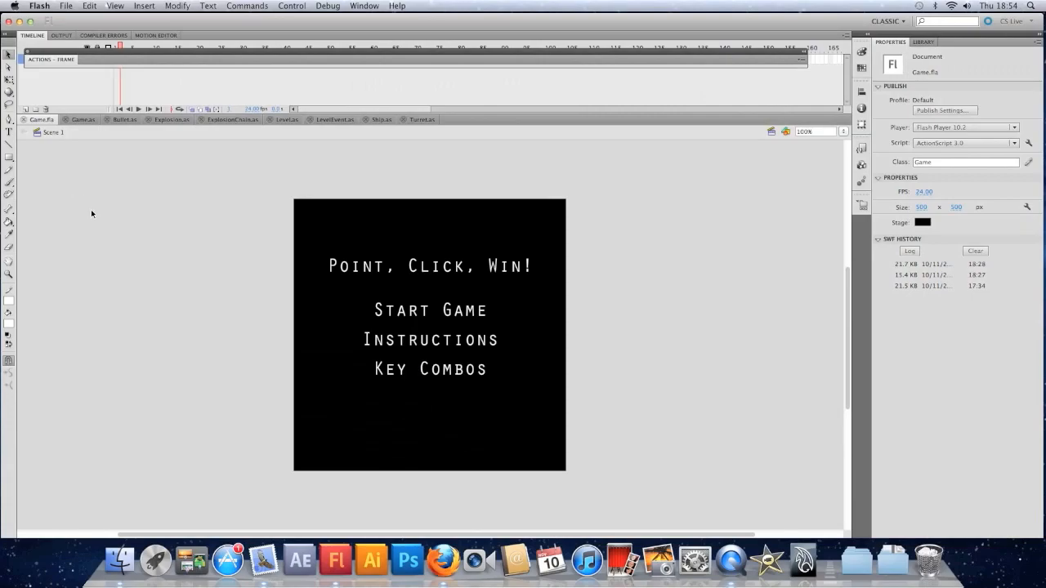
- Create a new blank ActionScript 3.0 document via File > New
left_click(66, 7)
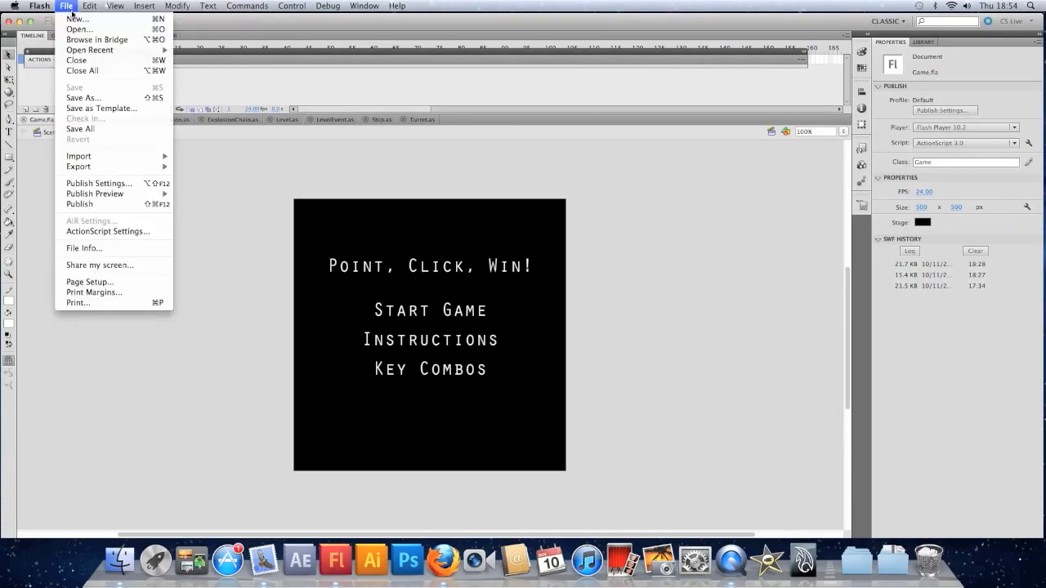
left_click(77, 18)
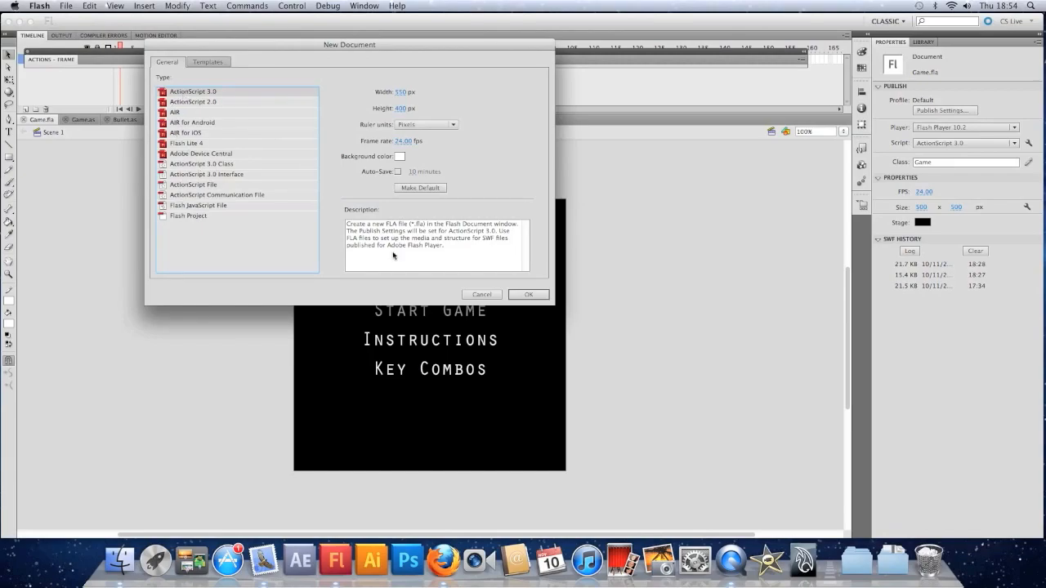
left_click(528, 294)
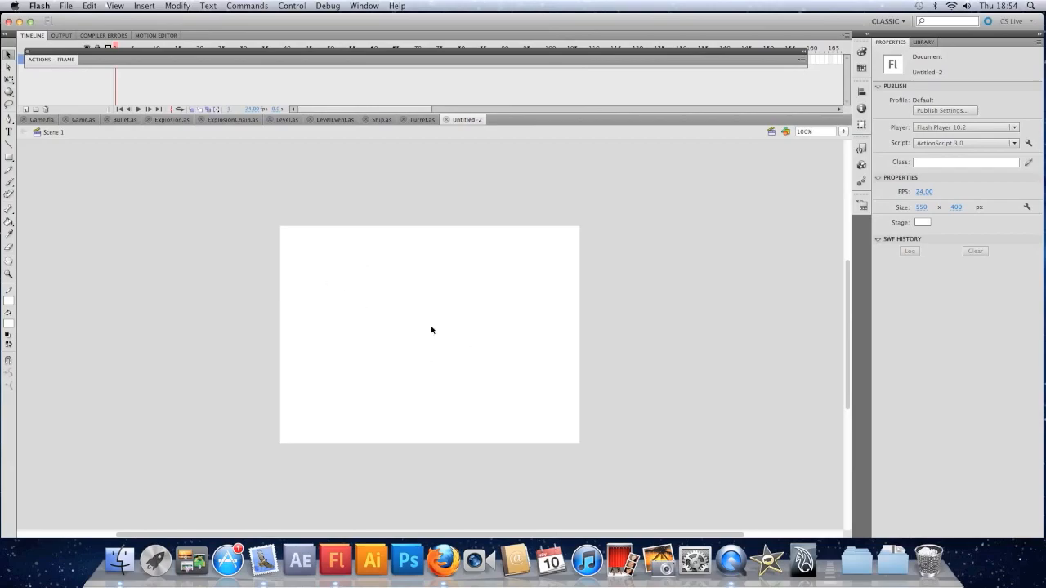
mouse_move(159, 158)
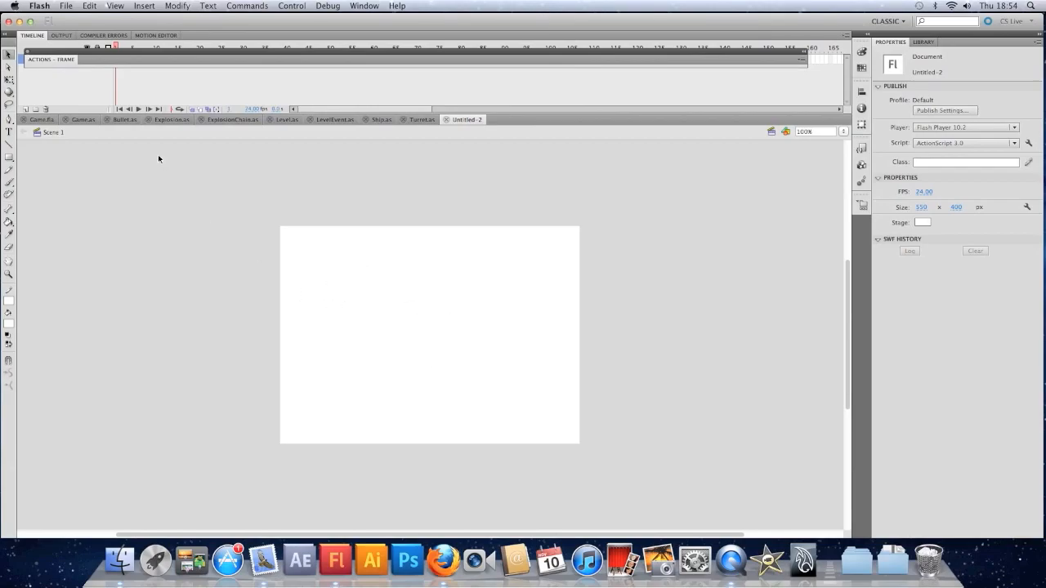
mouse_move(52, 106)
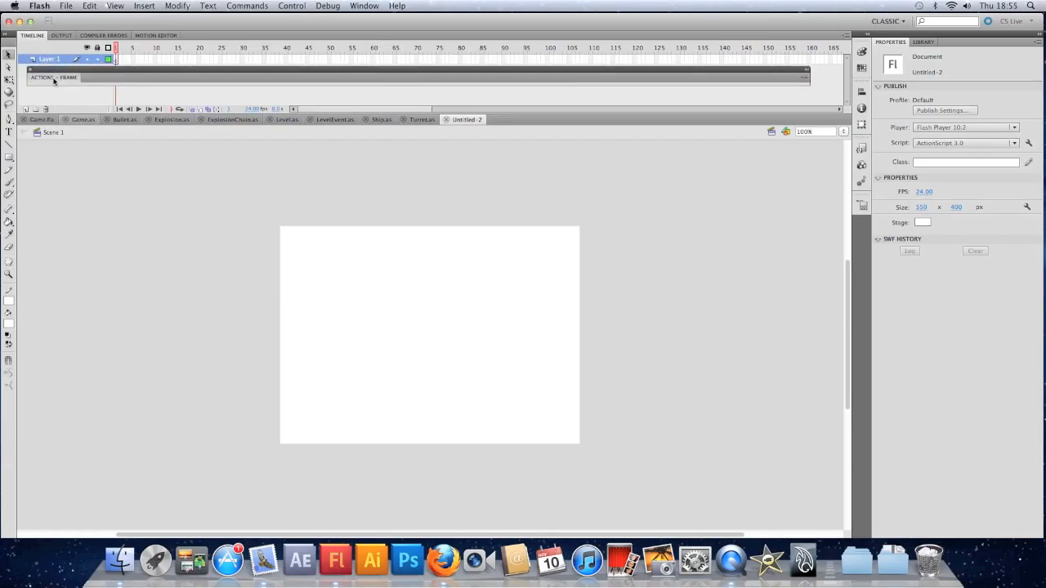
- In frame 1's Actions panel, write comments '// make use of the keyboard' and '// add an event listener'
left_click(114, 58)
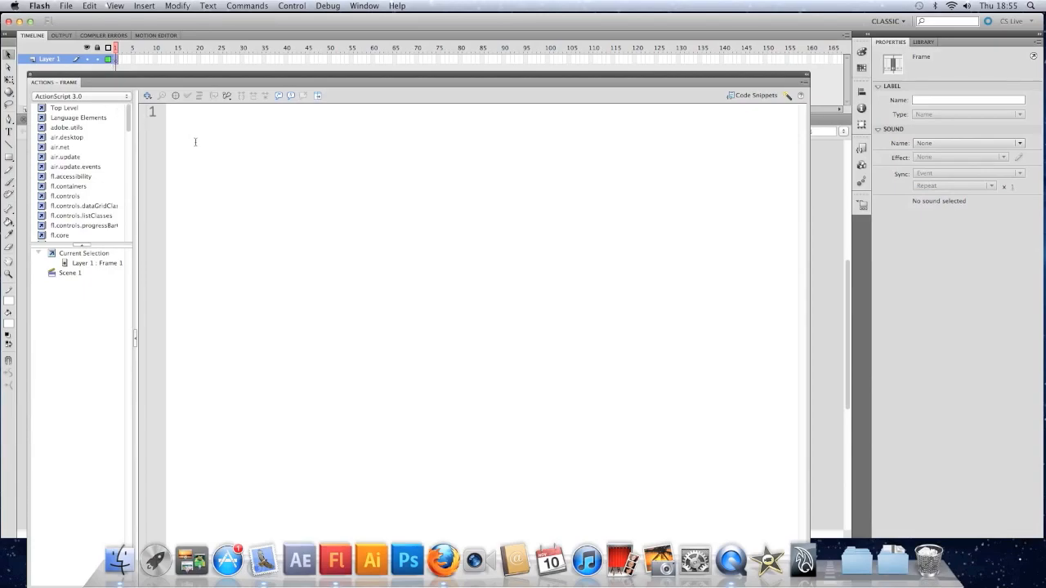
type("//")
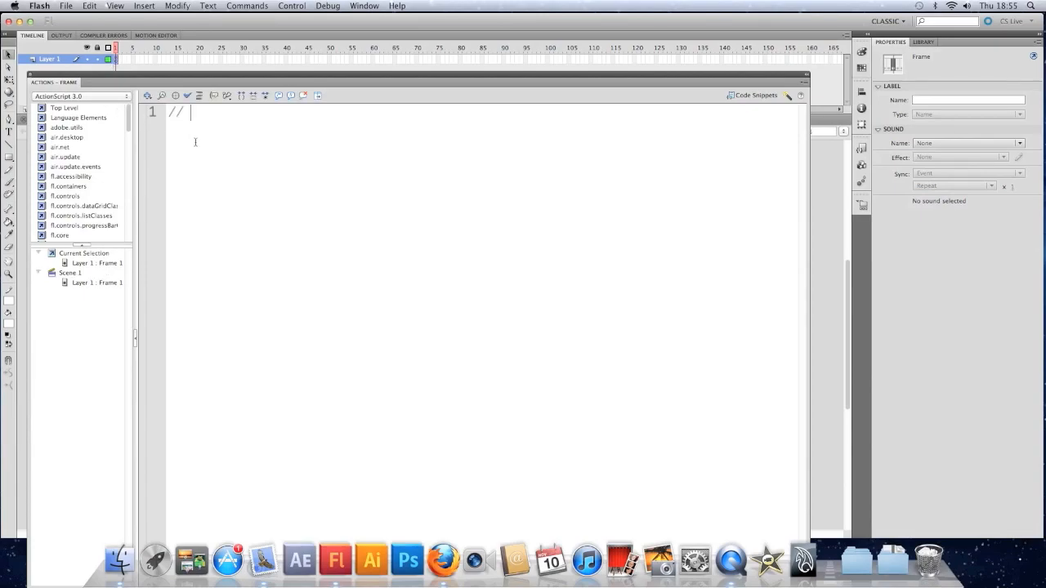
type("make use of the k")
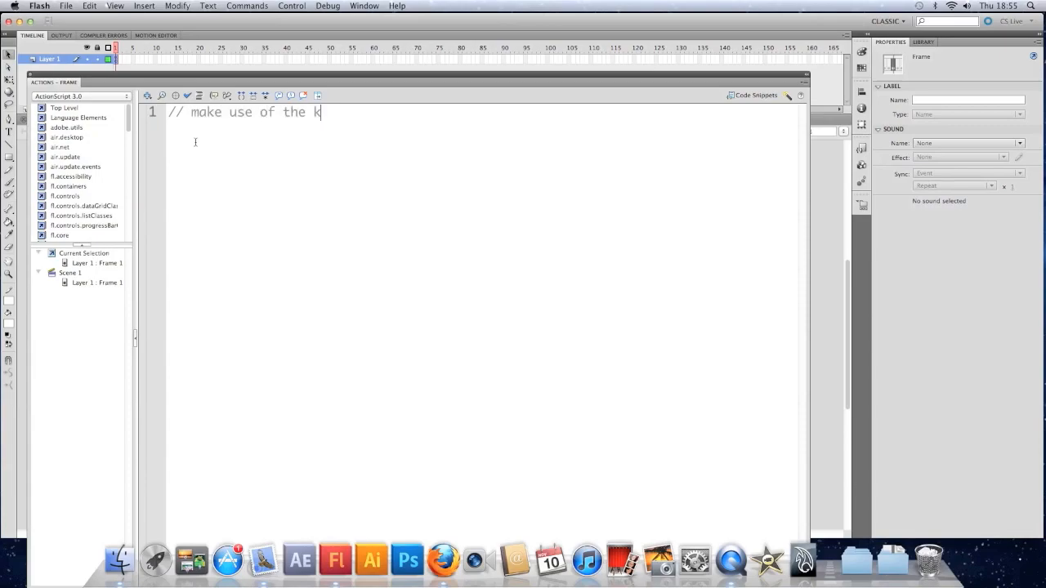
type("eyboard")
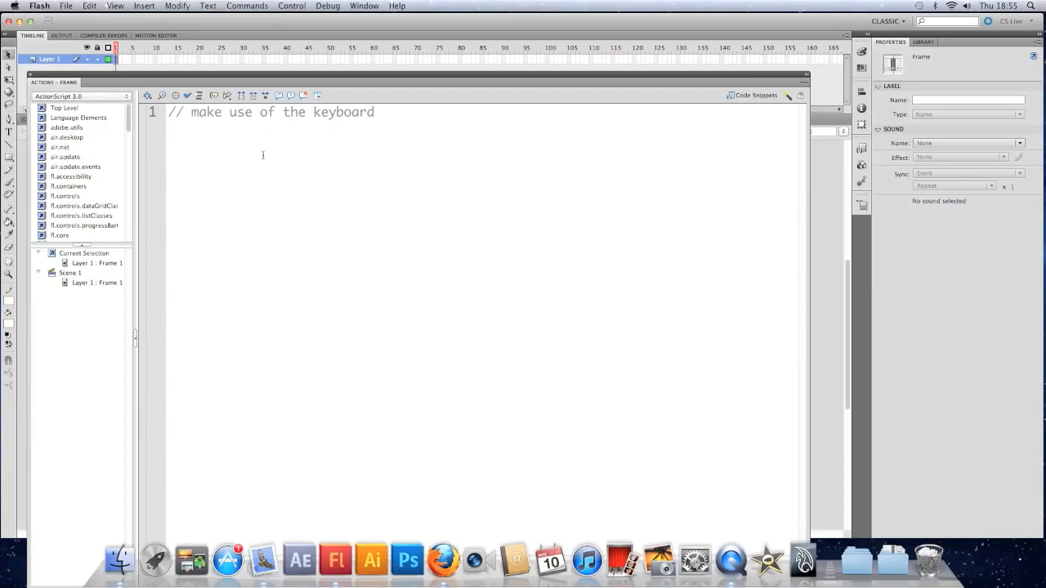
mouse_move(379, 178)
type("//")
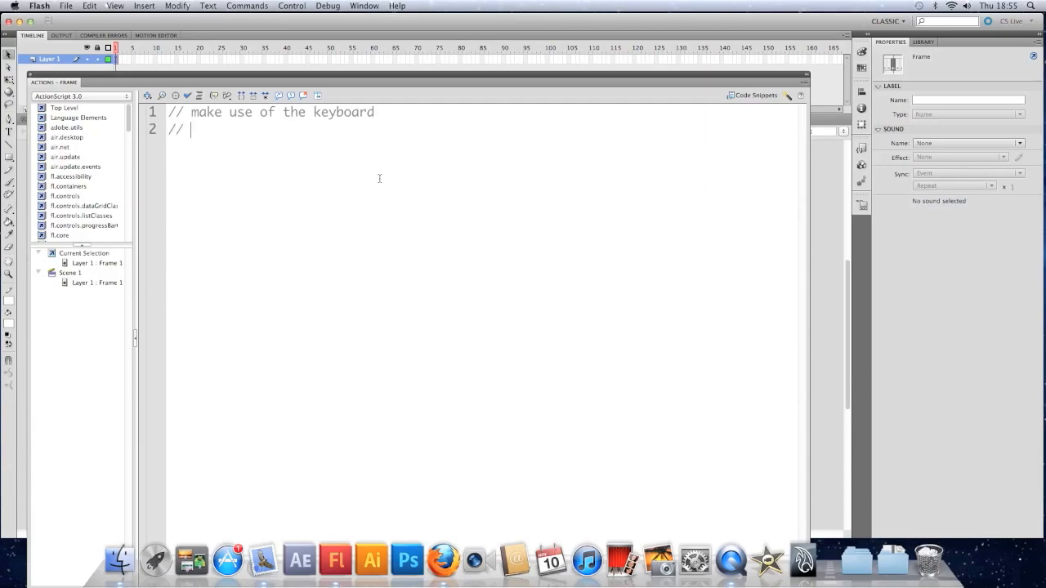
type("add an event o")
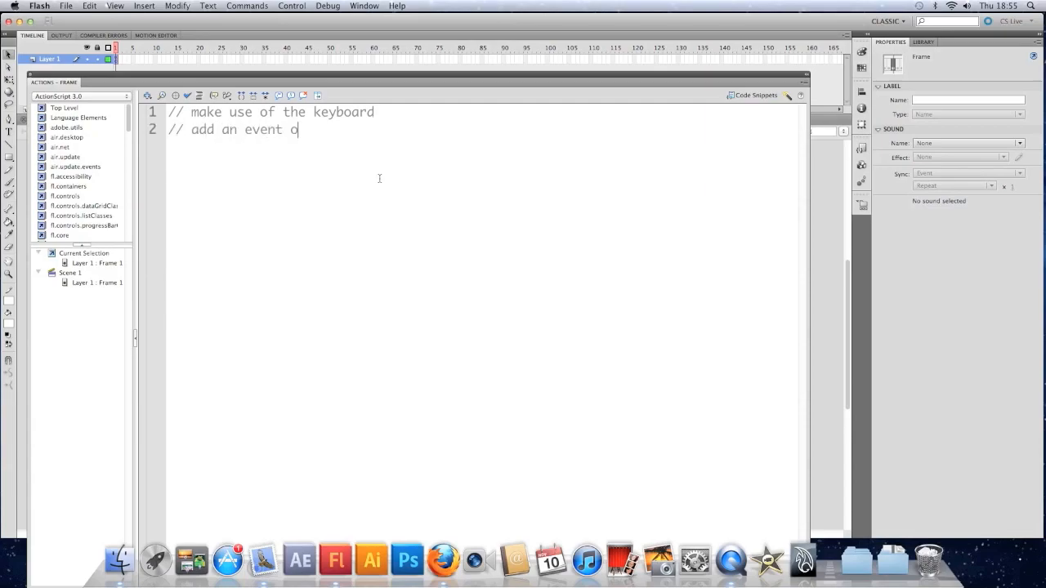
type("lis")
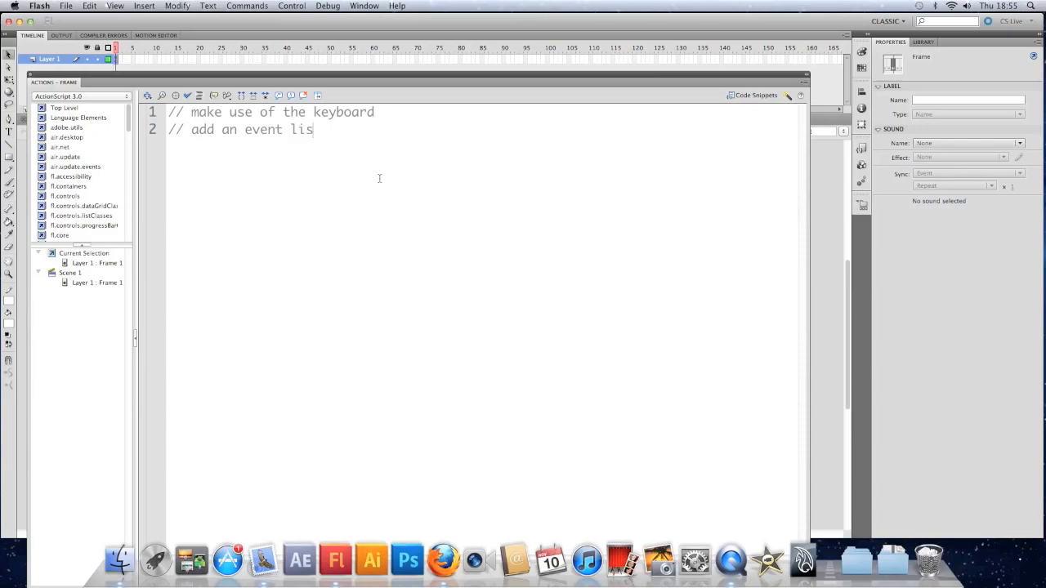
type("tener")
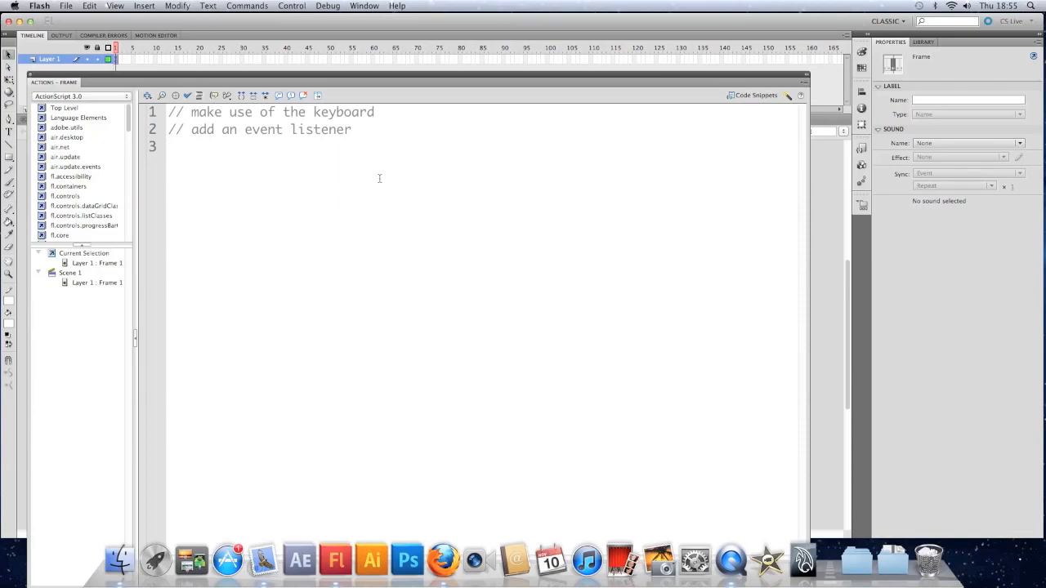
- Finish the comment and write stage.addEventListener(KeyboardEvent.KEY_DOWN, keyPressed);
type("to the")
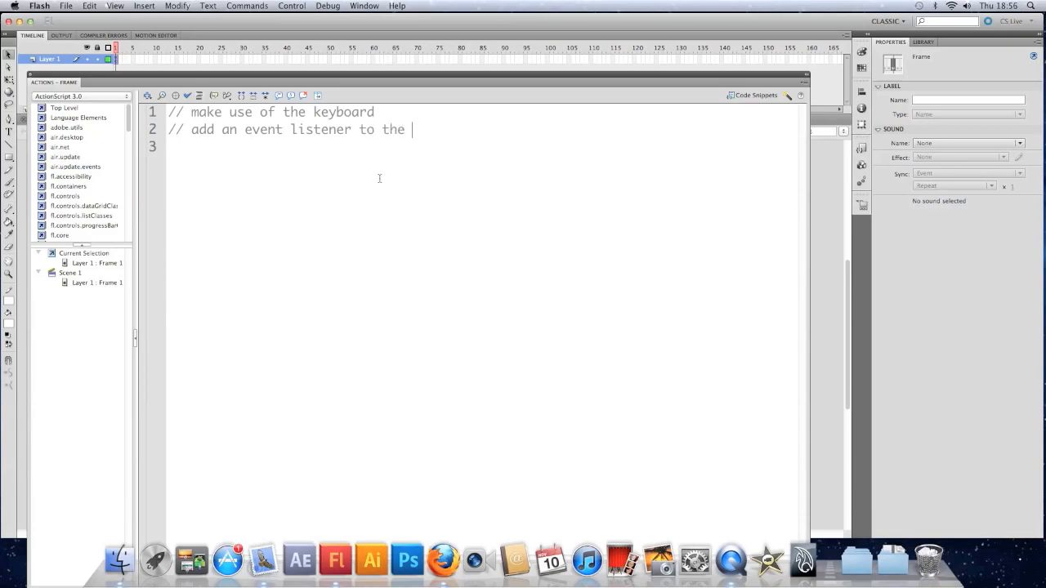
type("stage")
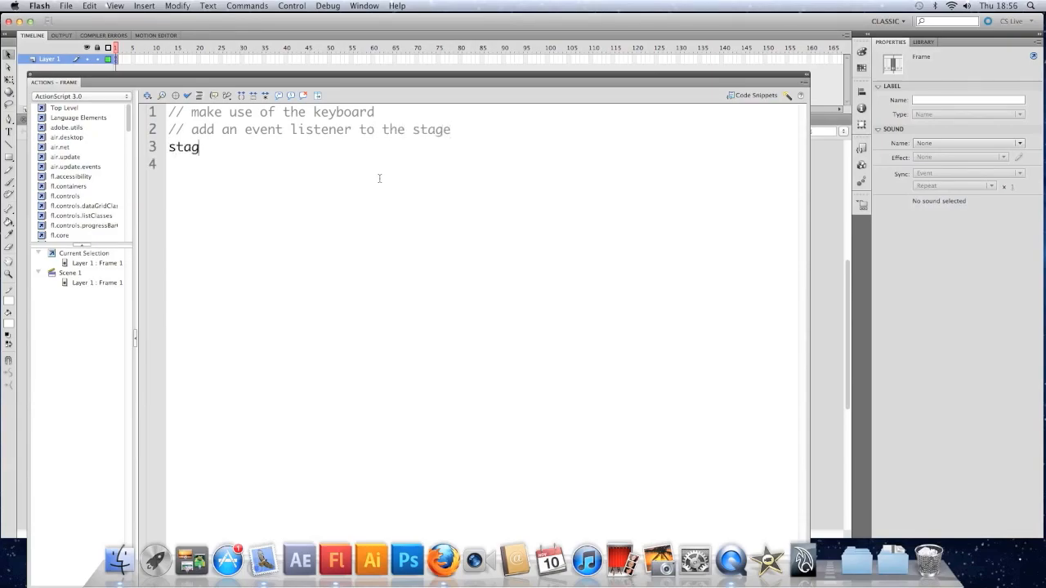
type("e.add")
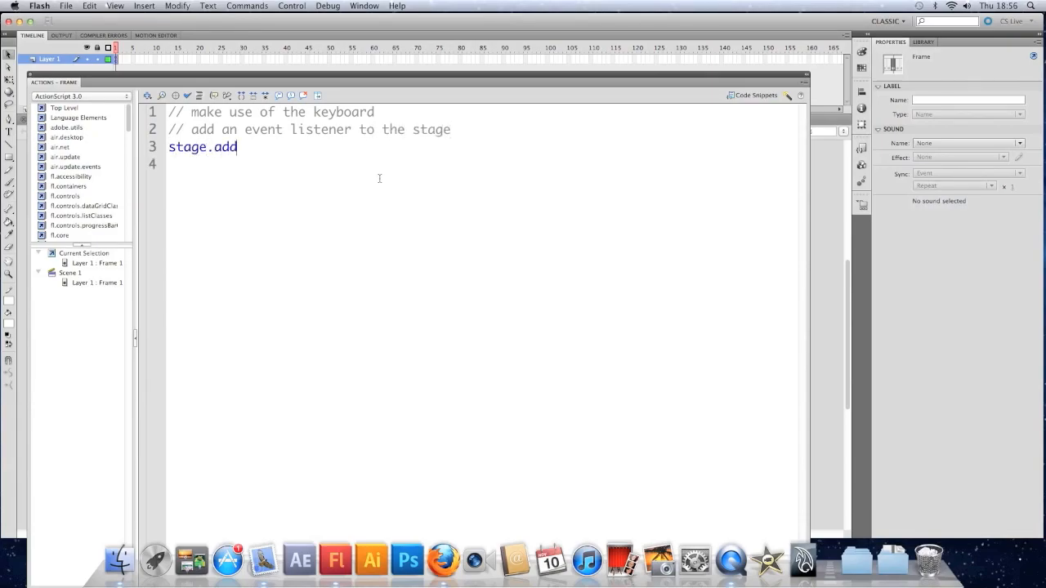
type("EventLis")
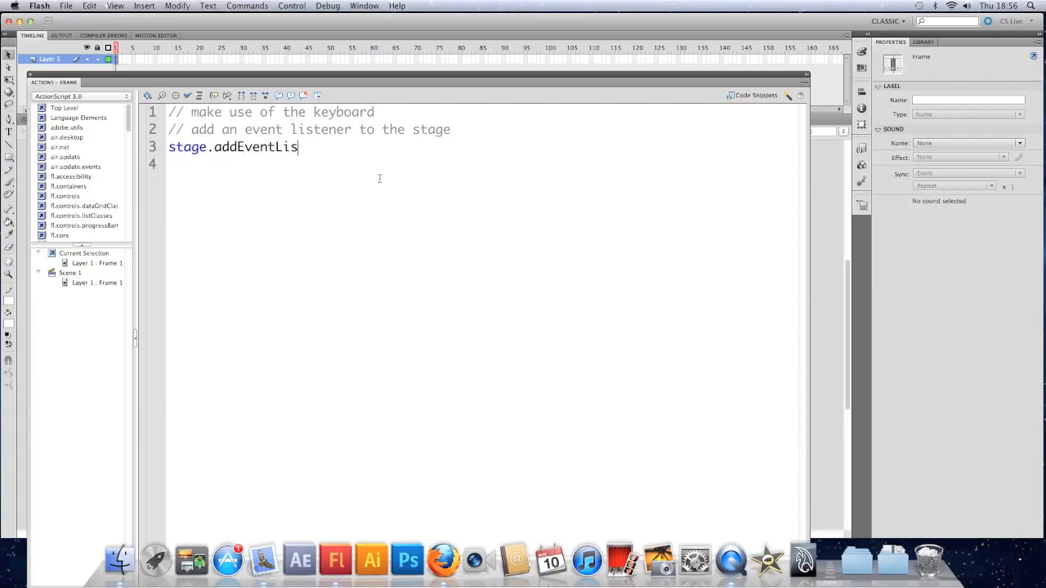
type("tener(")
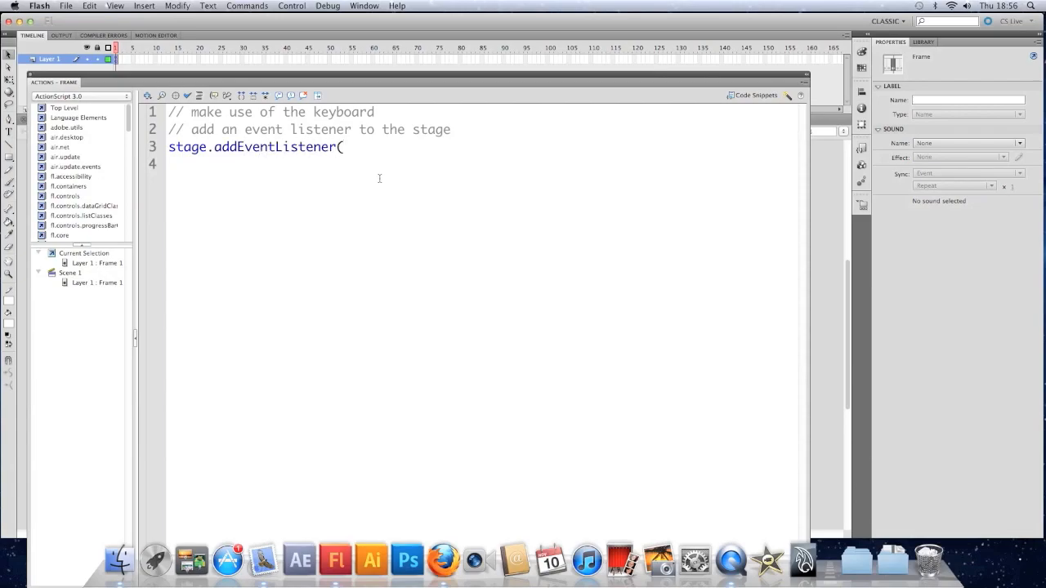
type("Key")
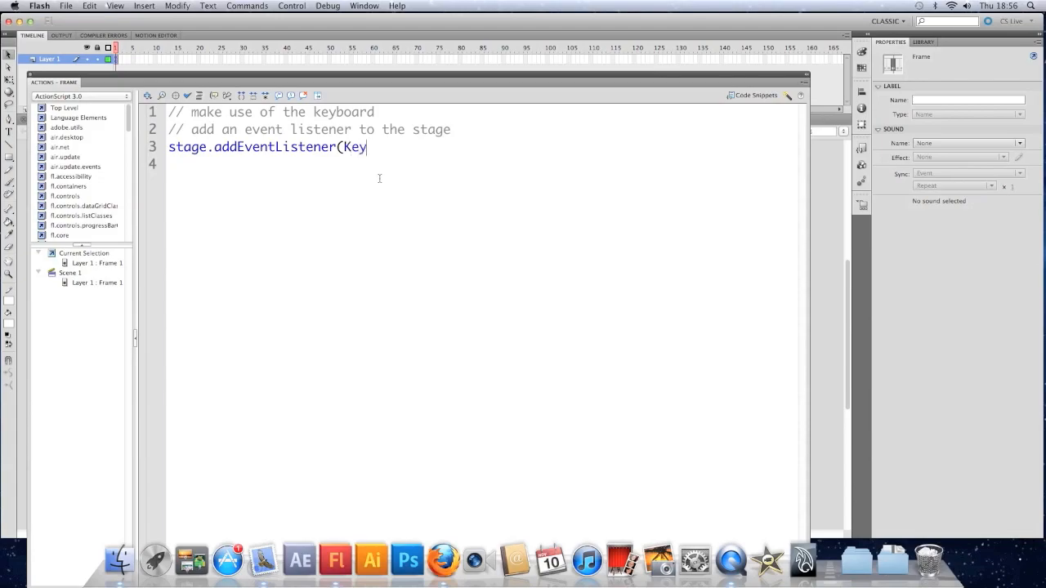
type("boardEv")
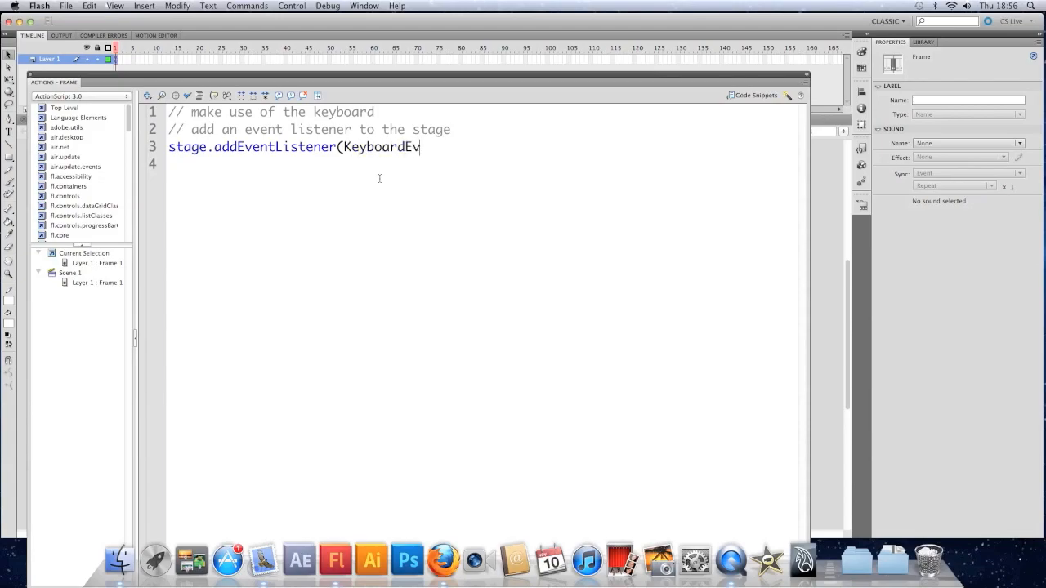
type("ent.")
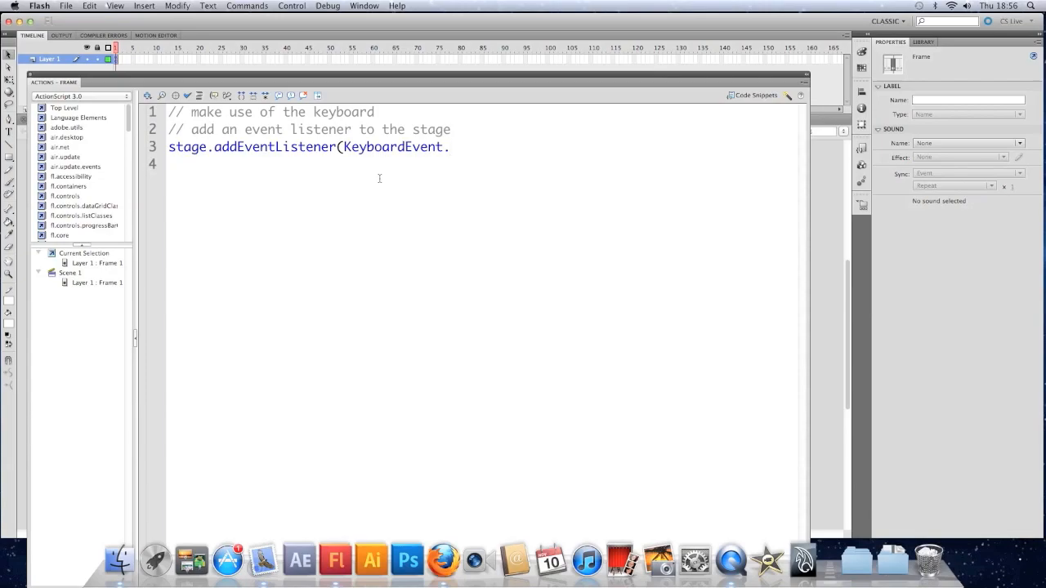
type("K")
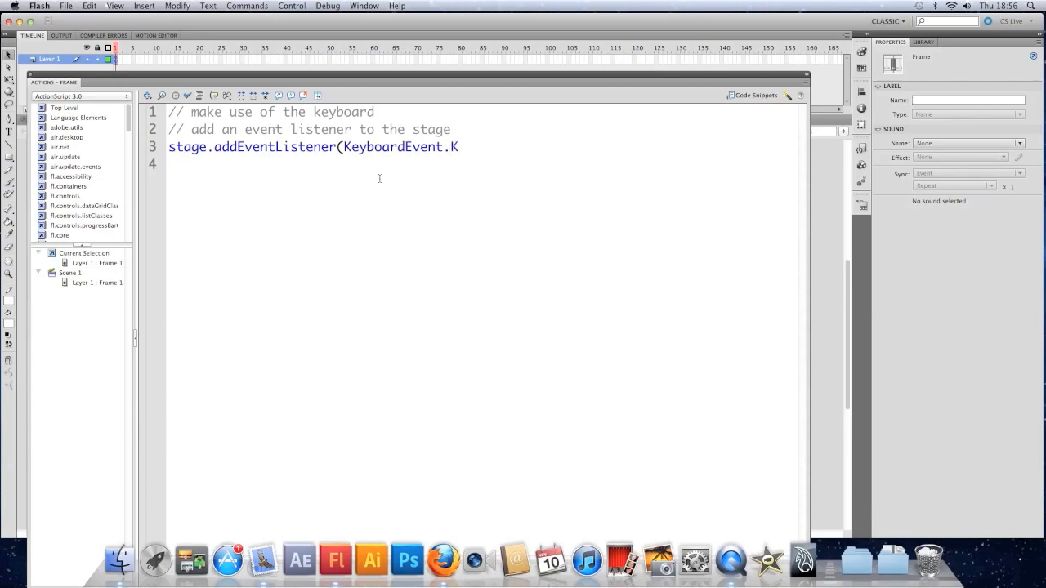
type("EY_DOWN")
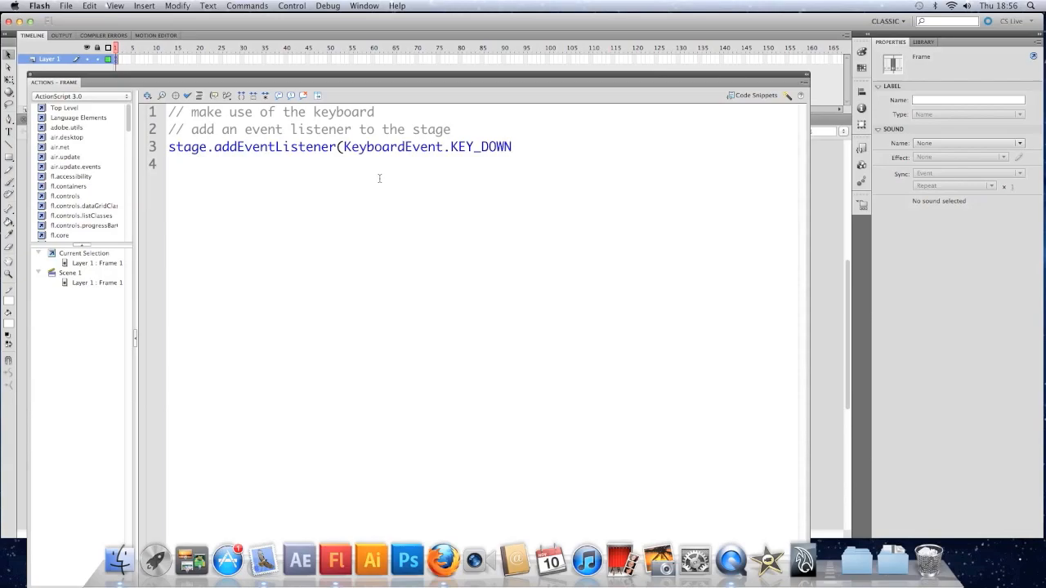
type(",")
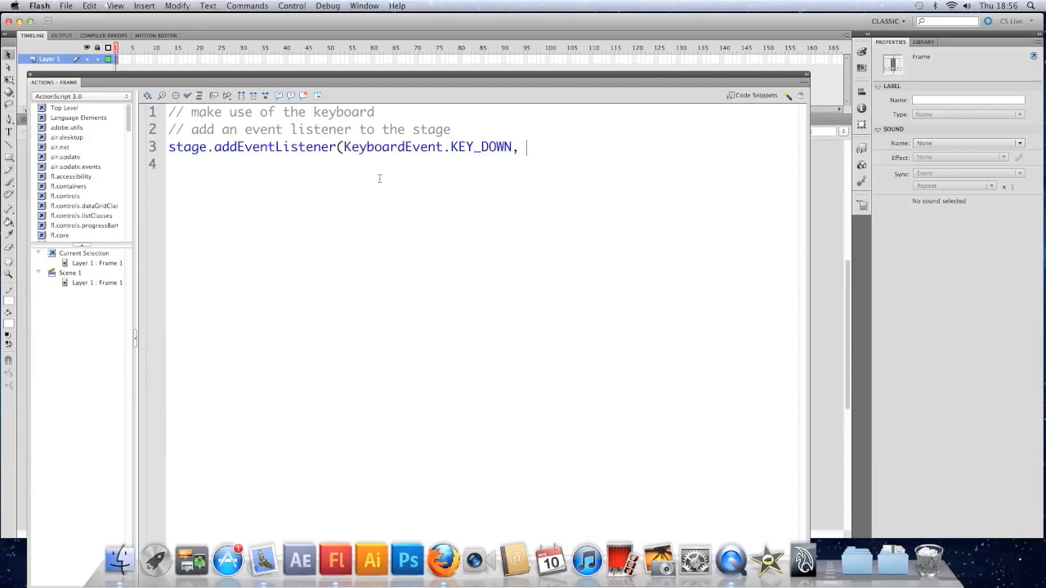
type("keyPressed")
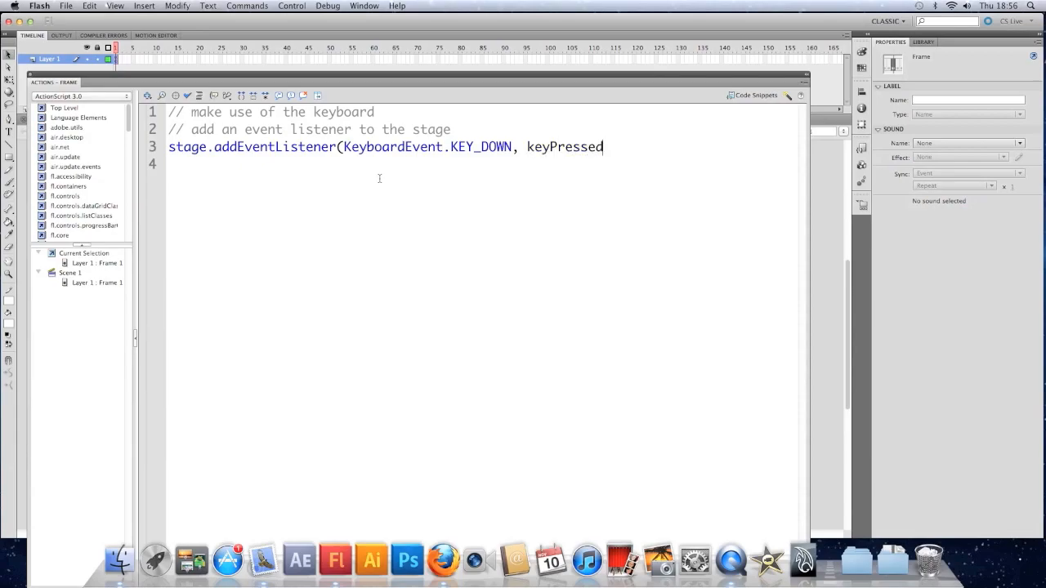
type(");")
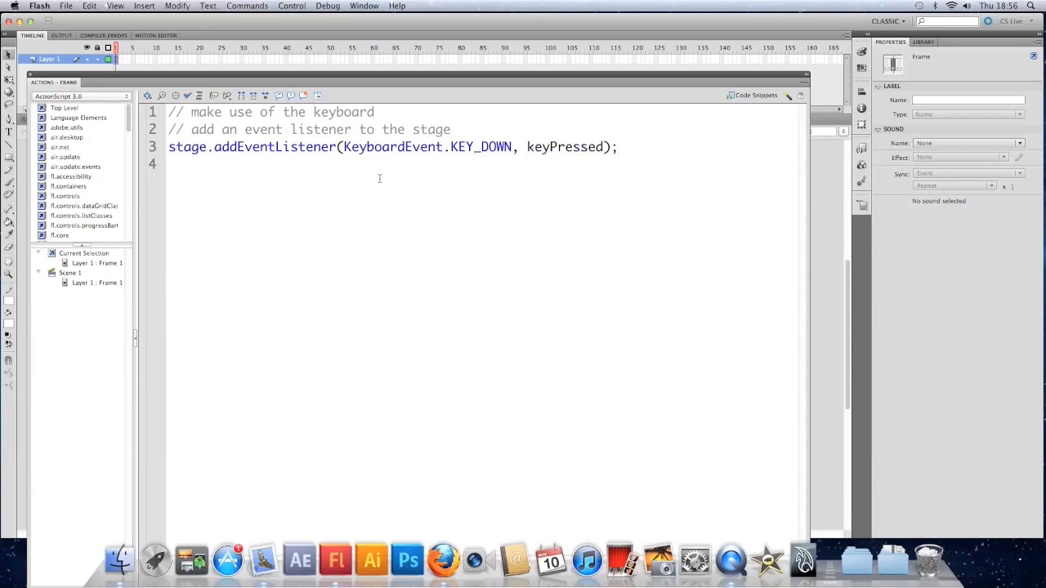
- Comment and declare function keyPressed(k:KeyboardEvent) { below the listener
type("// mak")
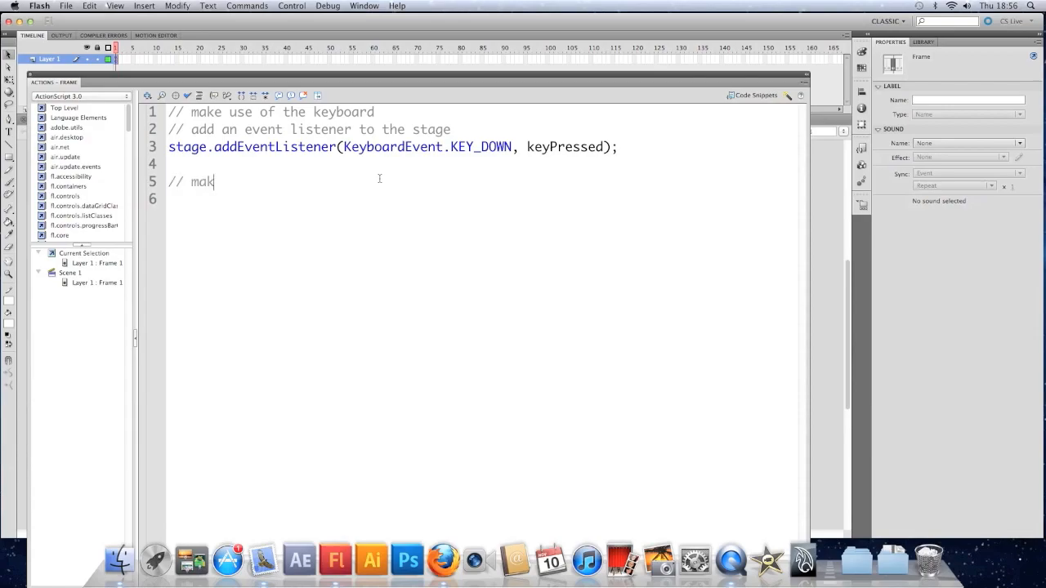
type("e the keyPress")
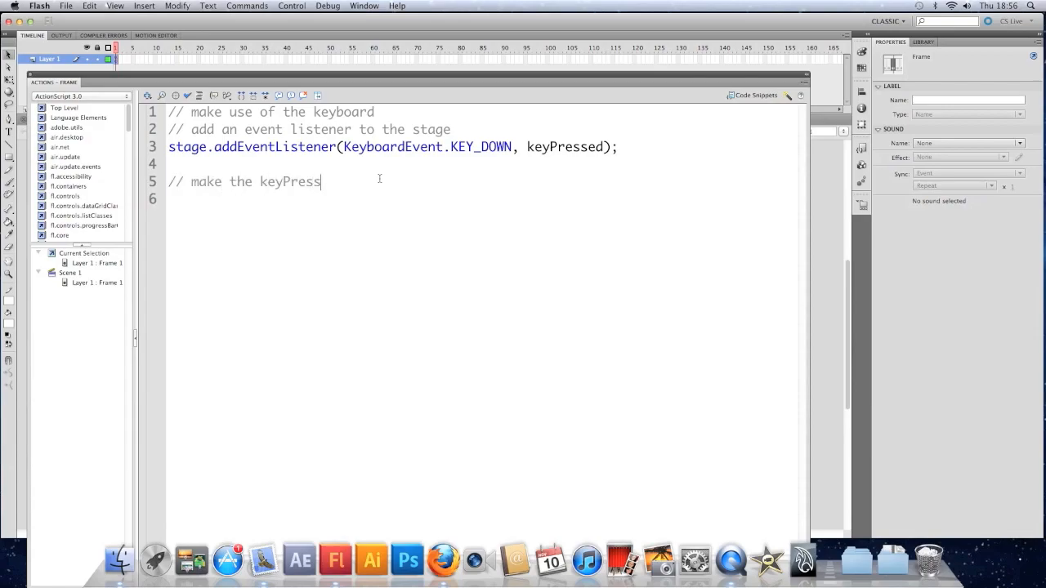
type("edFunctio")
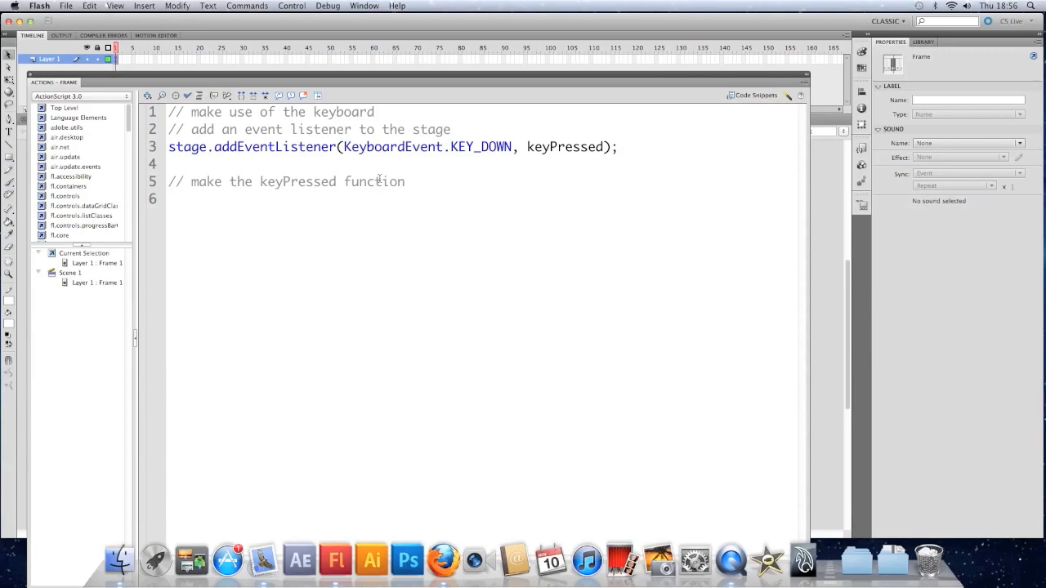
type("function")
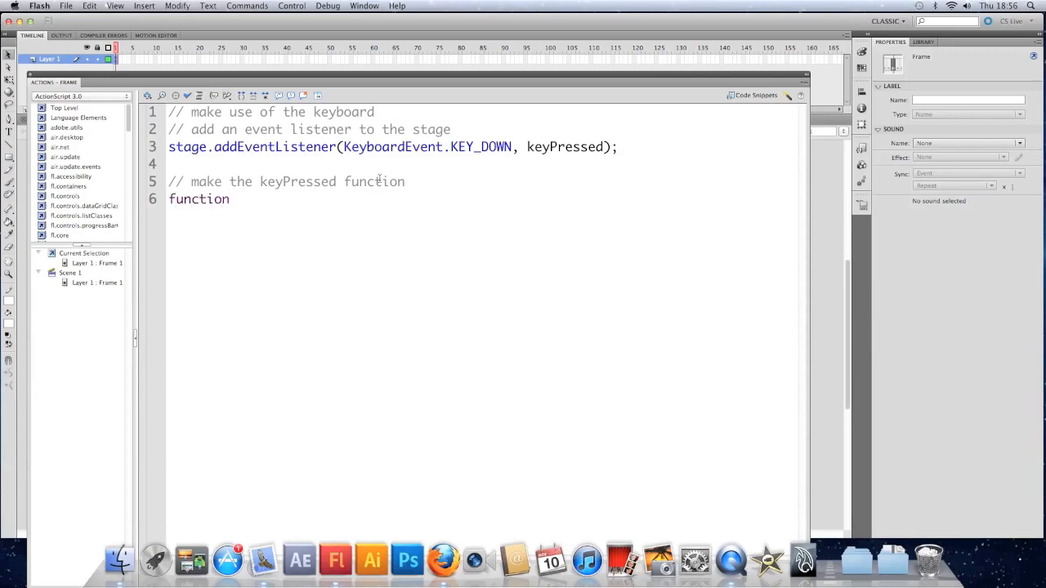
type("keyP")
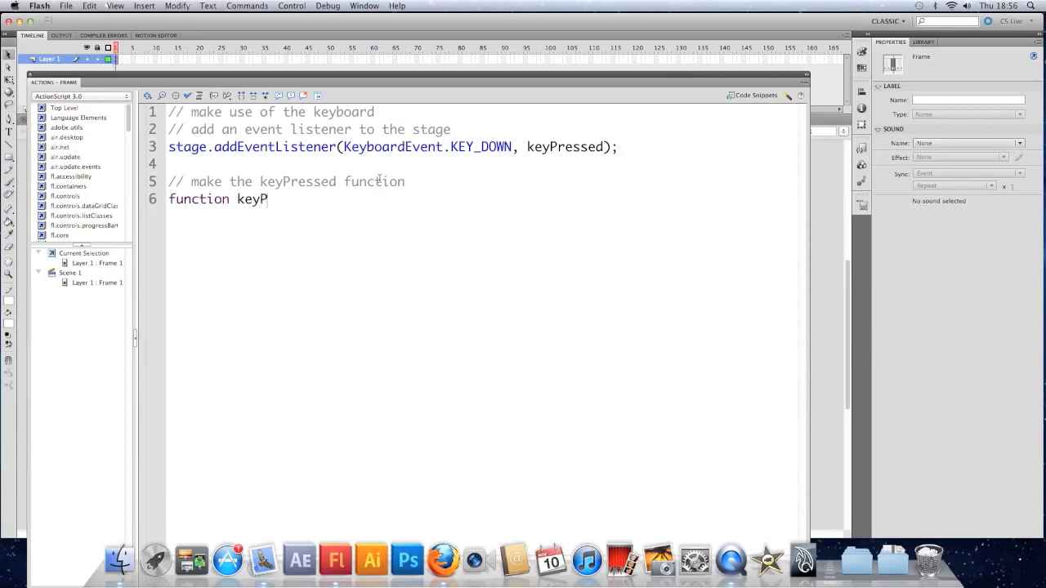
type("ressed(")
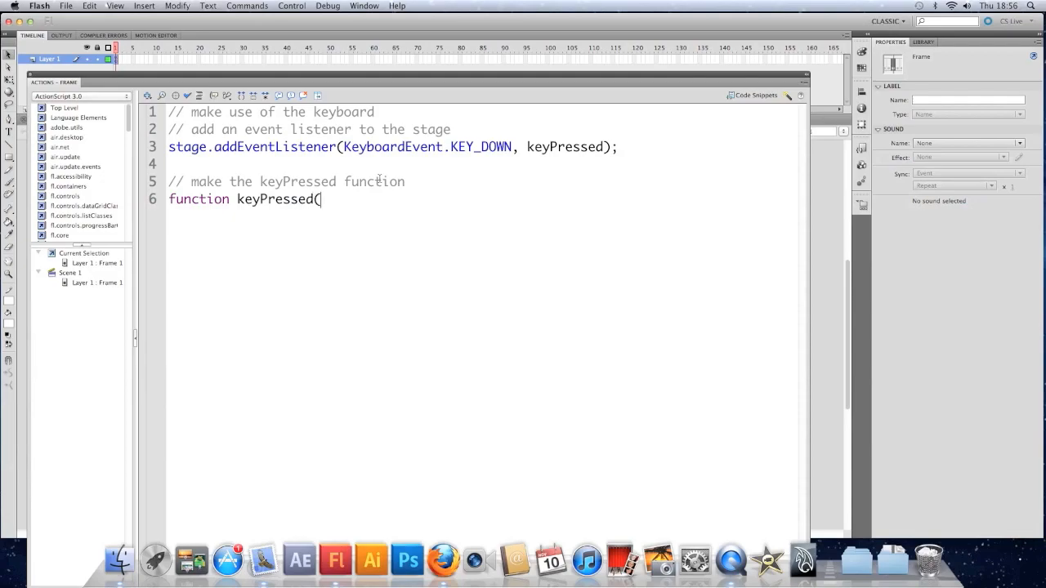
type("k")
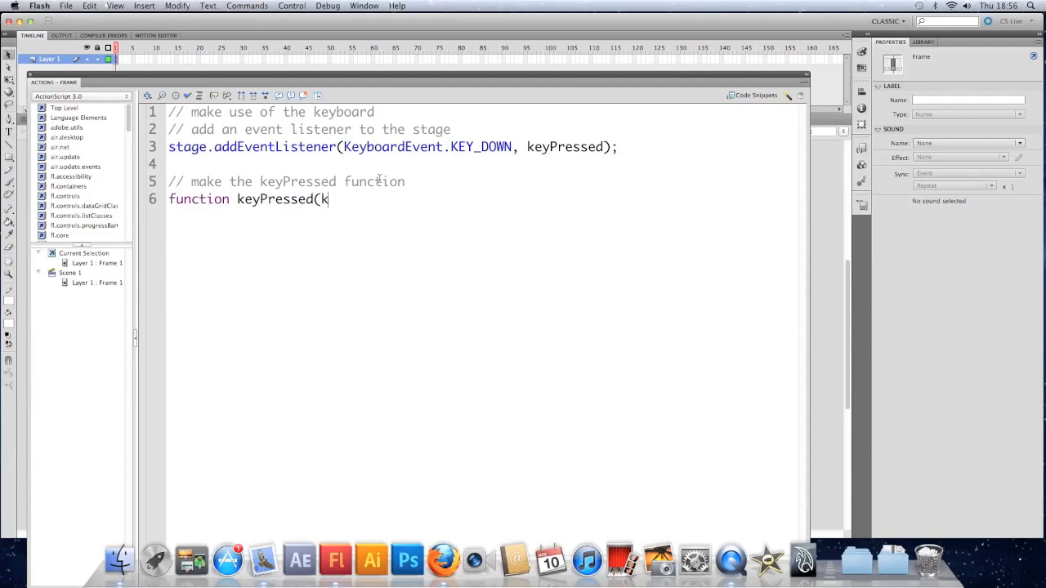
type(":K")
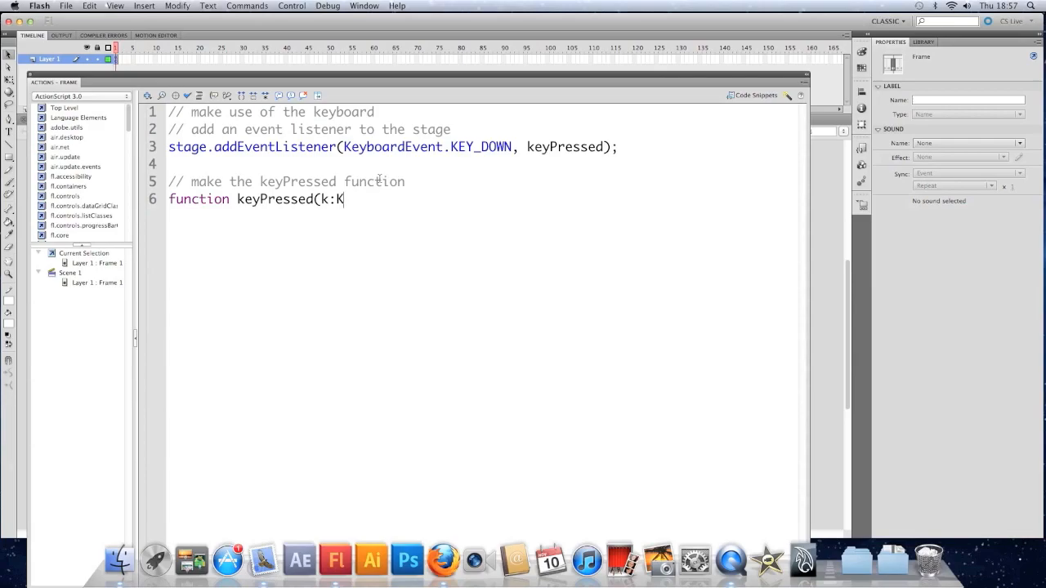
type("ey")
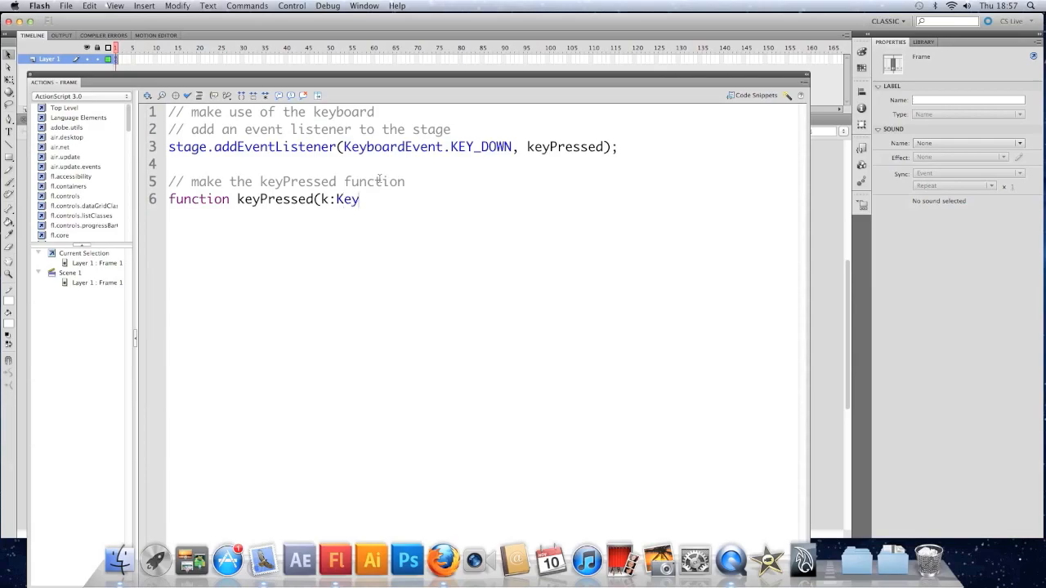
type("board")
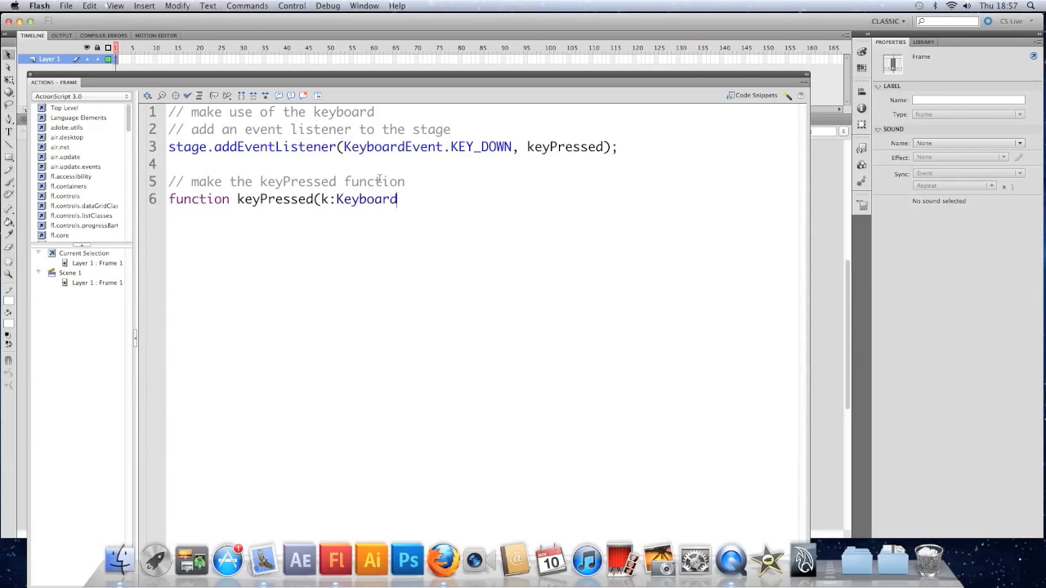
type("Event)")
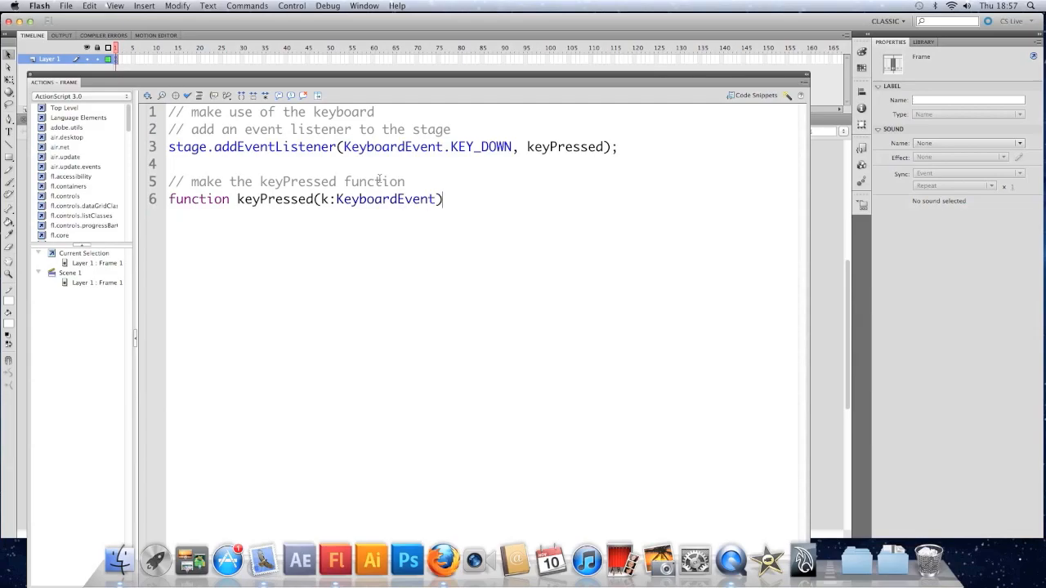
type("{")
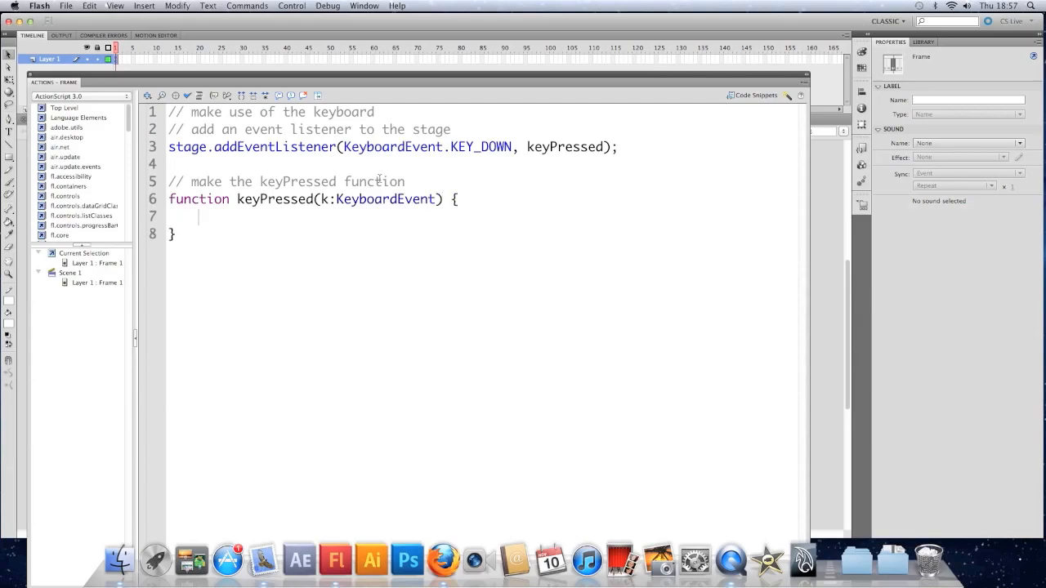
- Begin a trace("Pressed a key") call inside the handler
type("trace(")
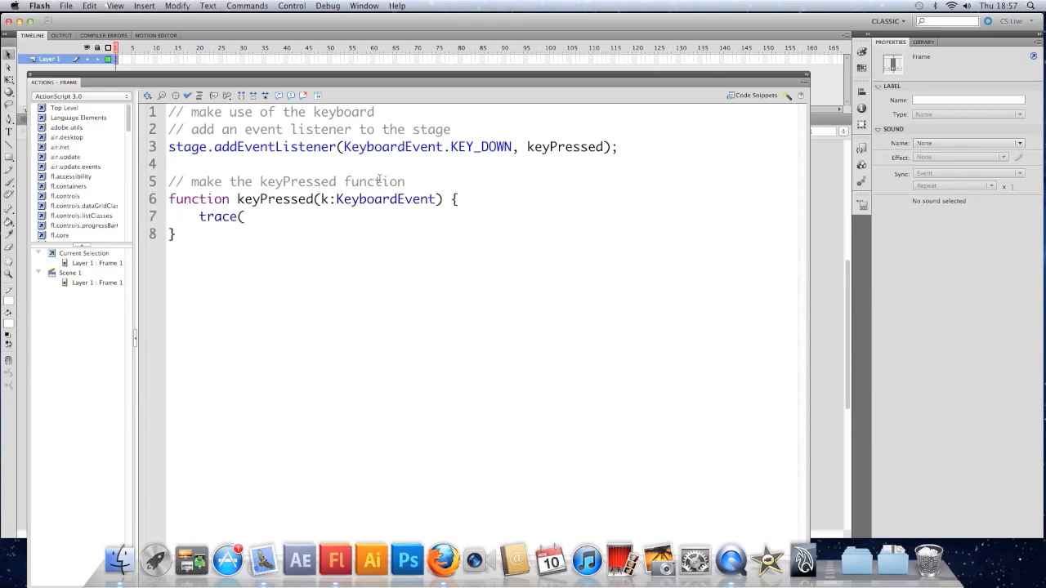
type("\"Presse")
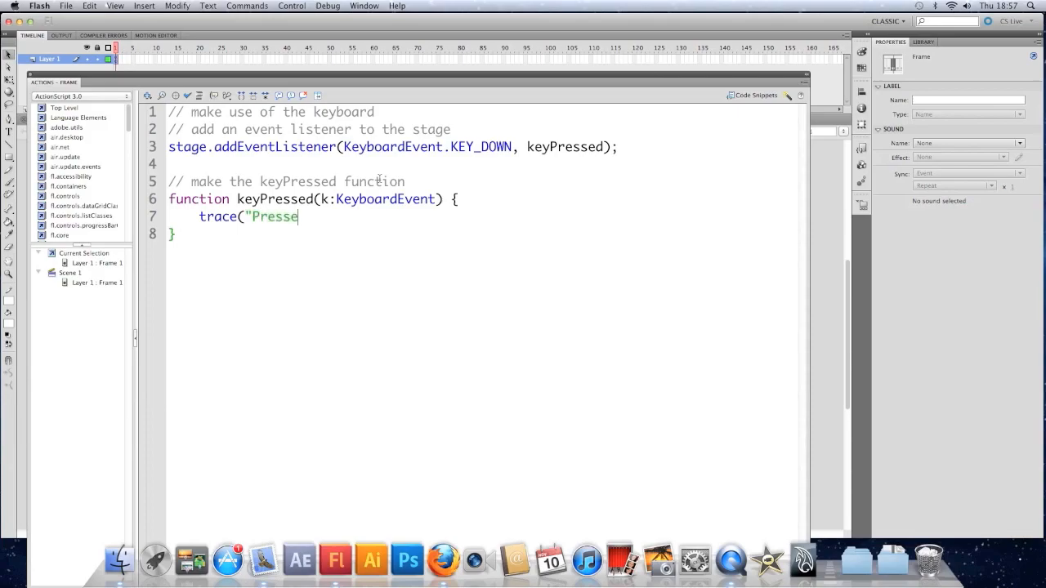
- Complete trace("Pressed a key");, test the movie, then select and deselect the trace line
type("d a key\");")
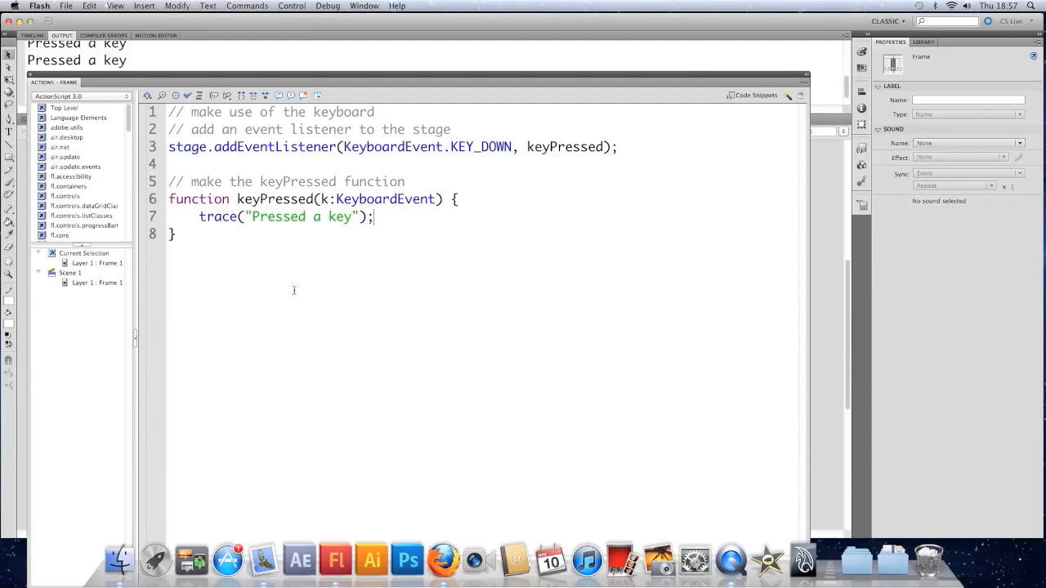
triple_click(286, 216)
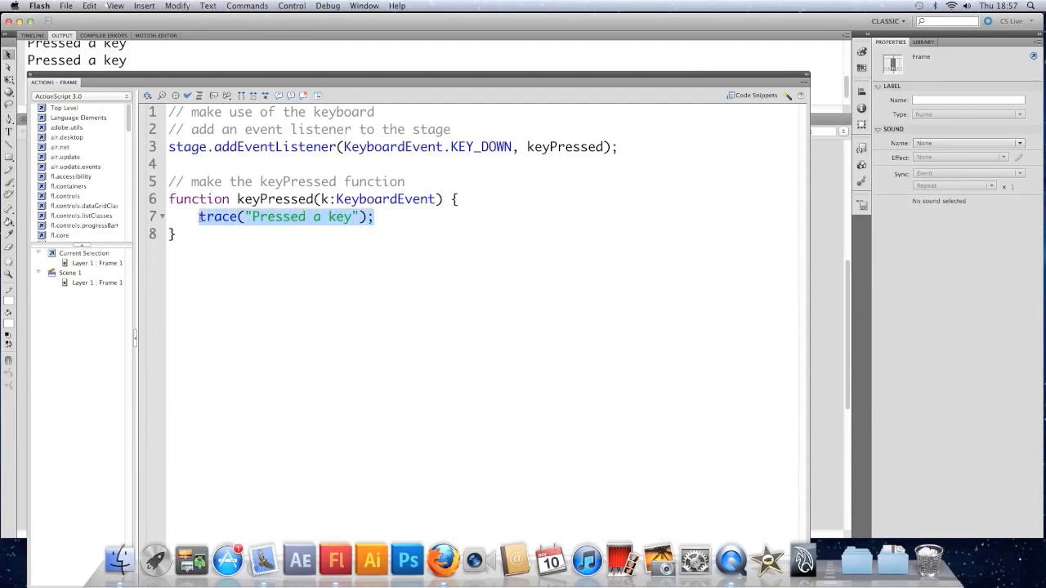
left_click(244, 262)
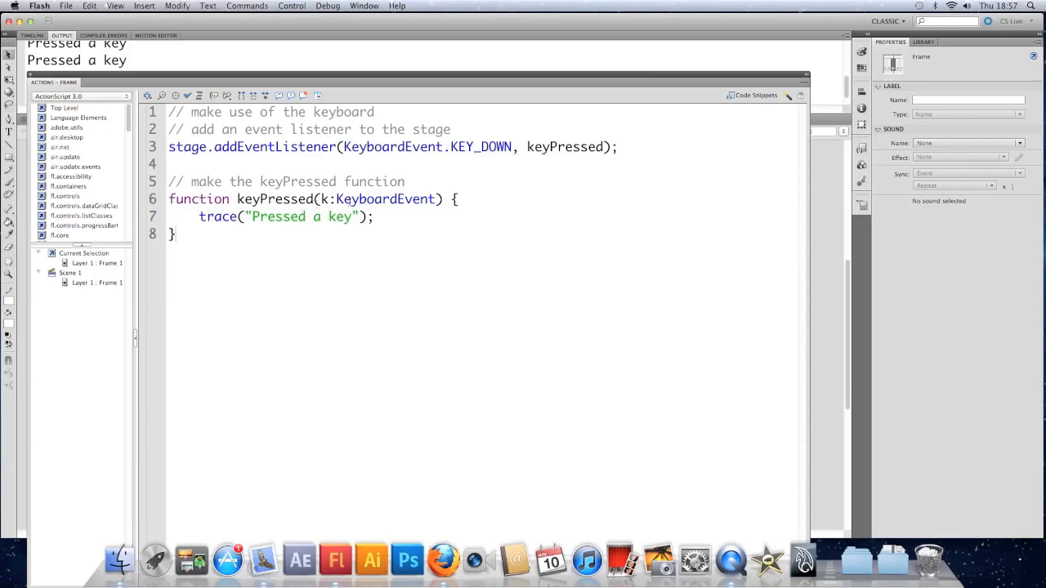
- Replace the "Pressed a key" string with k.keyCode in the trace call
double_click(316, 200)
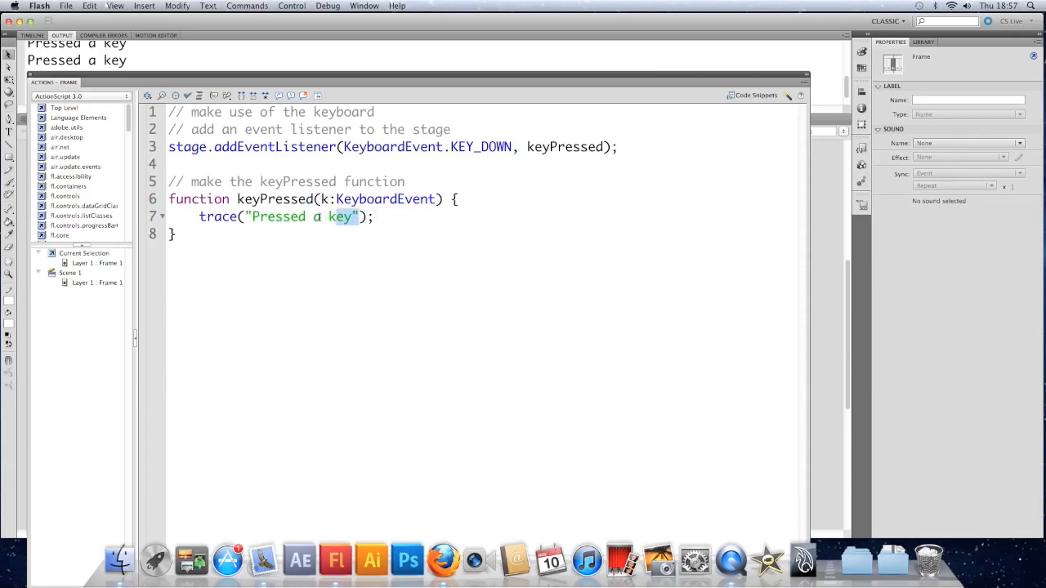
double_click(298, 216)
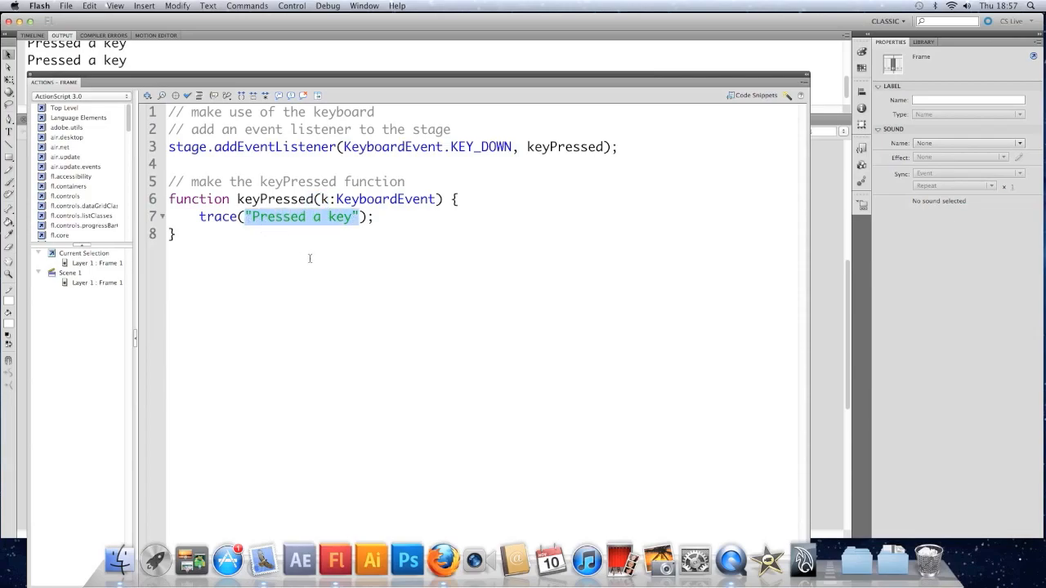
type("k.);")
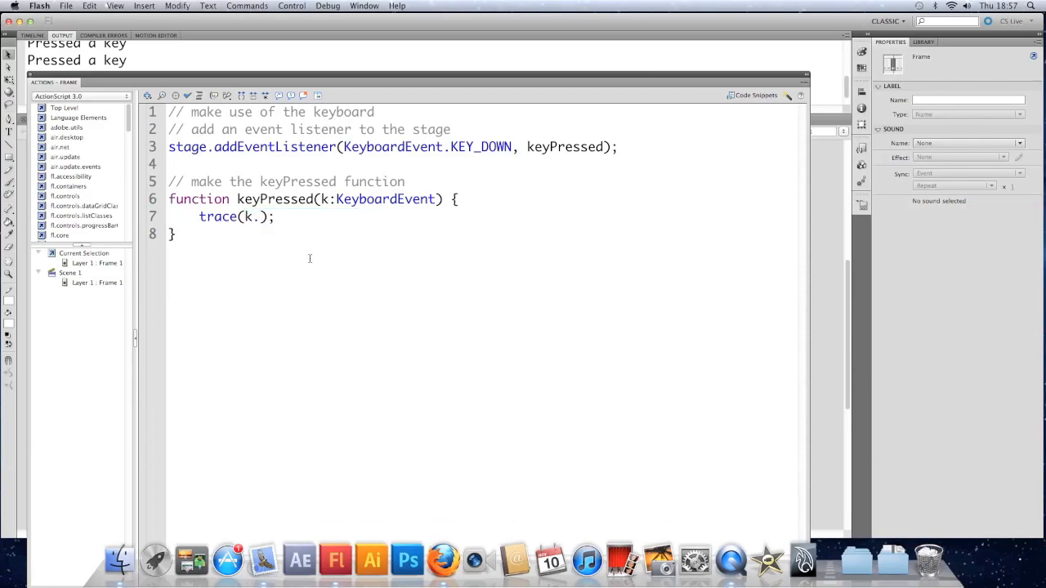
type("key")
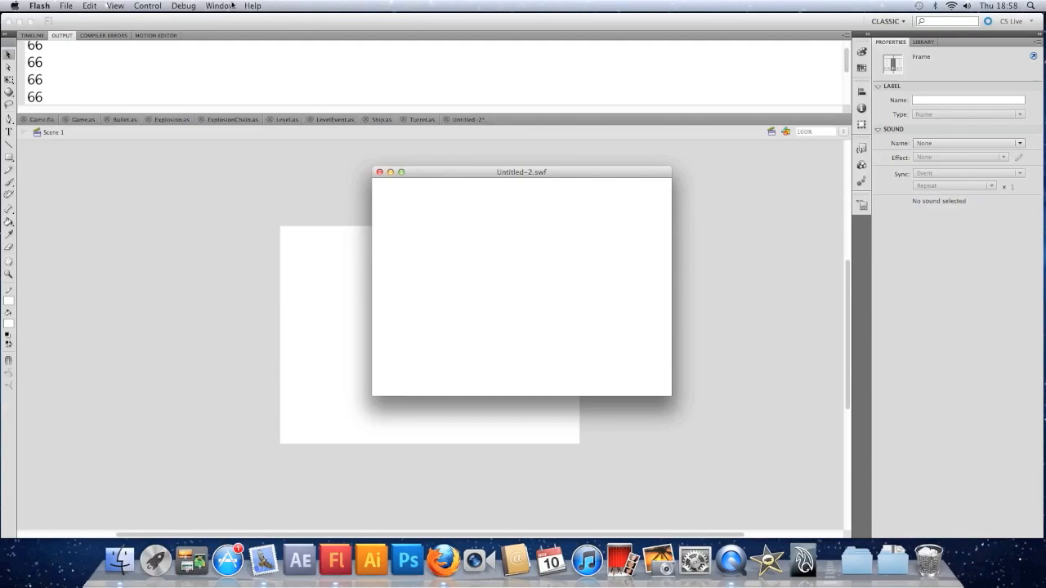
- In the test player choose Control > Disable Keyboard Shortcuts and refocus the movie
left_click(147, 6)
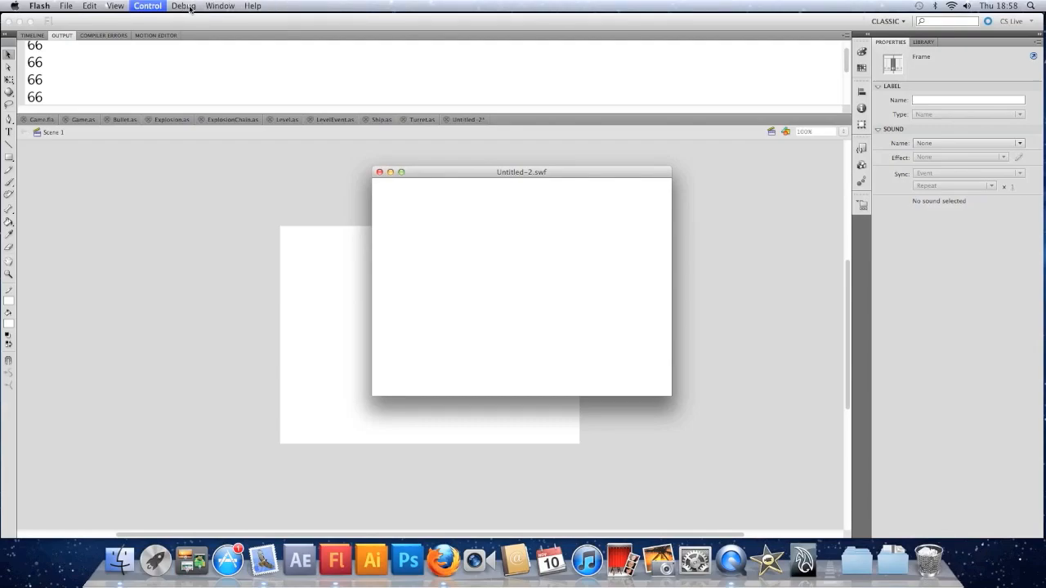
mouse_move(411, 199)
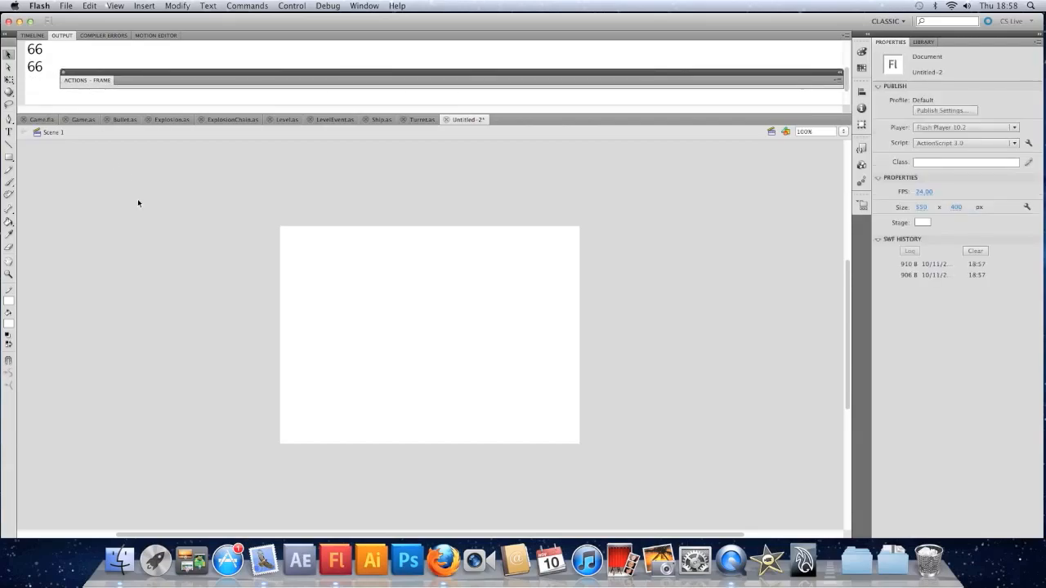
mouse_move(69, 190)
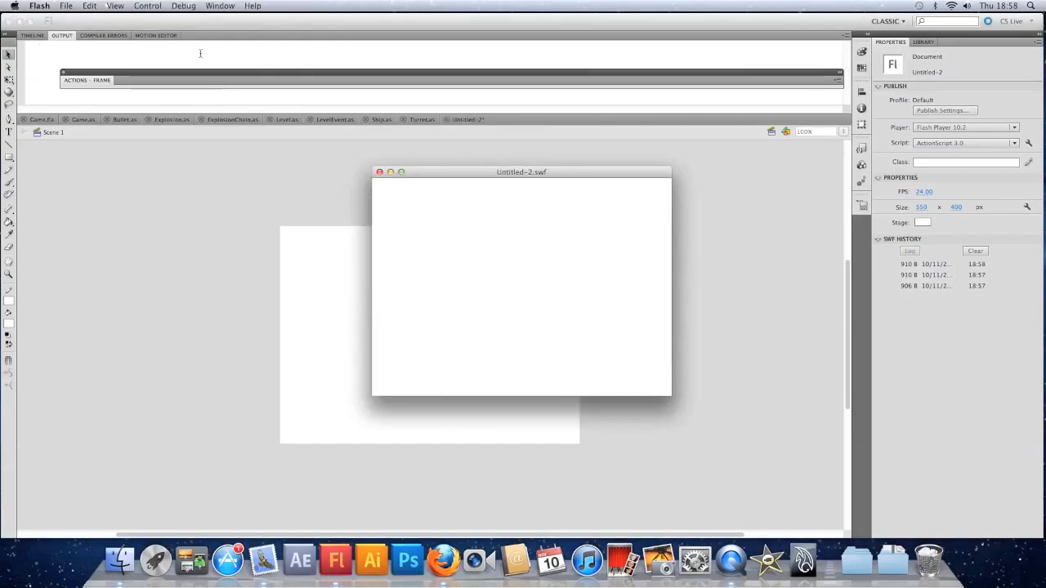
left_click(147, 7)
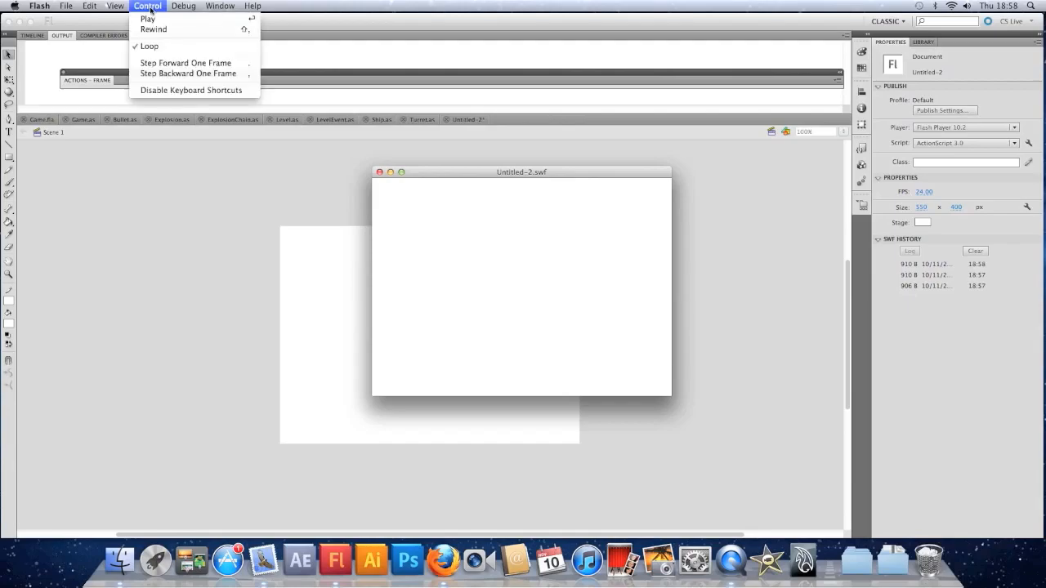
mouse_move(192, 90)
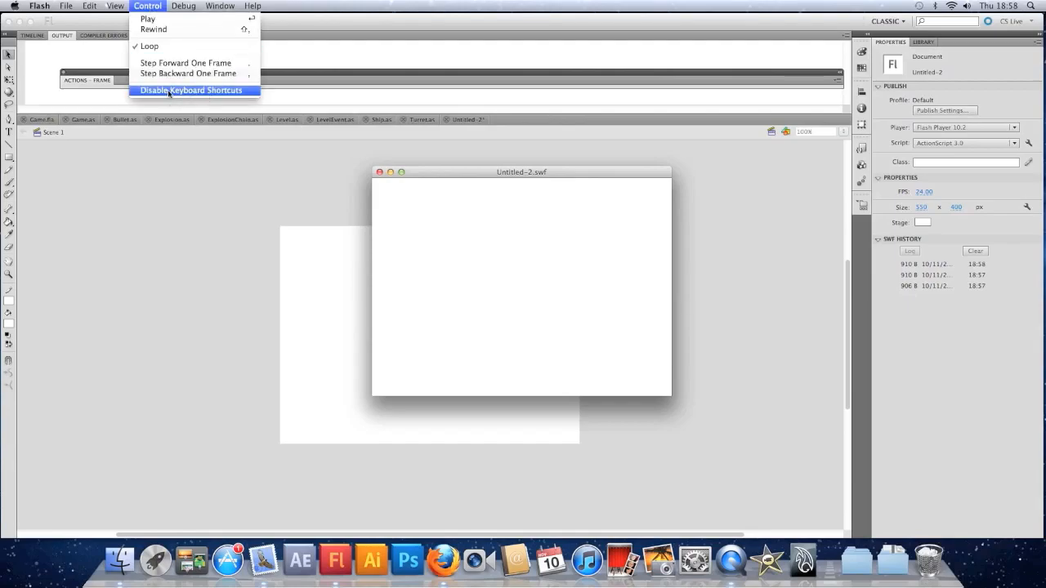
left_click(193, 90)
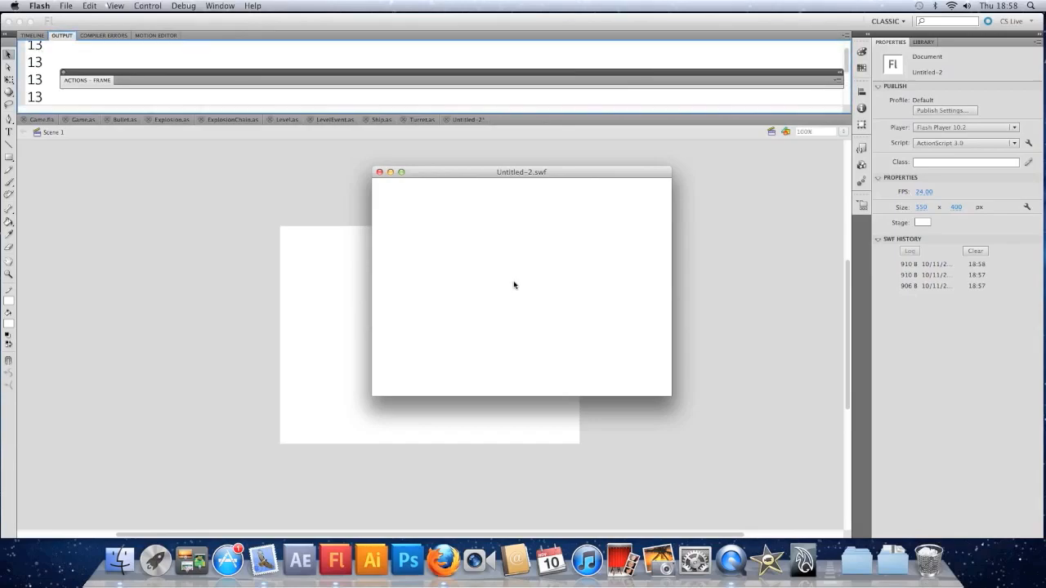
mouse_move(426, 210)
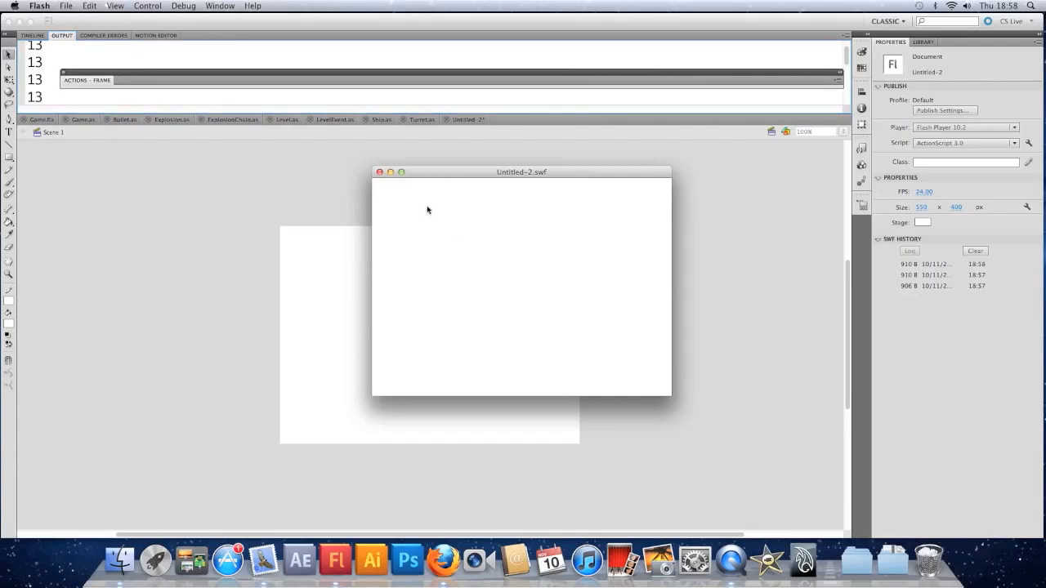
left_click(379, 171)
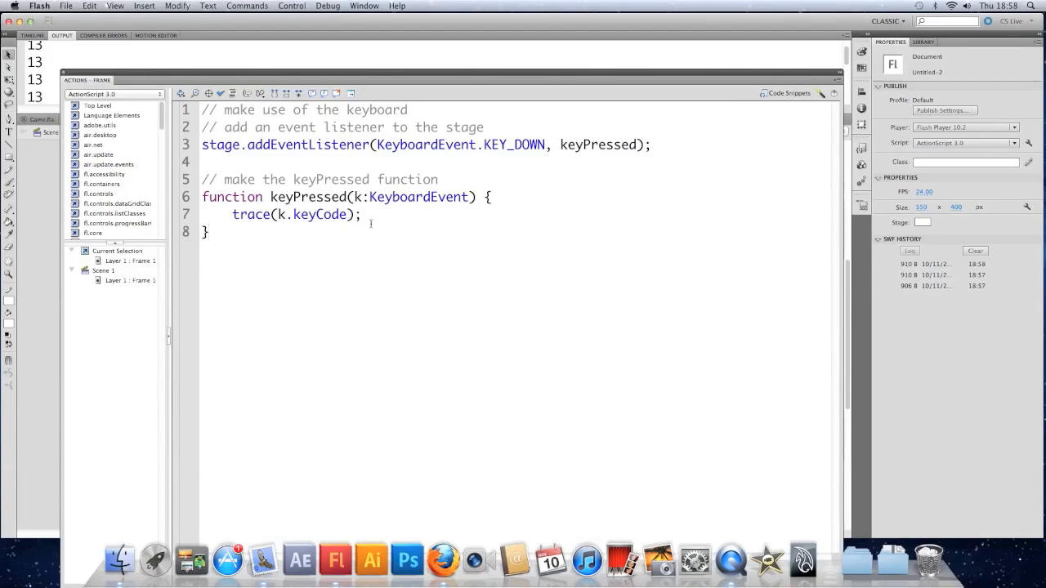
mouse_move(371, 221)
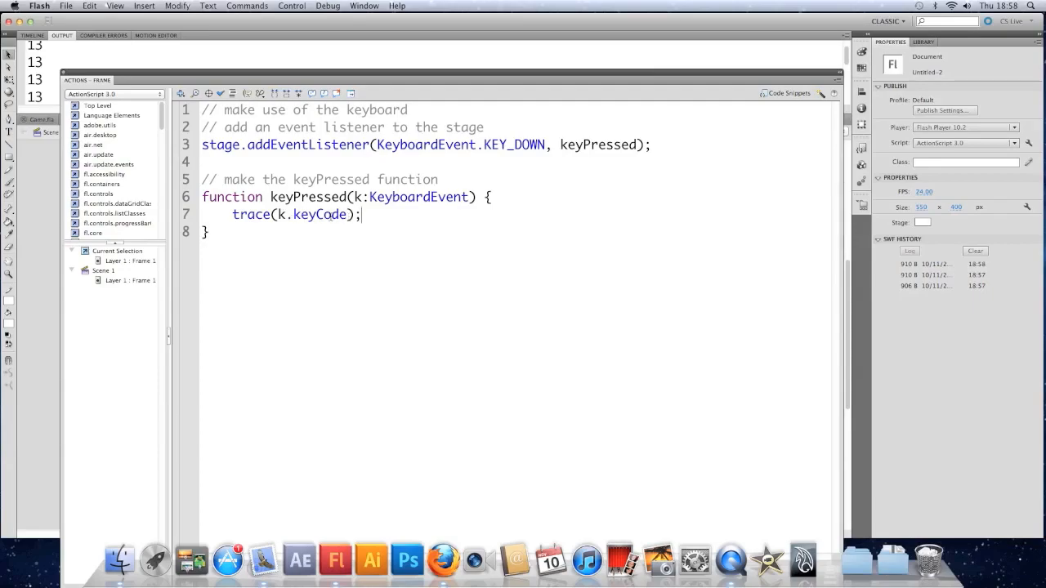
- Change the trace to String.fromCharCode(k.charCode) and test by typing g
double_click(314, 214)
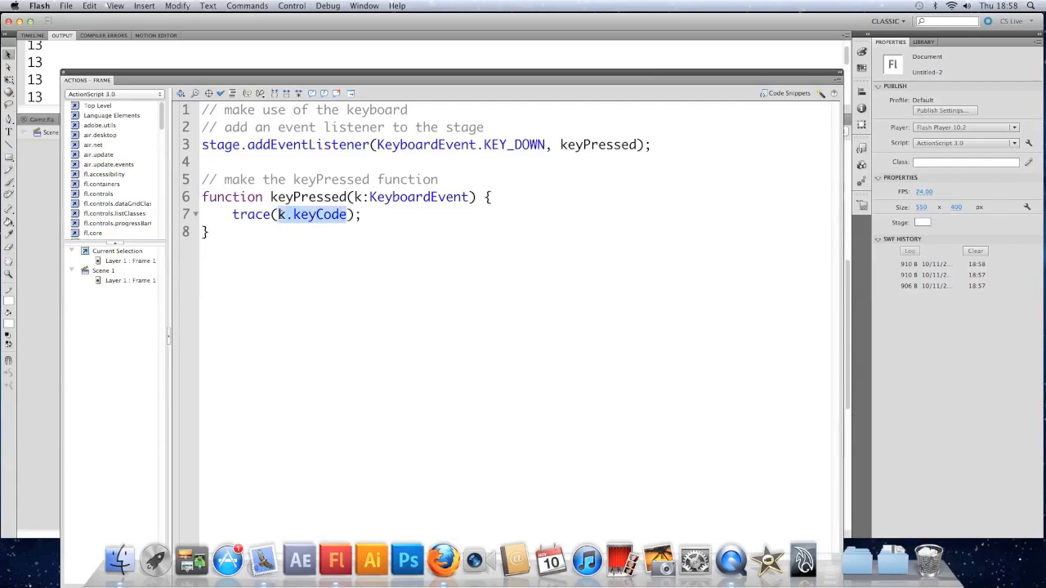
type("String);")
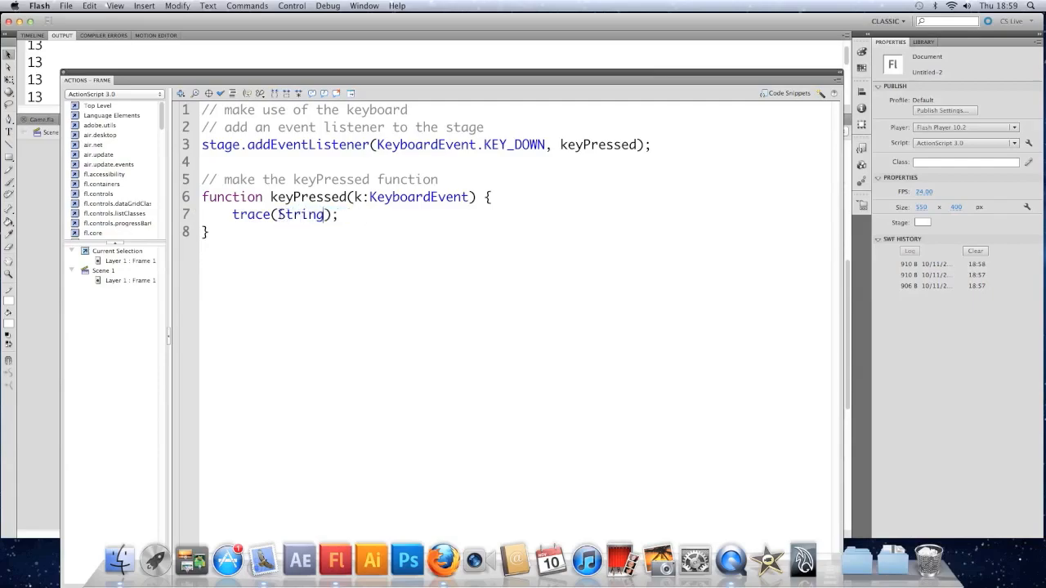
type(".from")
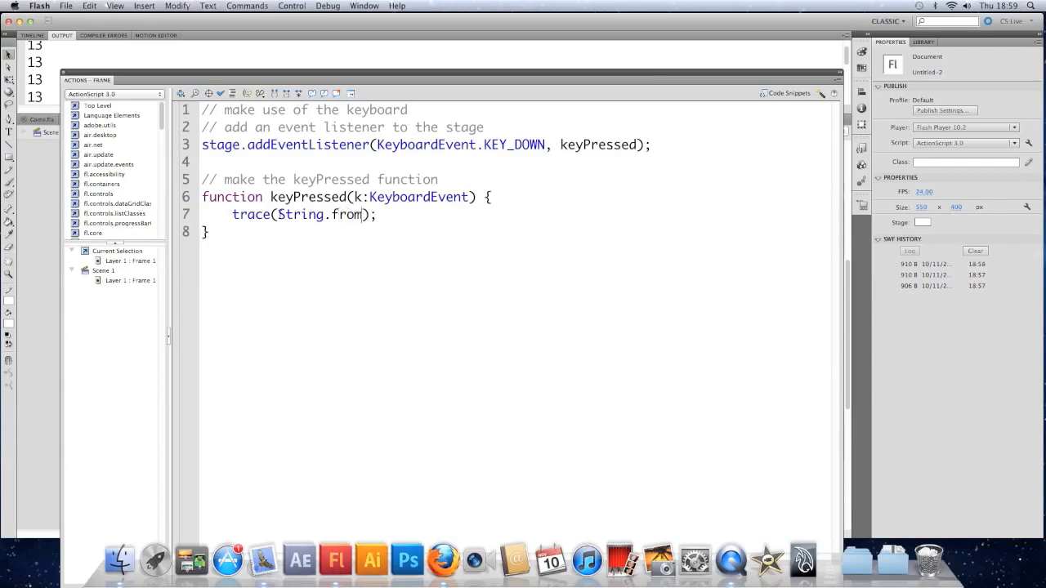
type("Char")
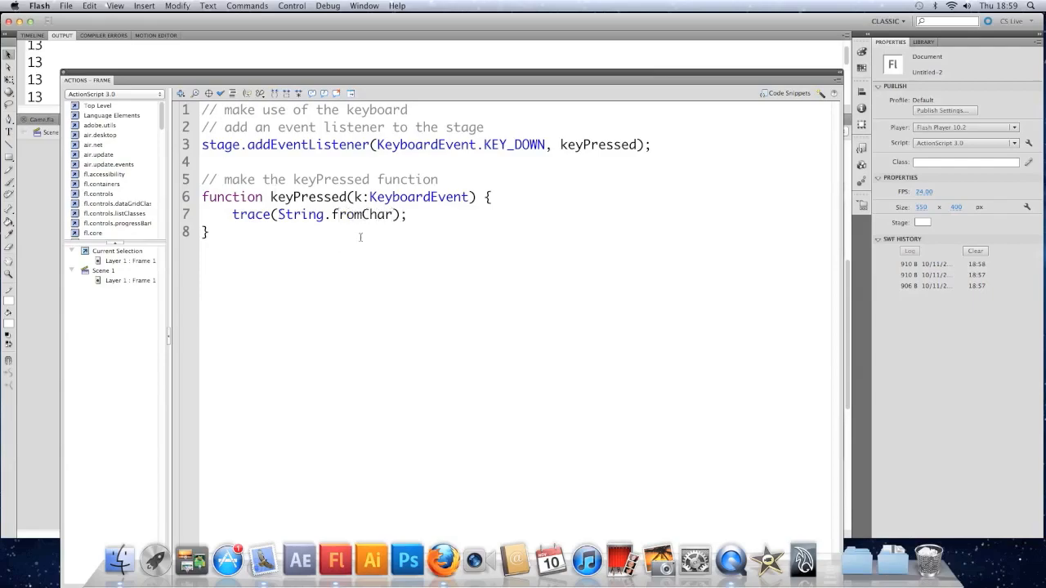
mouse_move(355, 248)
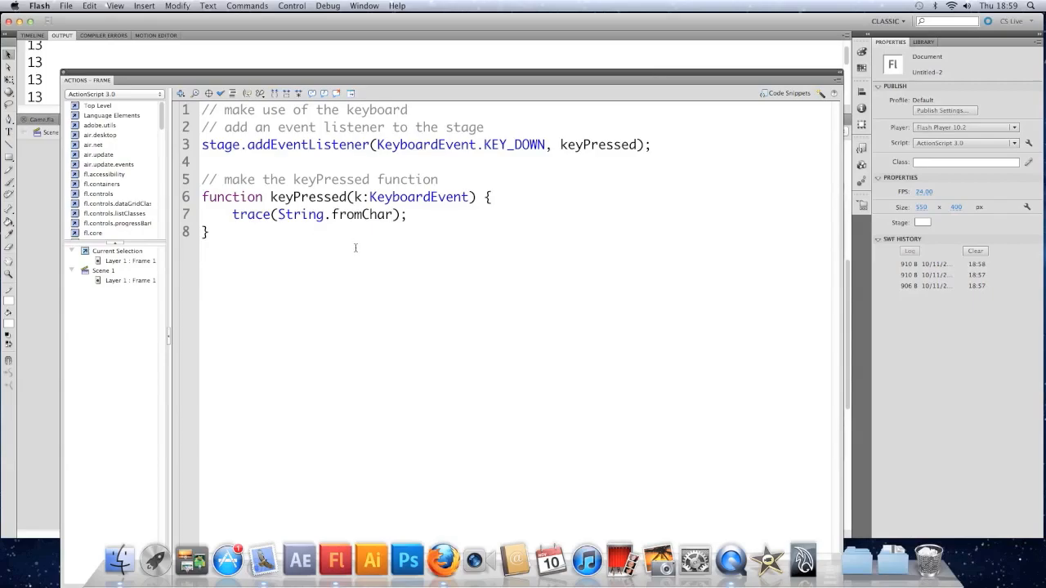
type("Code(")
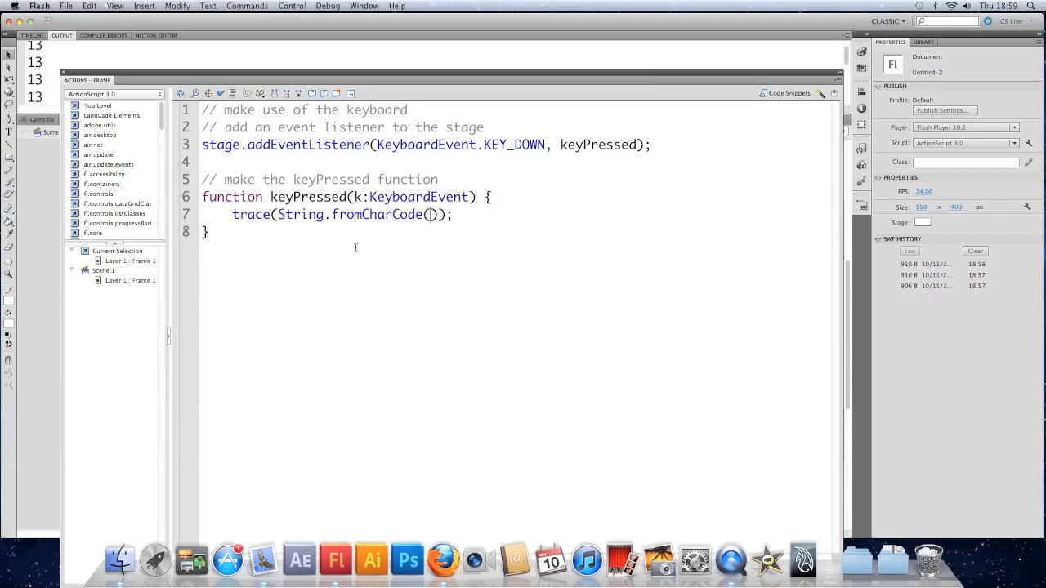
type("k.cha")
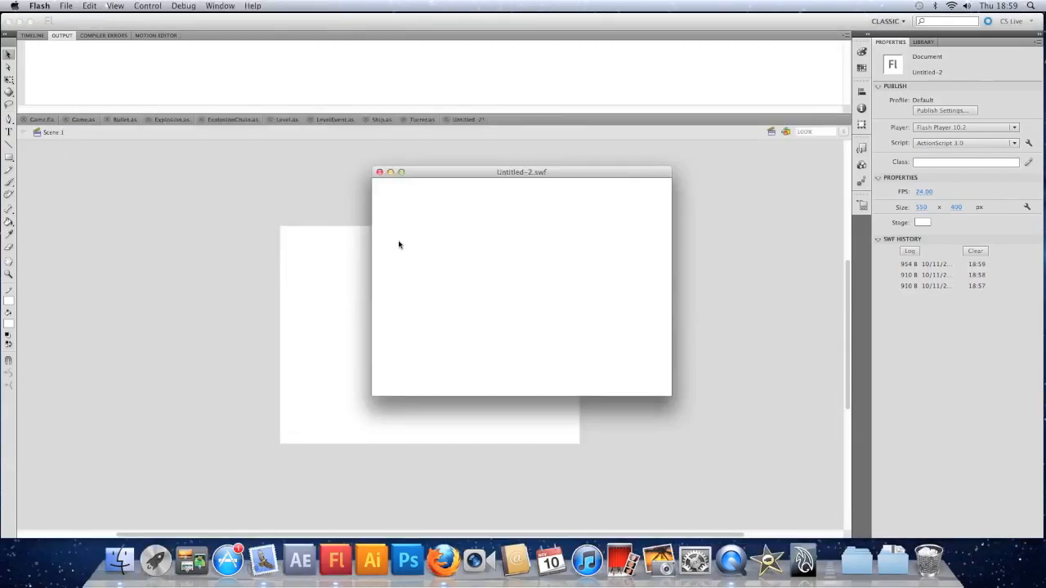
type("g.fromCharCode(k.charCode));")
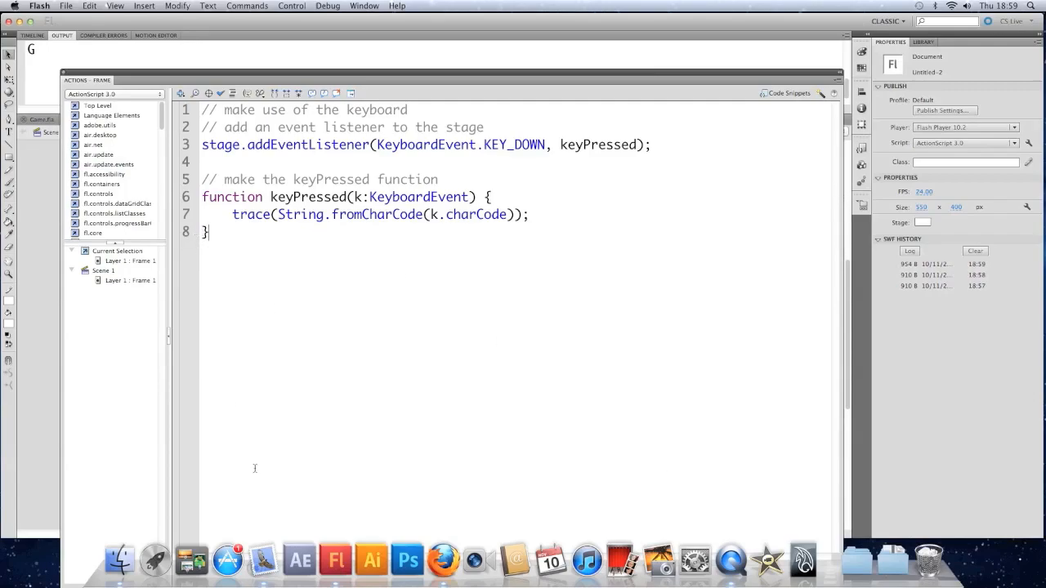
mouse_move(447, 321)
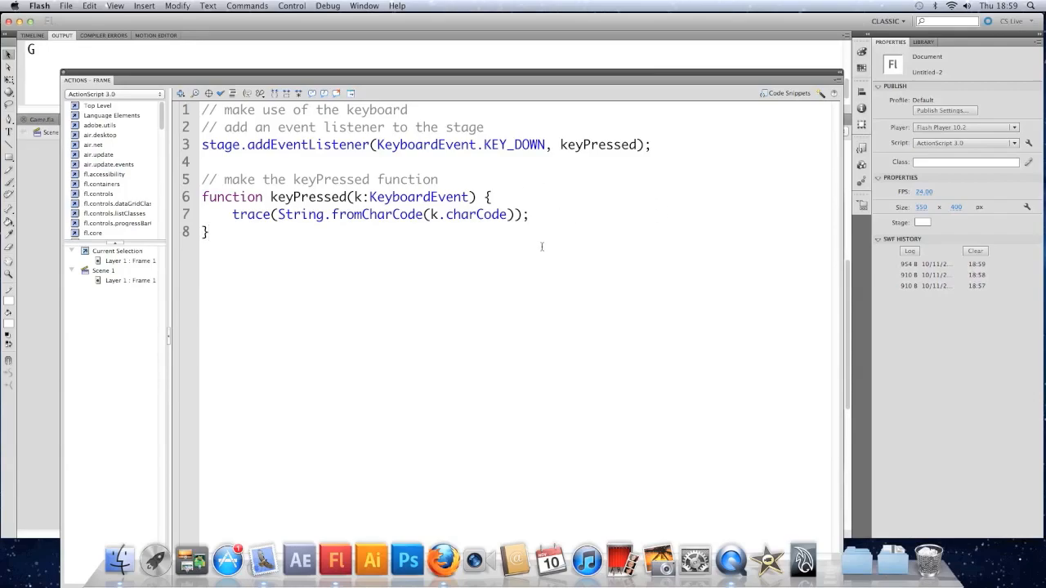
mouse_move(577, 209)
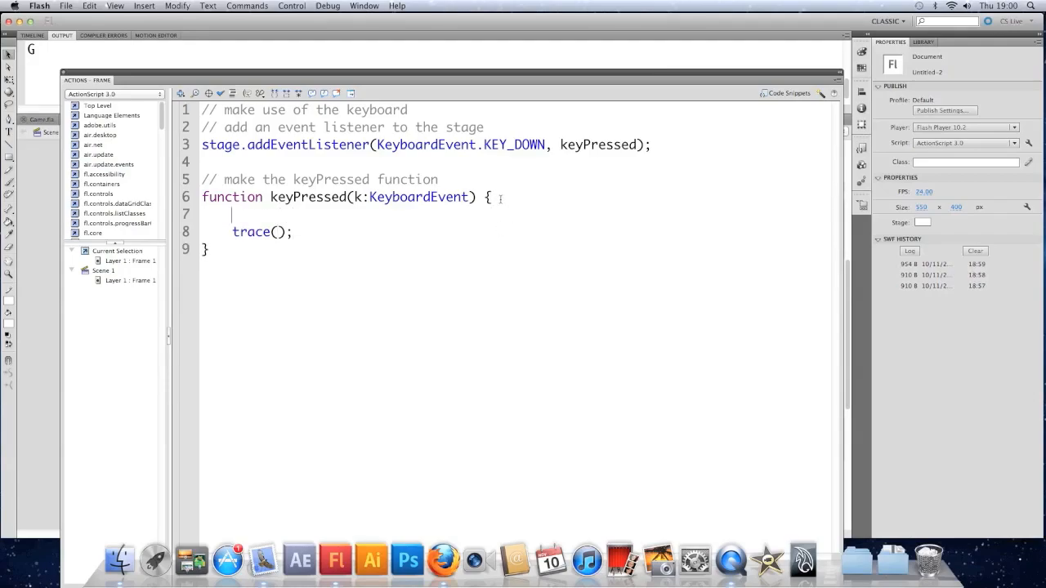
- Add a comment and wrap the trace in if (k.keyCode==32) {
type("// only trace")
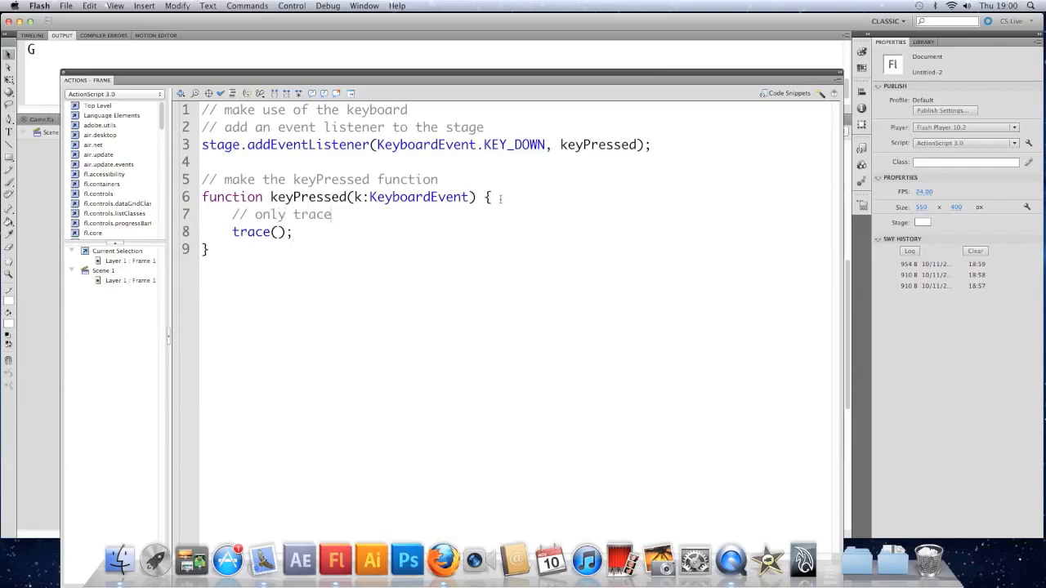
type("if the space bar was")
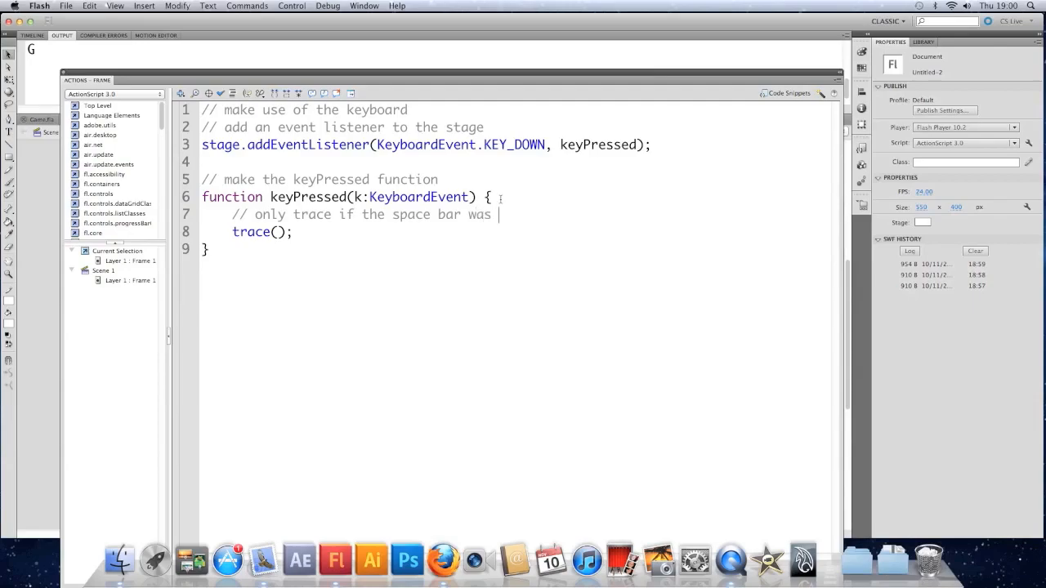
type("pressed")
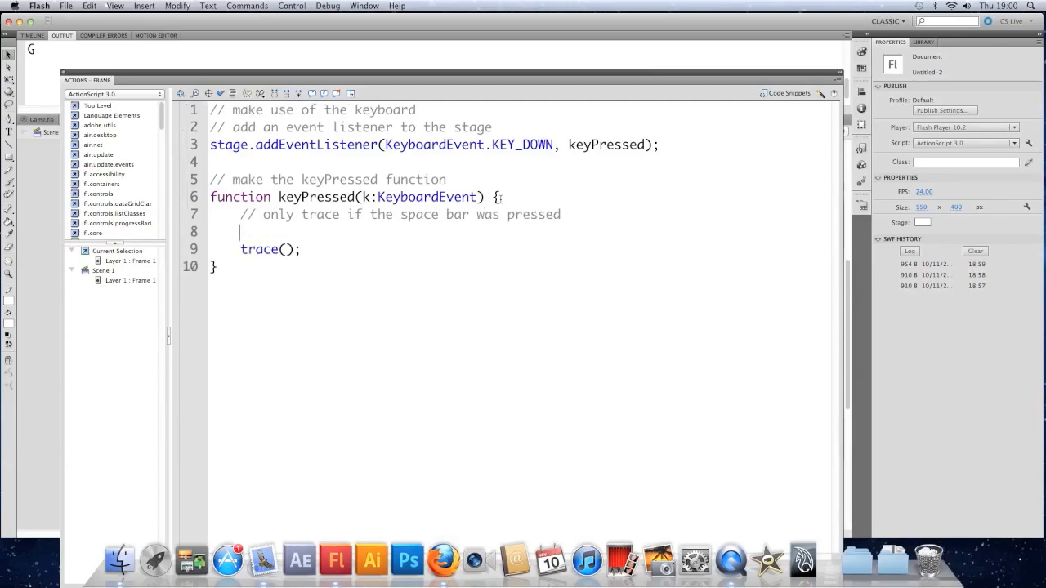
type("if (k")
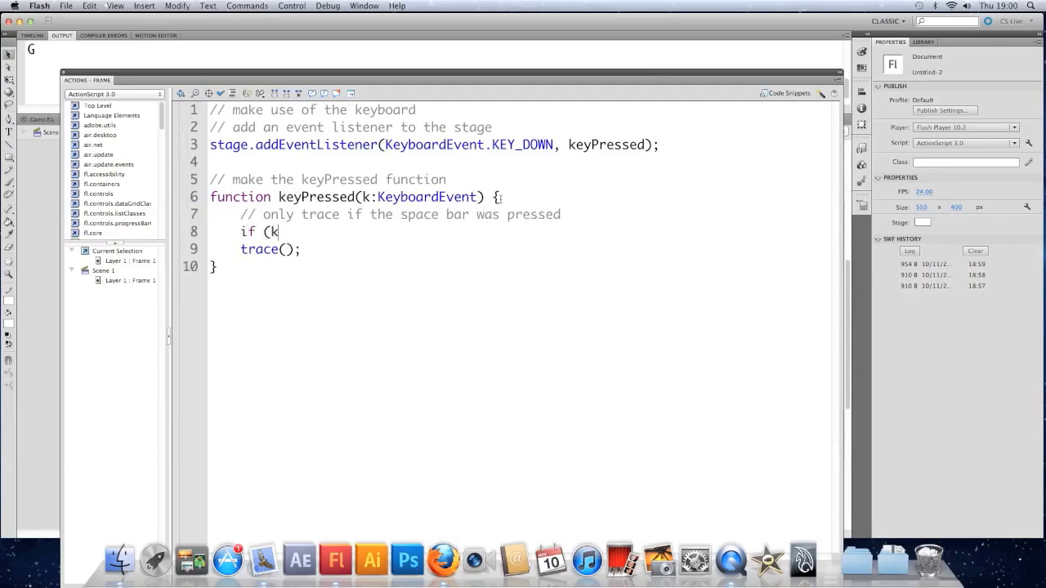
type(".keyCode")
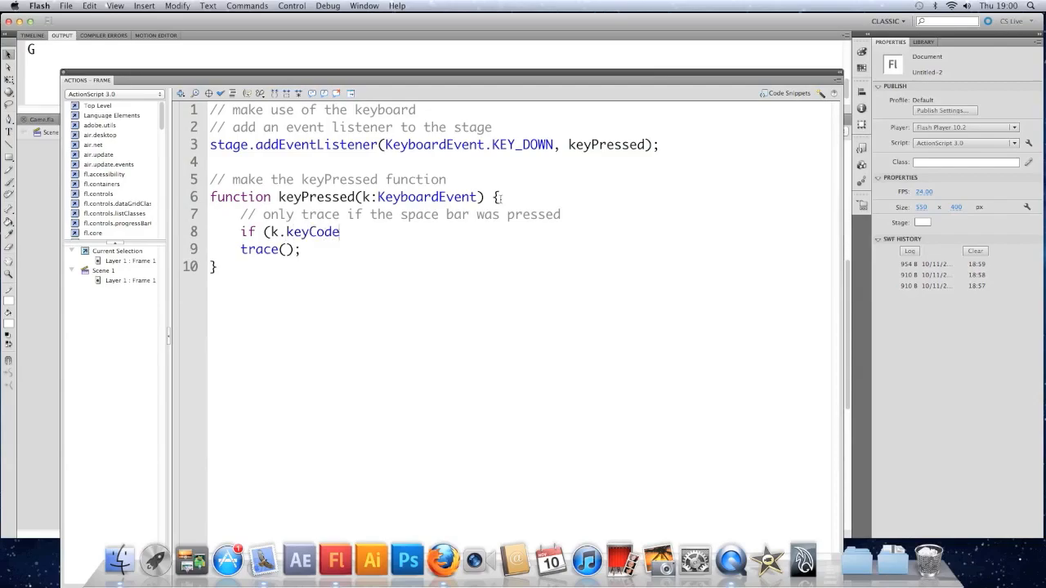
type("==")
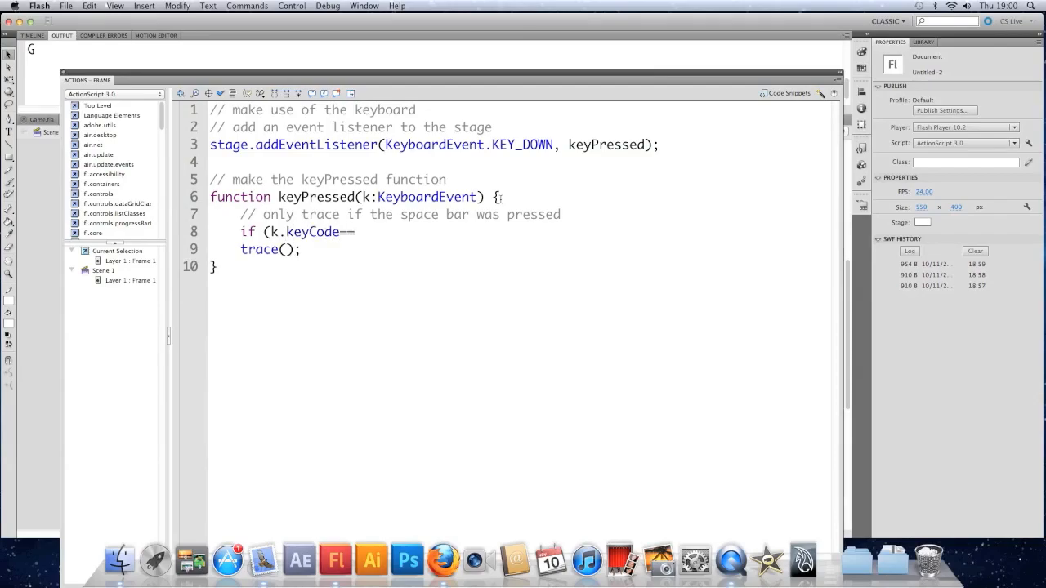
type("32)")
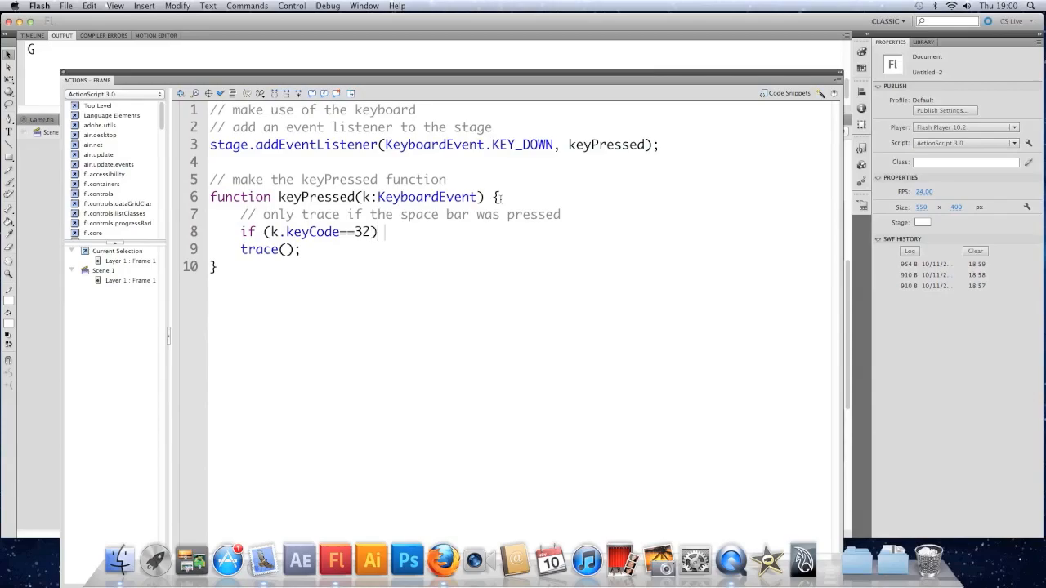
type("{")
type("}")
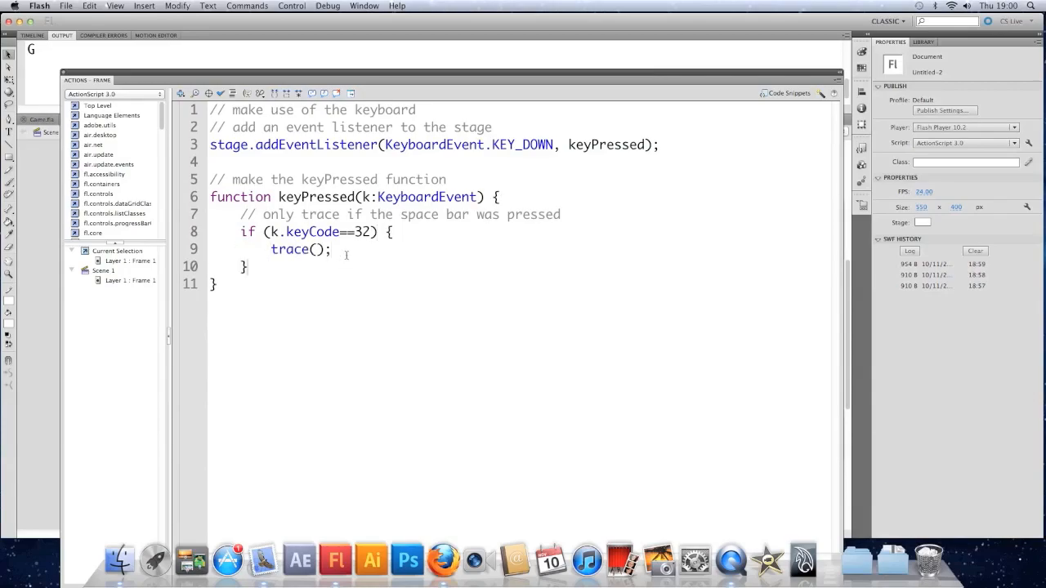
mouse_move(415, 344)
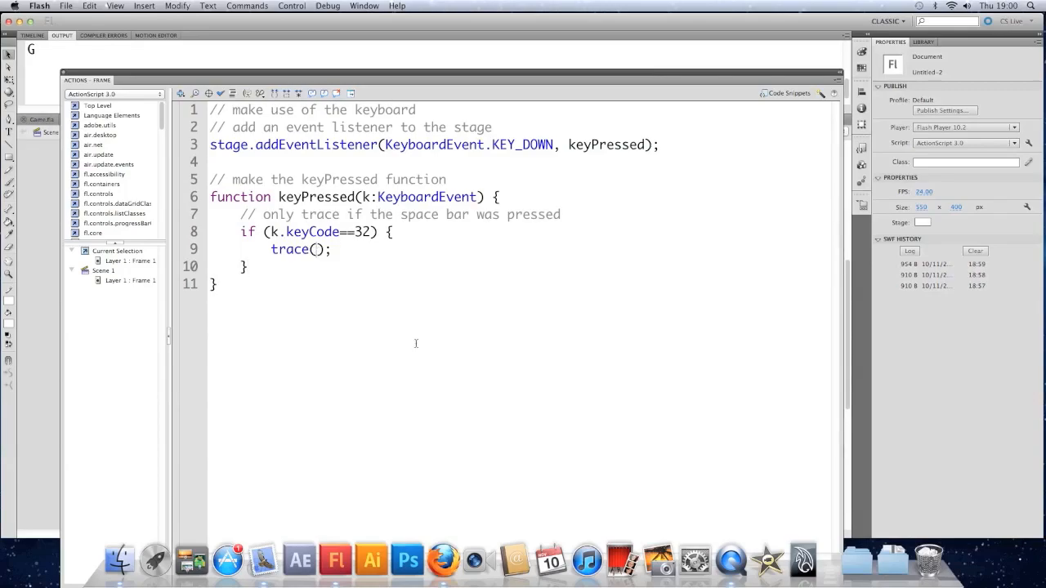
- Make the trace print "Space pressed" and run the test movie
type("\"")
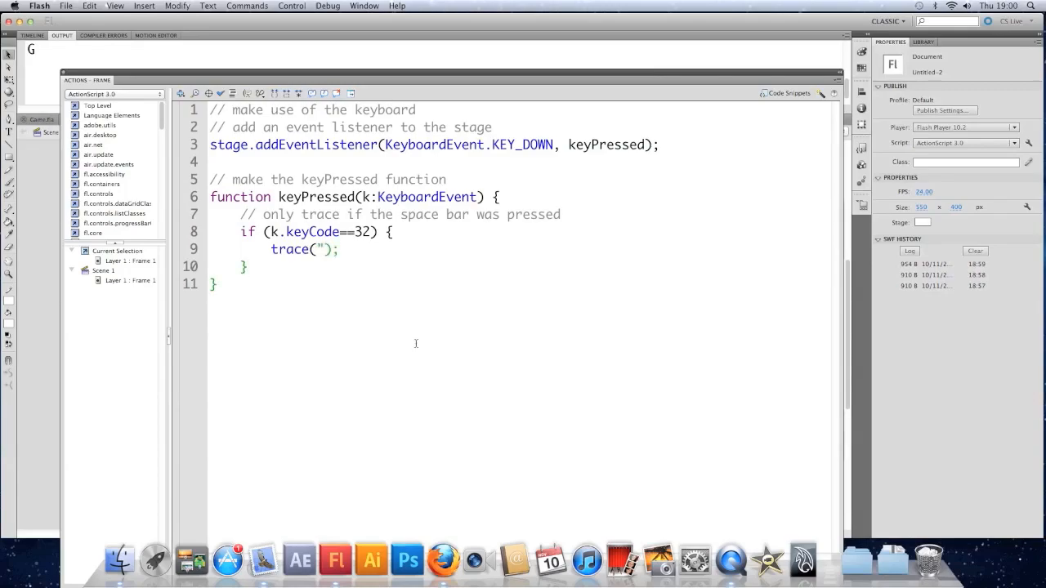
type("Space")
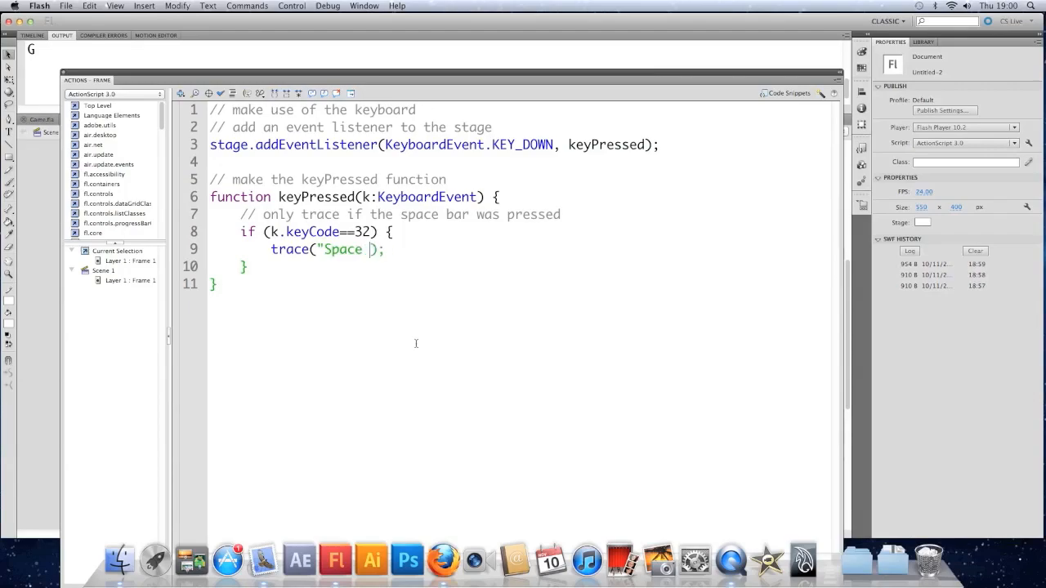
type("pressed\")")
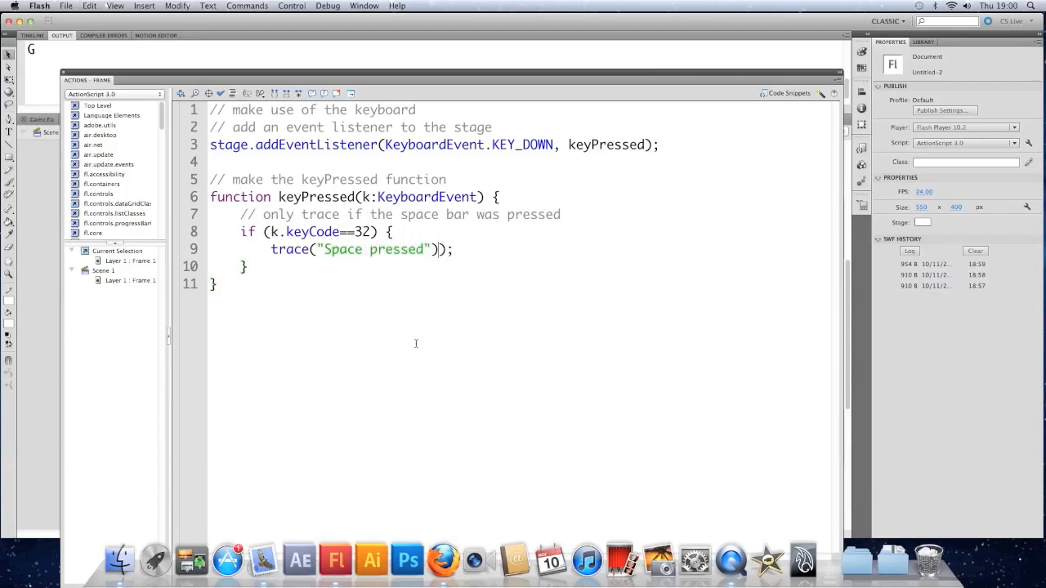
left_click(291, 7)
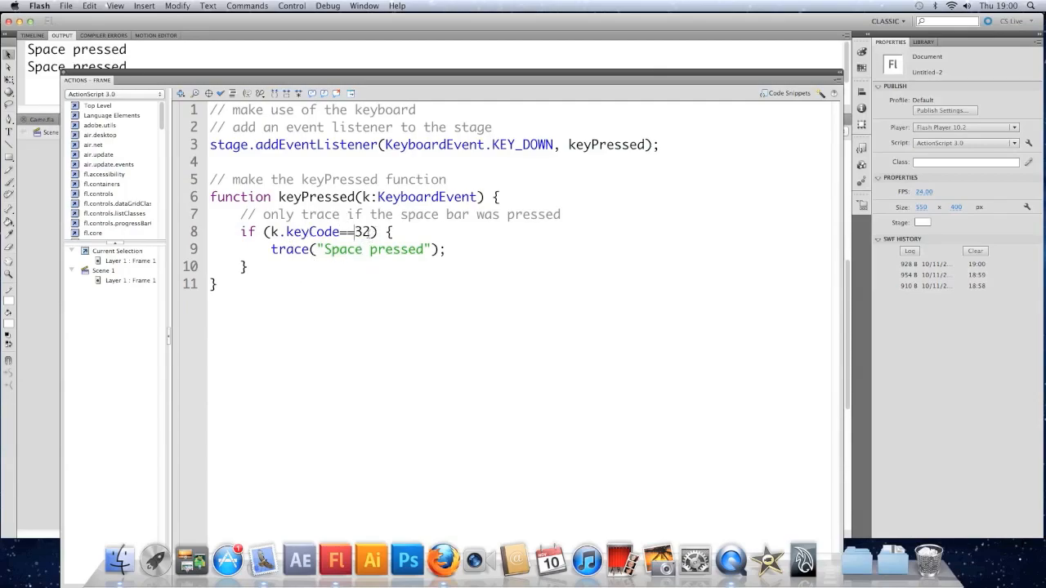
- Replace 32 with Keyboard.SPACE, trying SHIFT and ENTER constants, and test with the space key
double_click(360, 232)
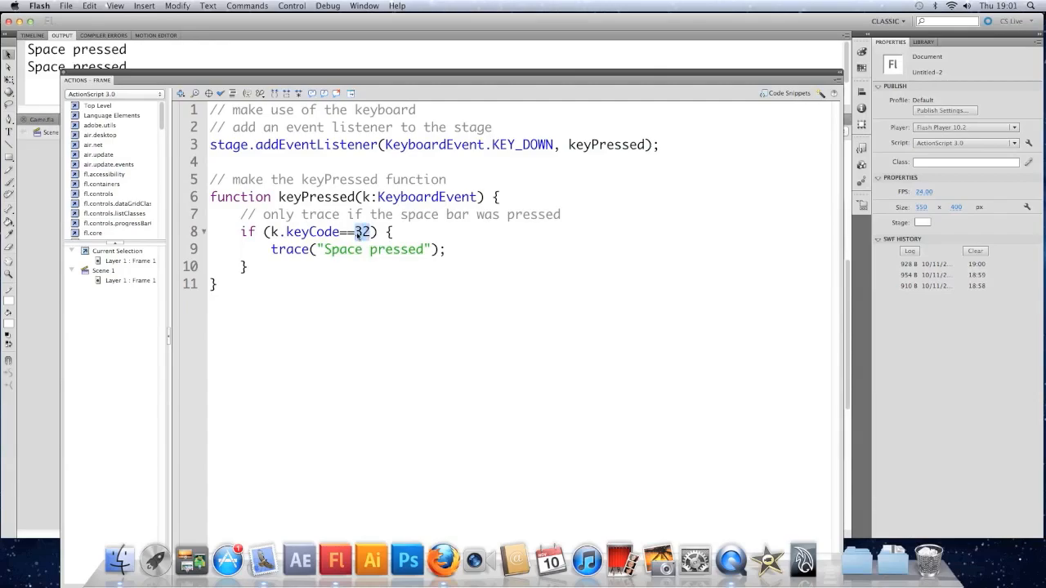
type("Keyboard.")
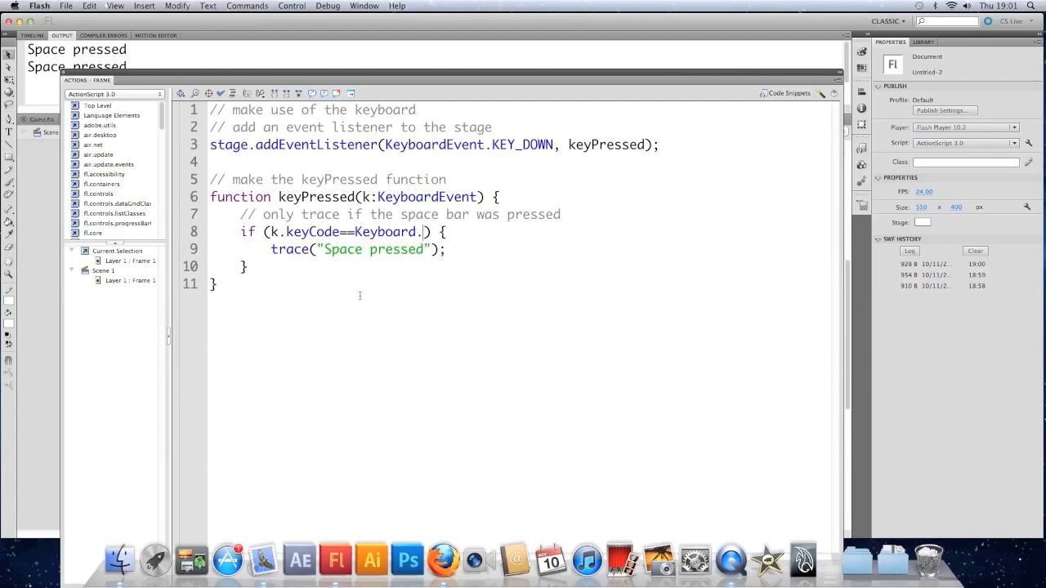
type("SPACE")
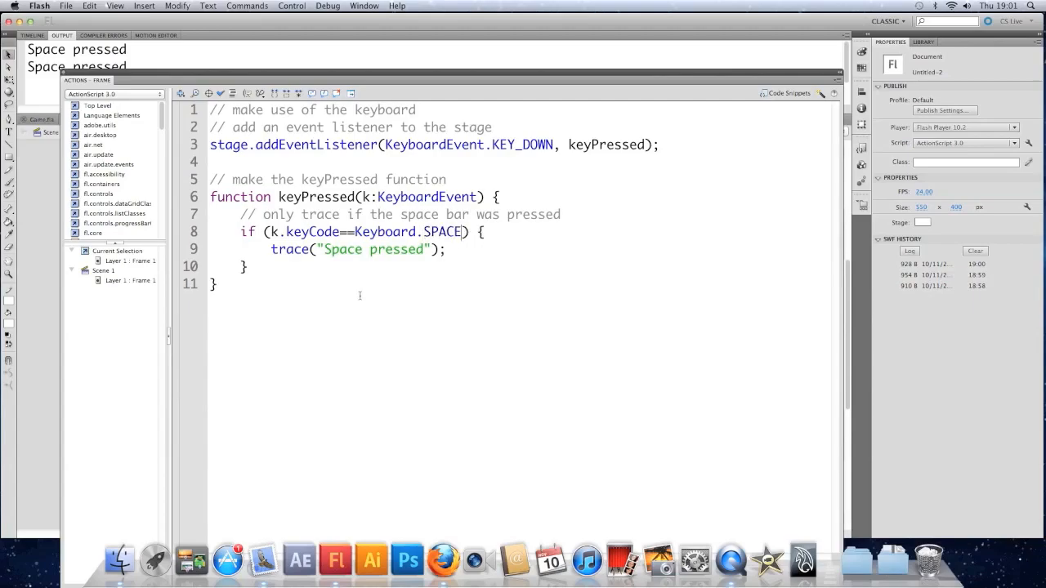
double_click(441, 233)
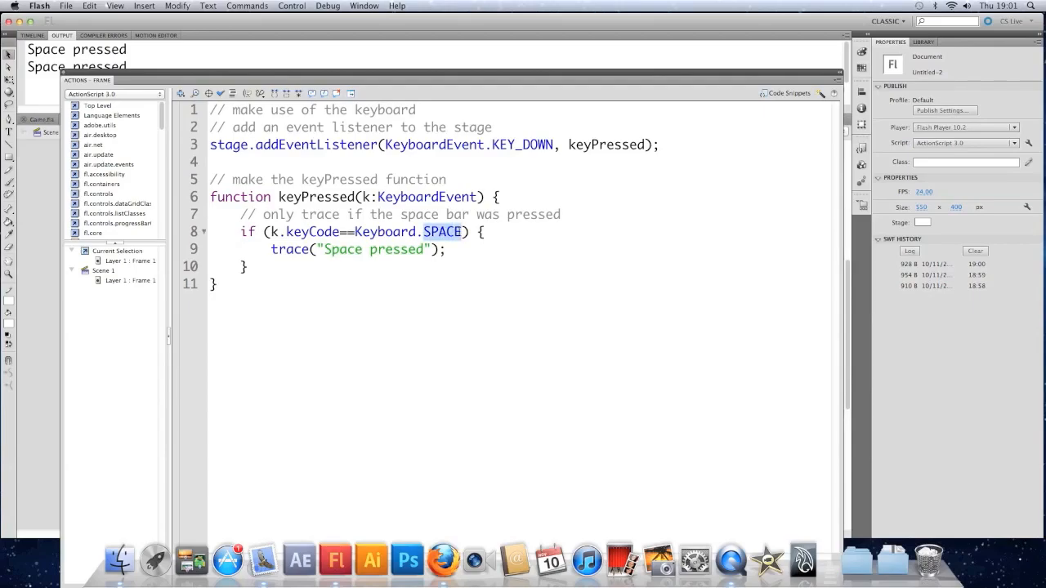
type("SHIFT")
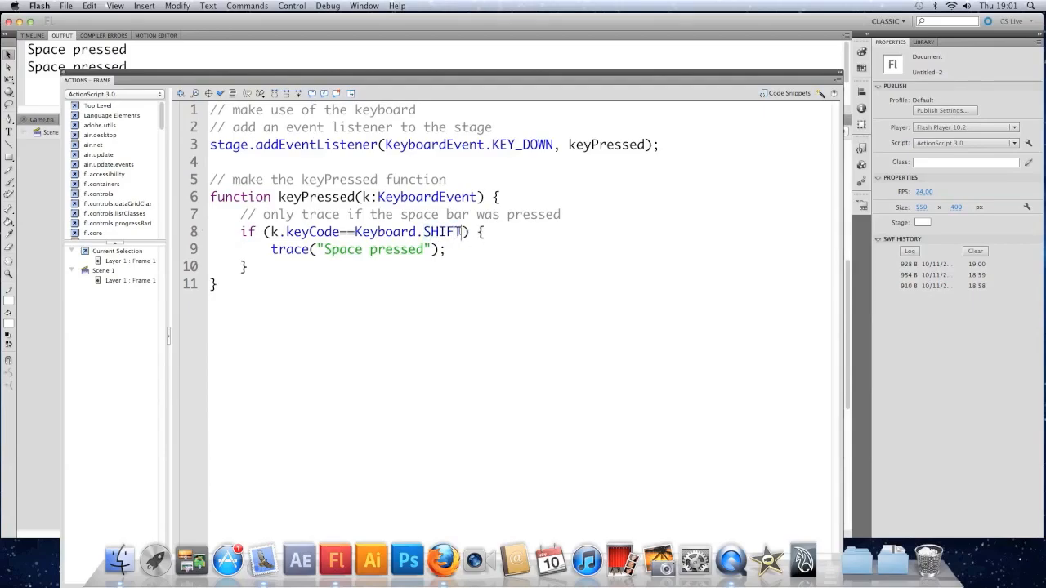
type("ENTE")
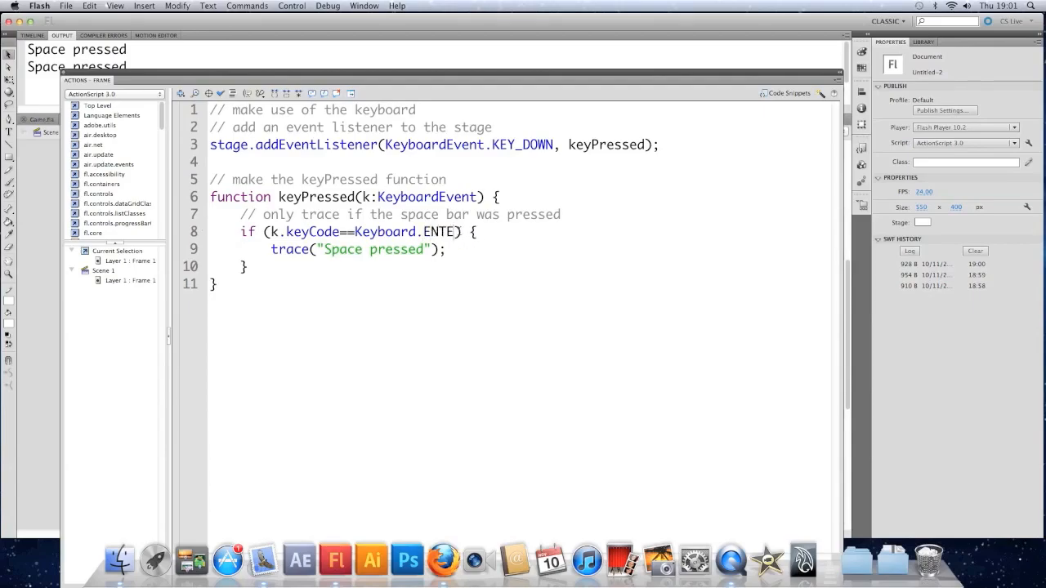
key("Backspace")
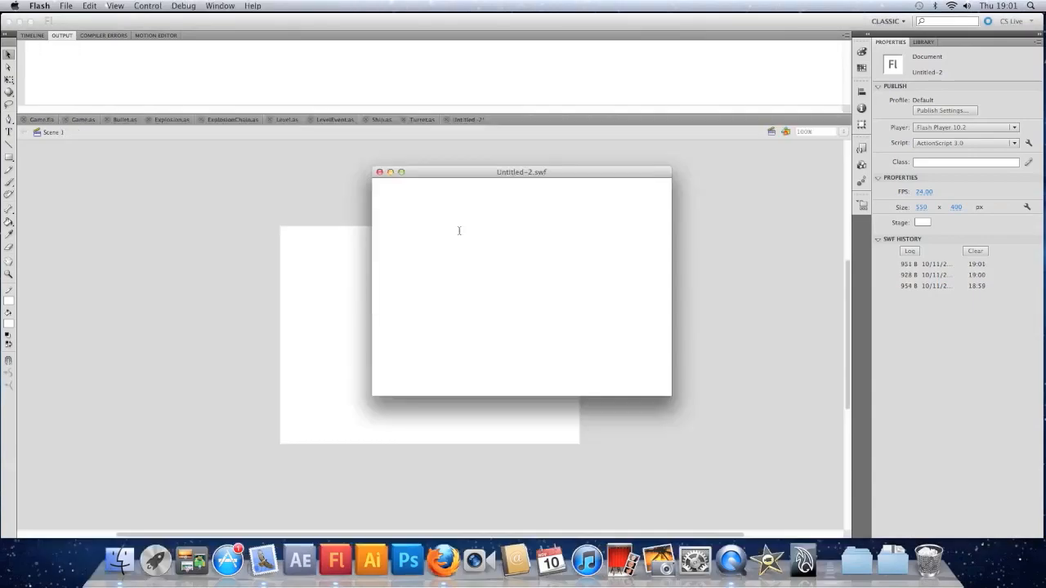
key("space")
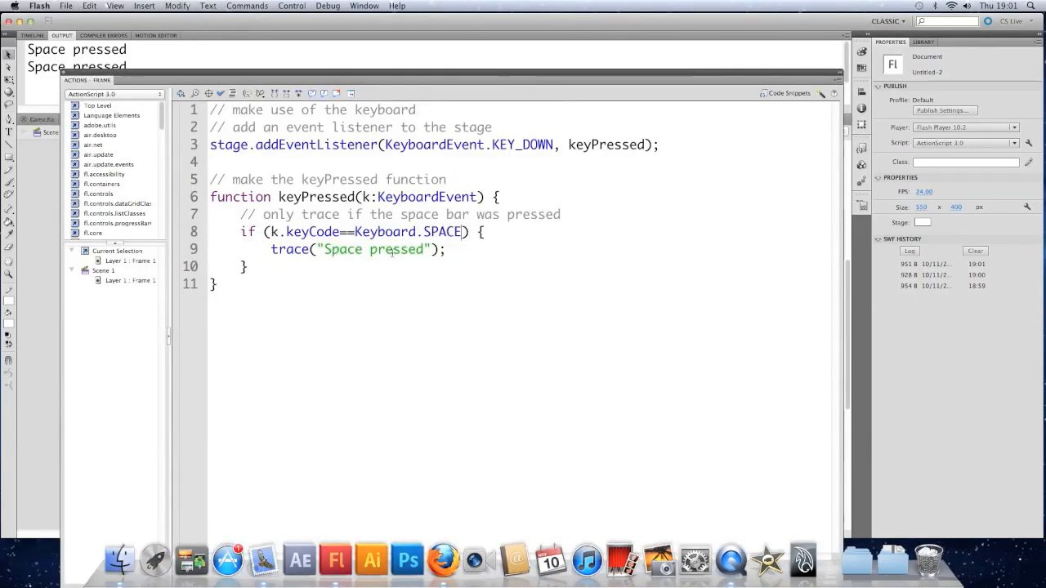
- Switch the check to Keyboard.A with "A pressed", disable test-player shortcuts and press A
double_click(443, 232)
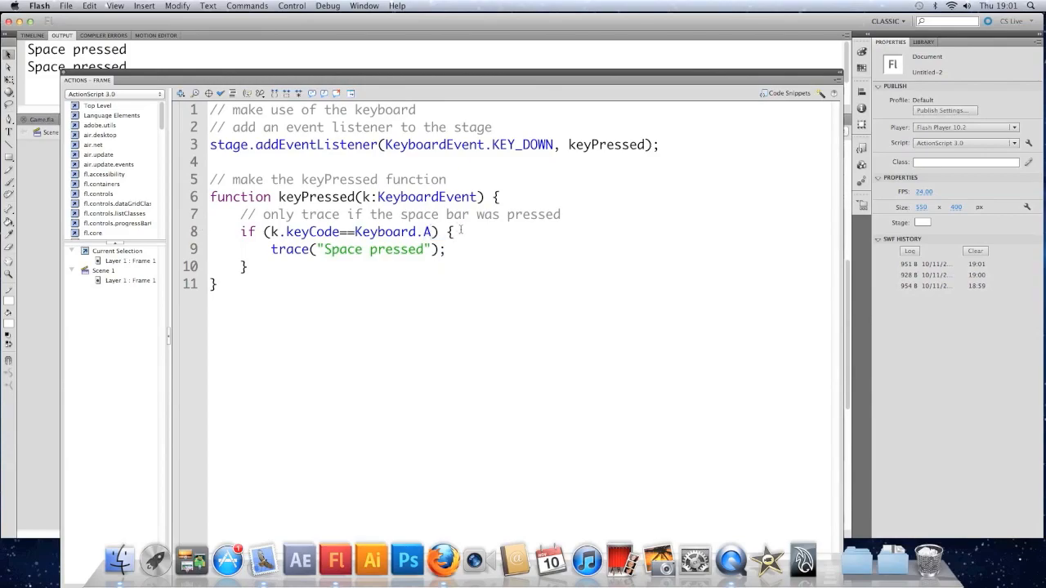
double_click(341, 248)
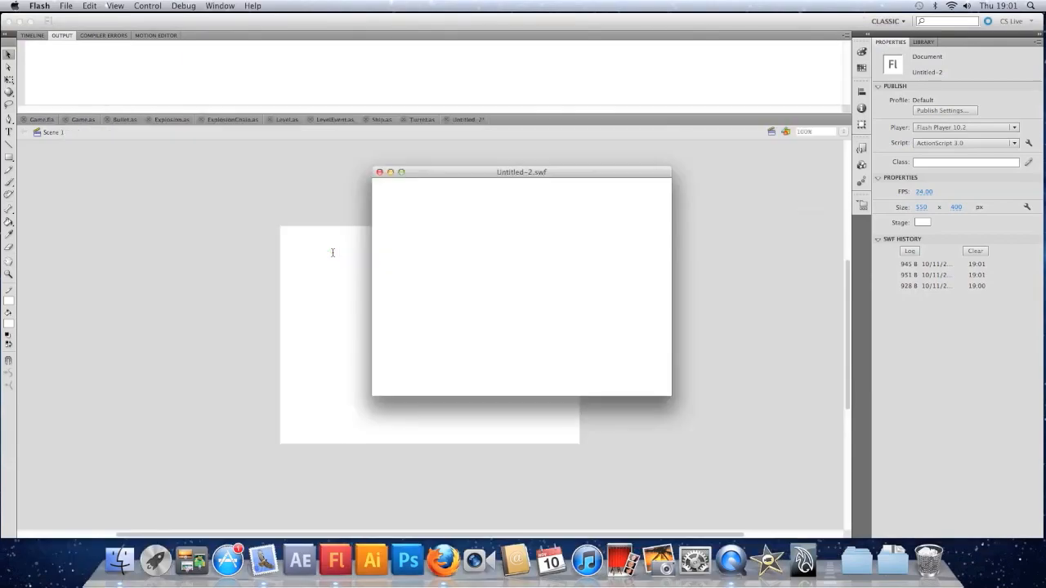
key("a")
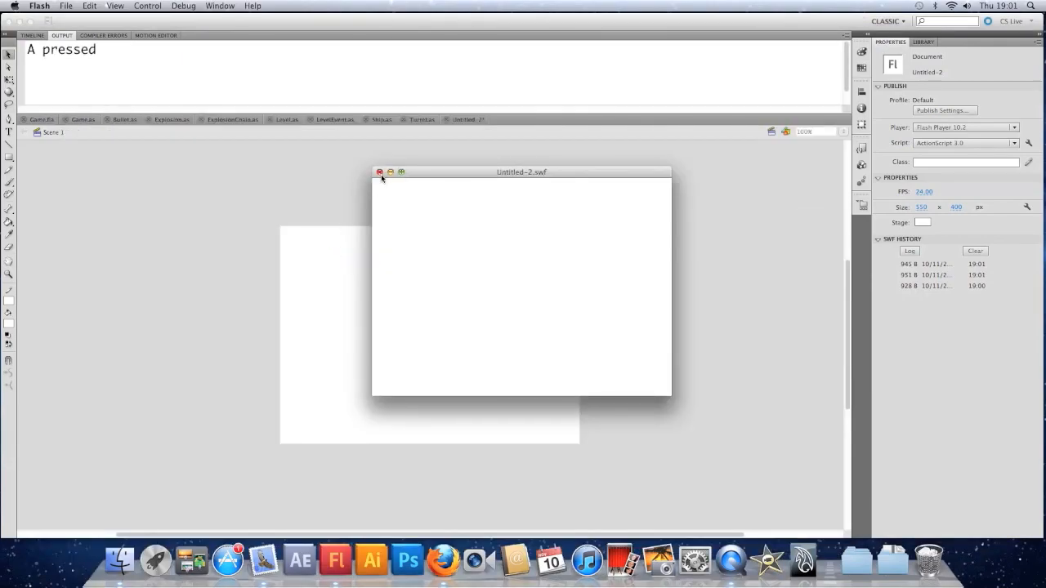
left_click(147, 7)
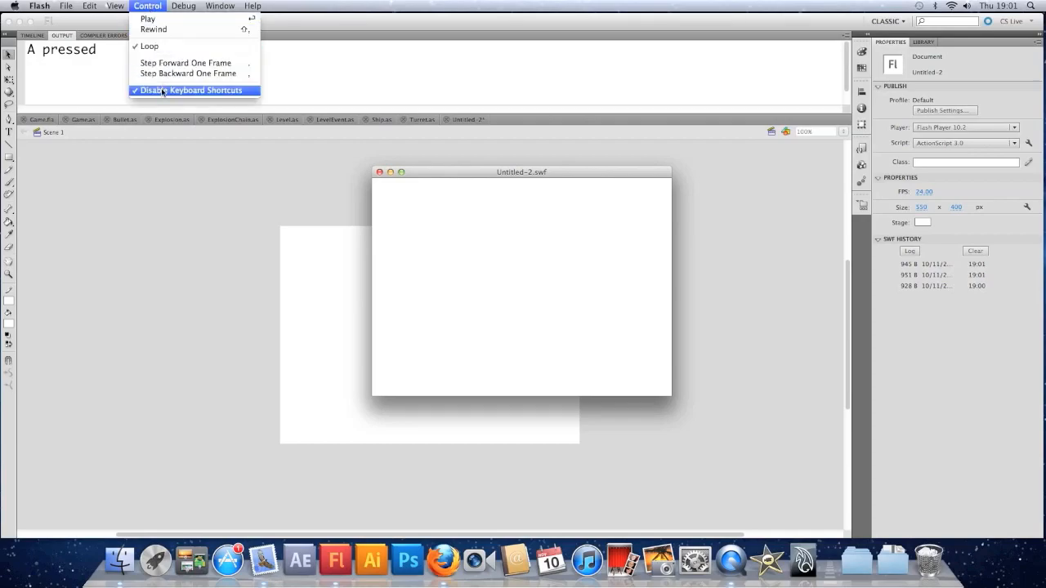
left_click(193, 90)
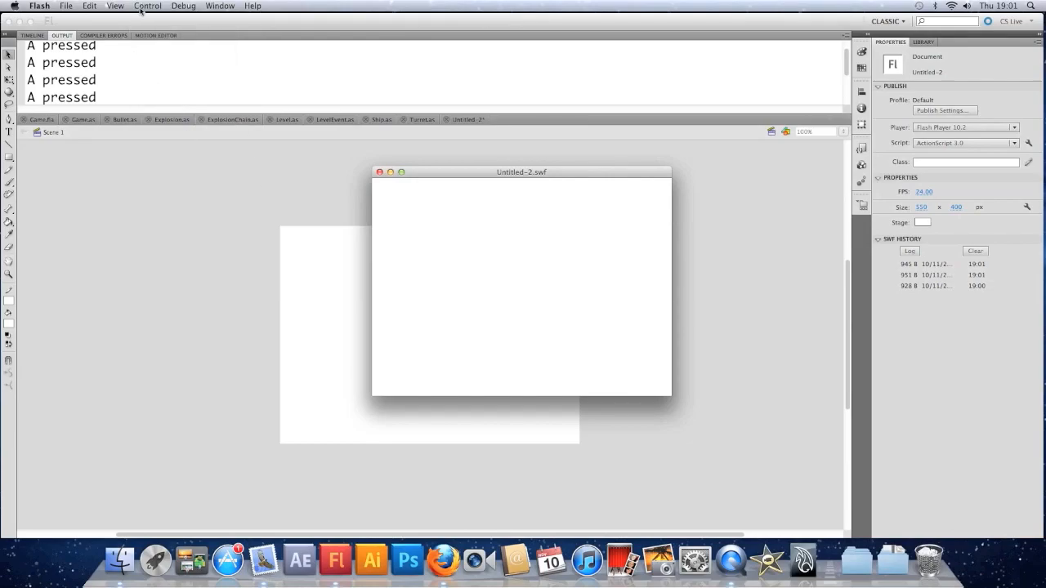
left_click(379, 171)
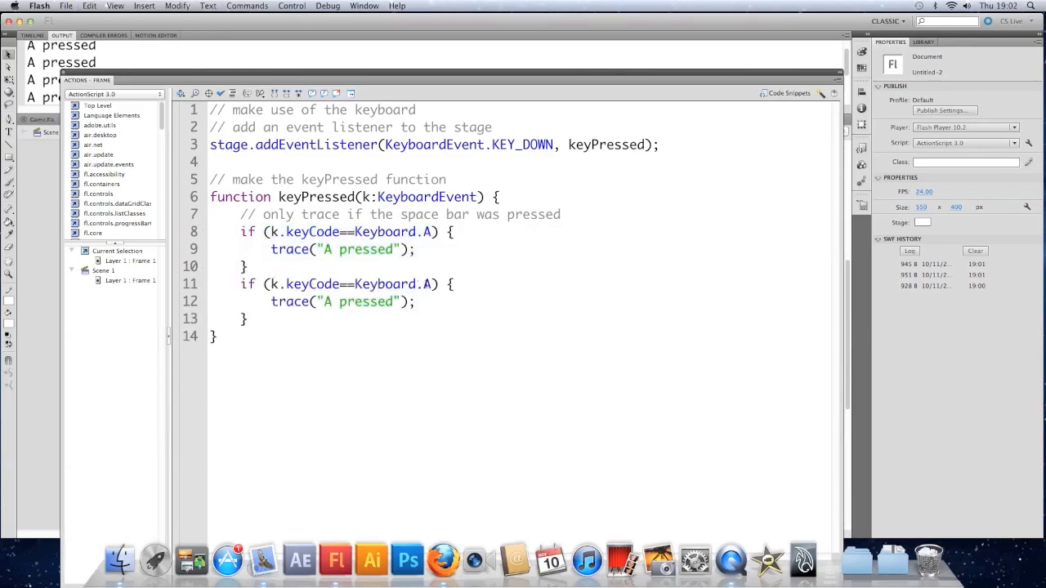
- Make the copied check test Keyboard.LEFT and trace "Left arrow pressed", then verify it in a test run
type("LEFT")
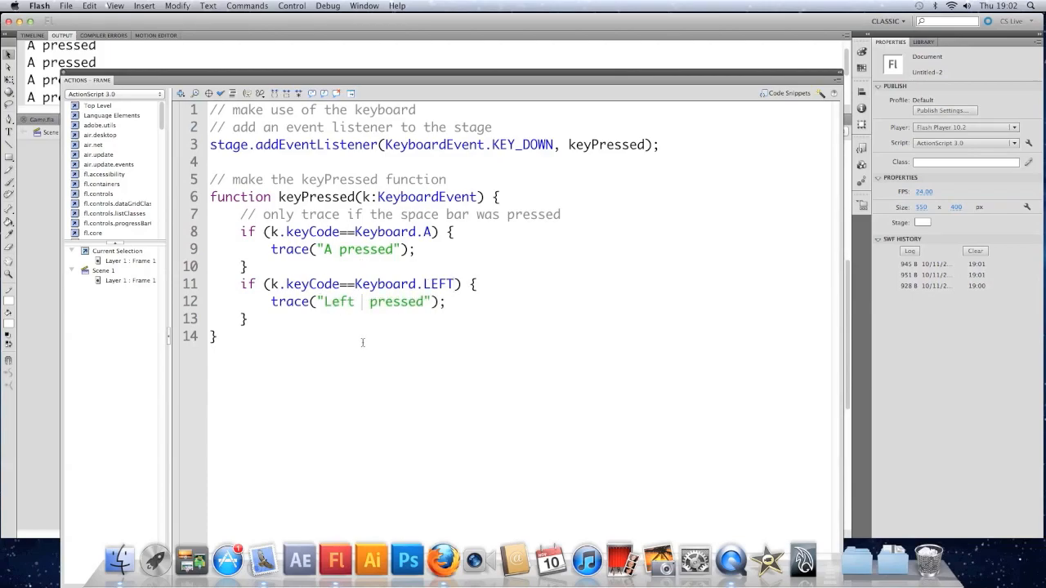
type("arrow")
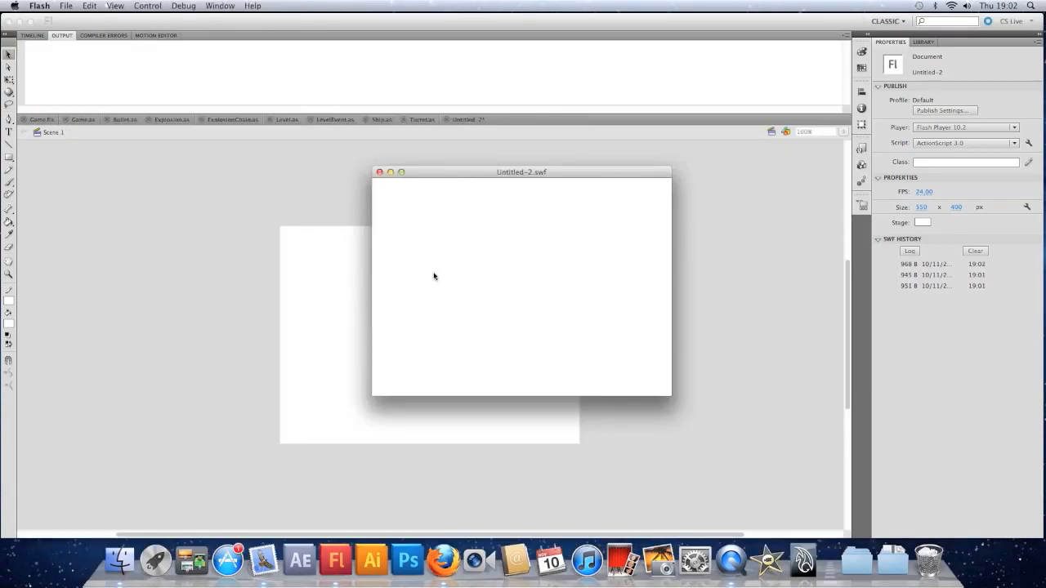
key("Left")
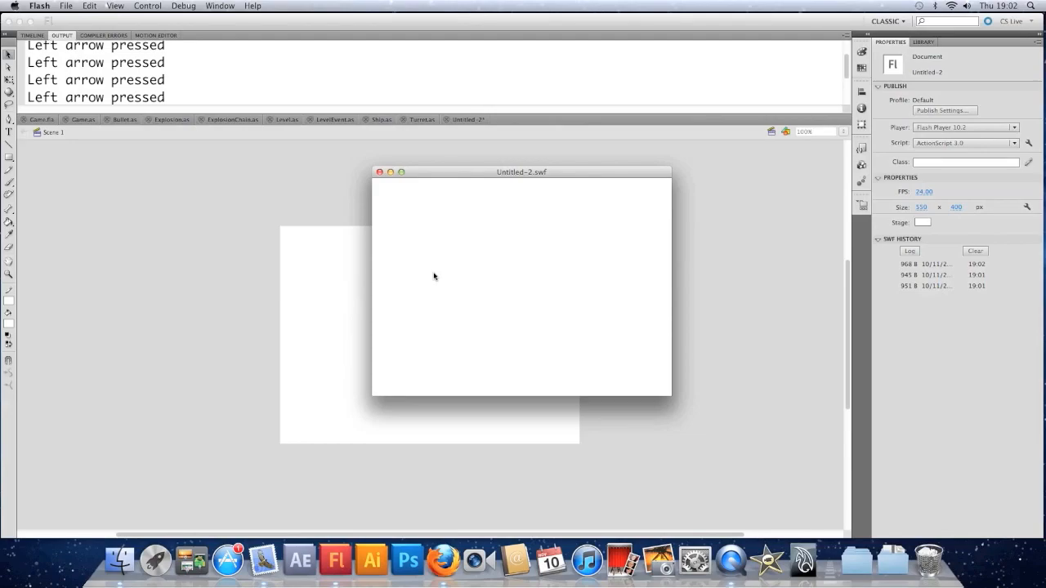
mouse_move(379, 172)
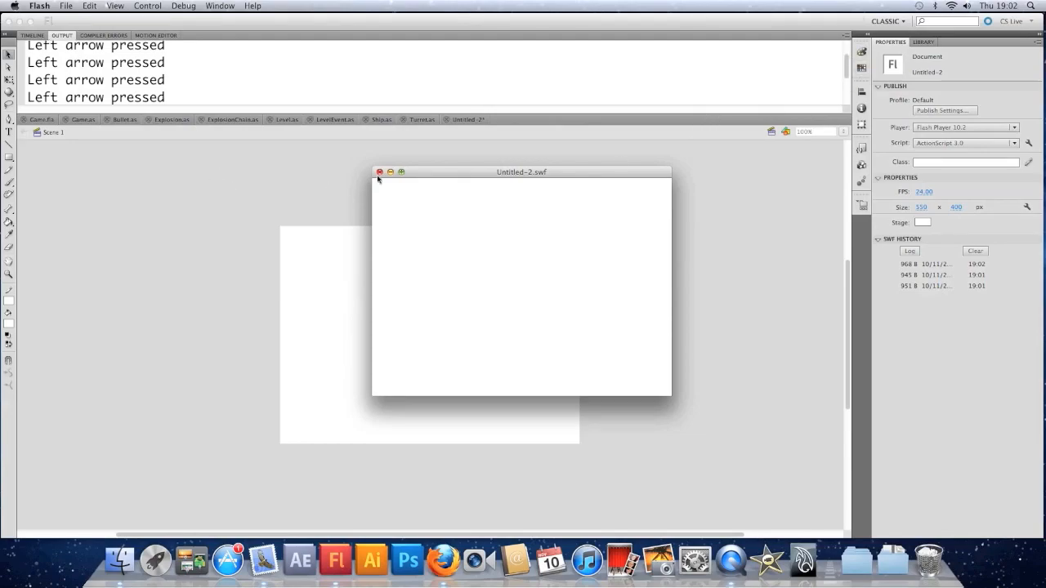
left_click(380, 171)
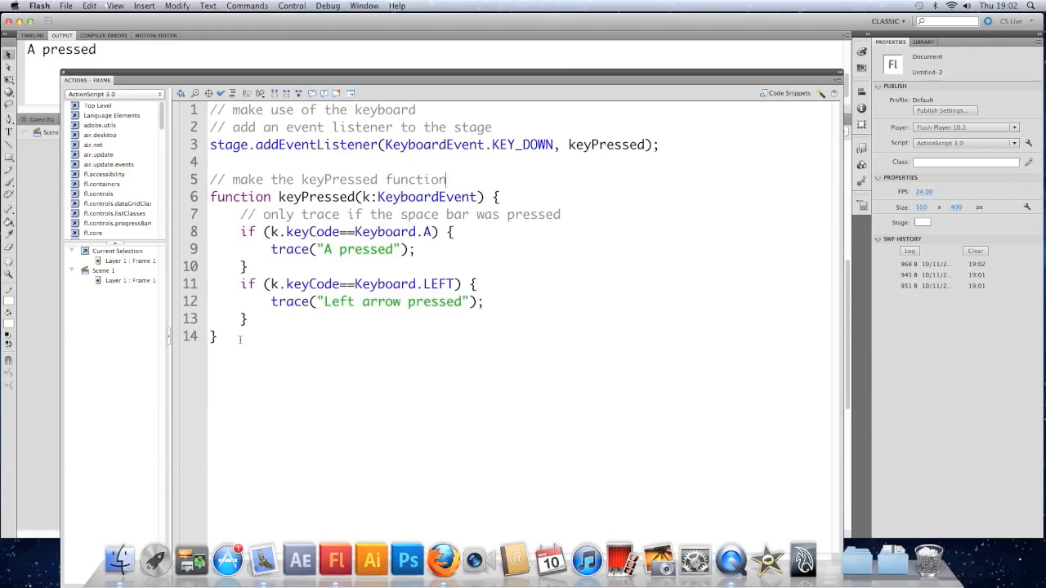
- Duplicate the listener line as a KEY_UP listener calling keyReleased
triple_click(433, 144)
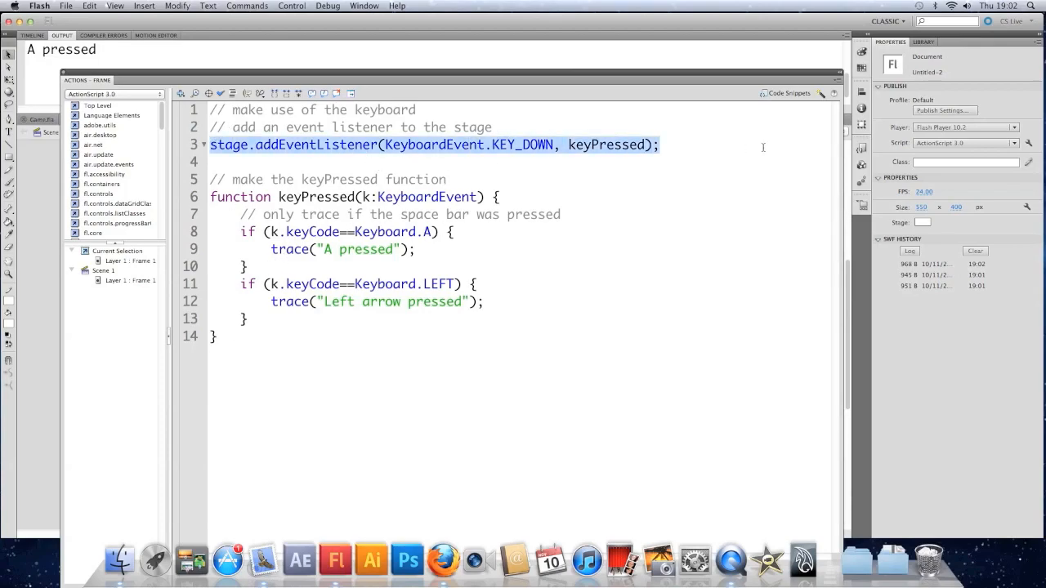
left_click(689, 144)
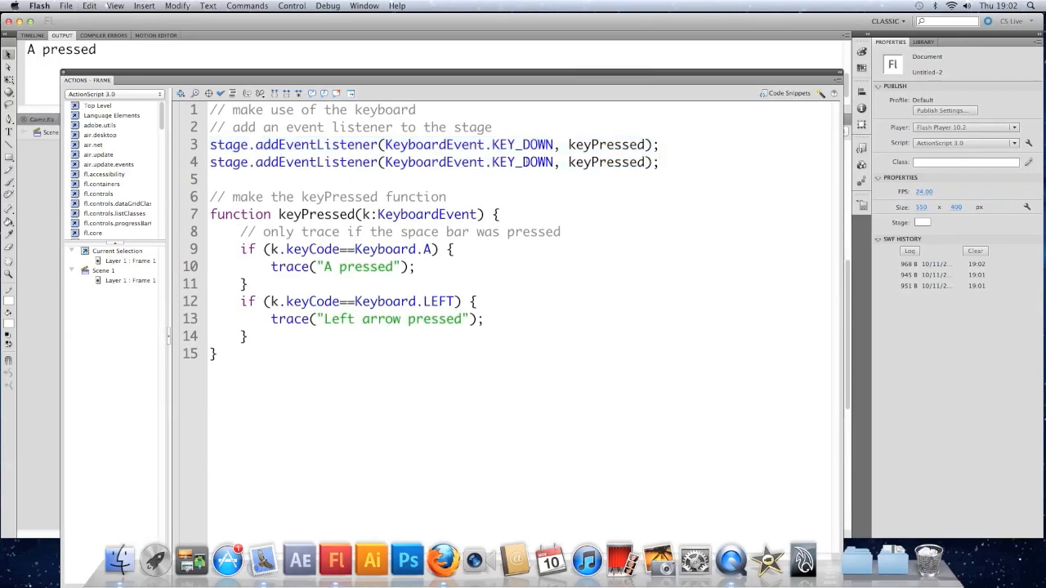
type("KEY_UP")
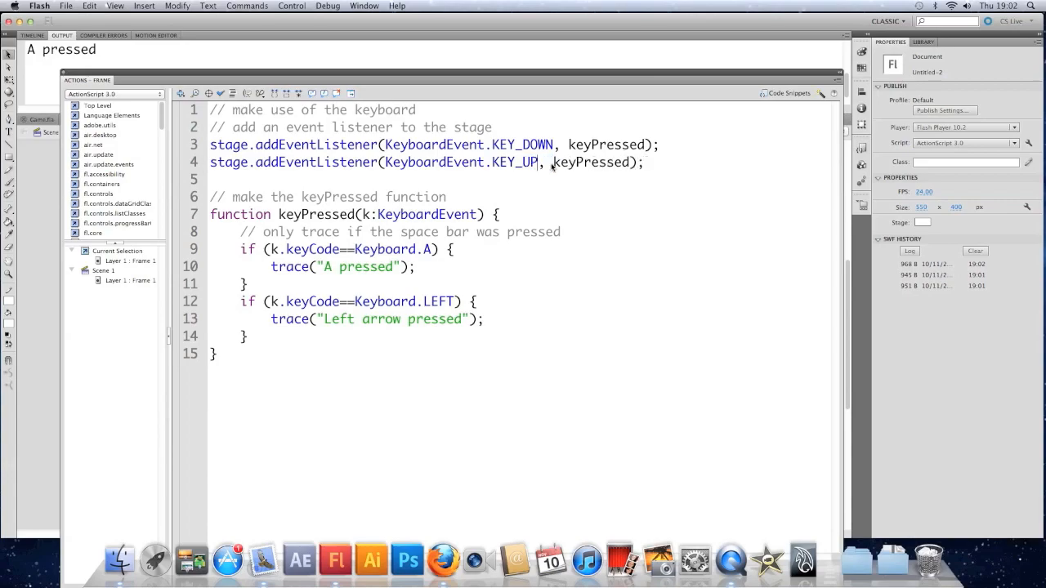
double_click(597, 162)
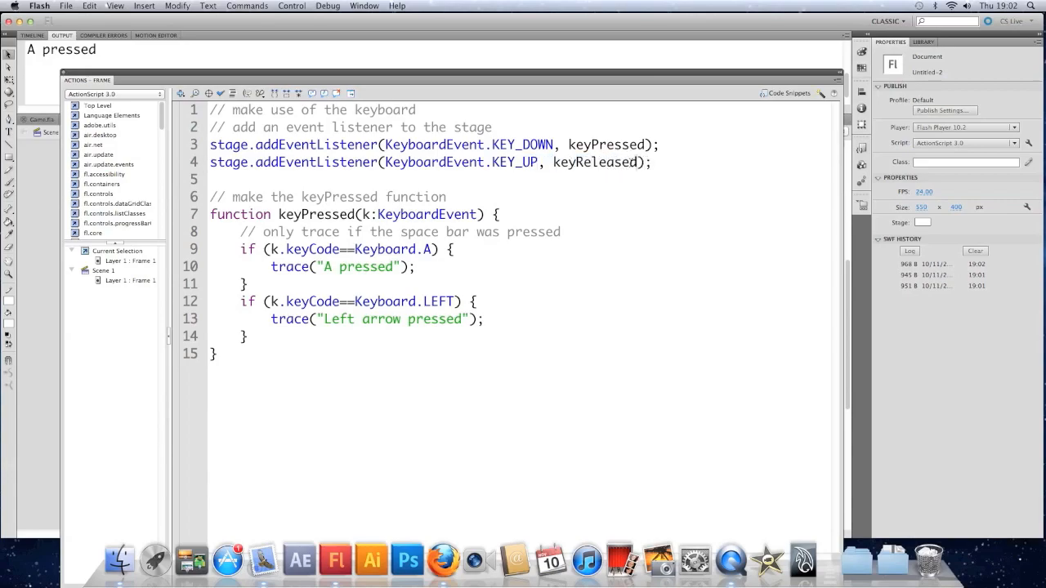
- Add a keyReleased function that traces "Key was released" and run the test movie
double_click(352, 214)
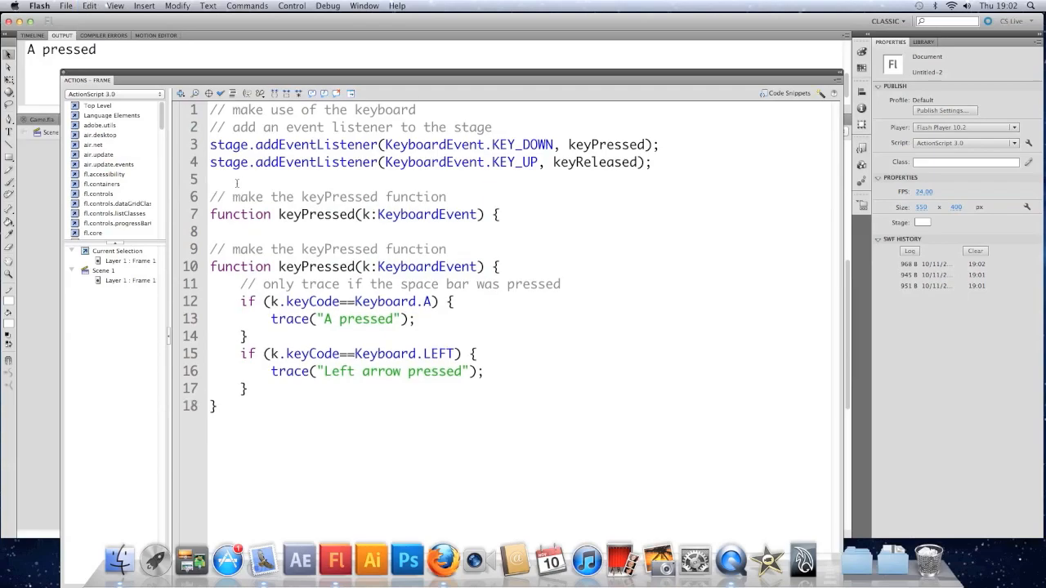
double_click(314, 215)
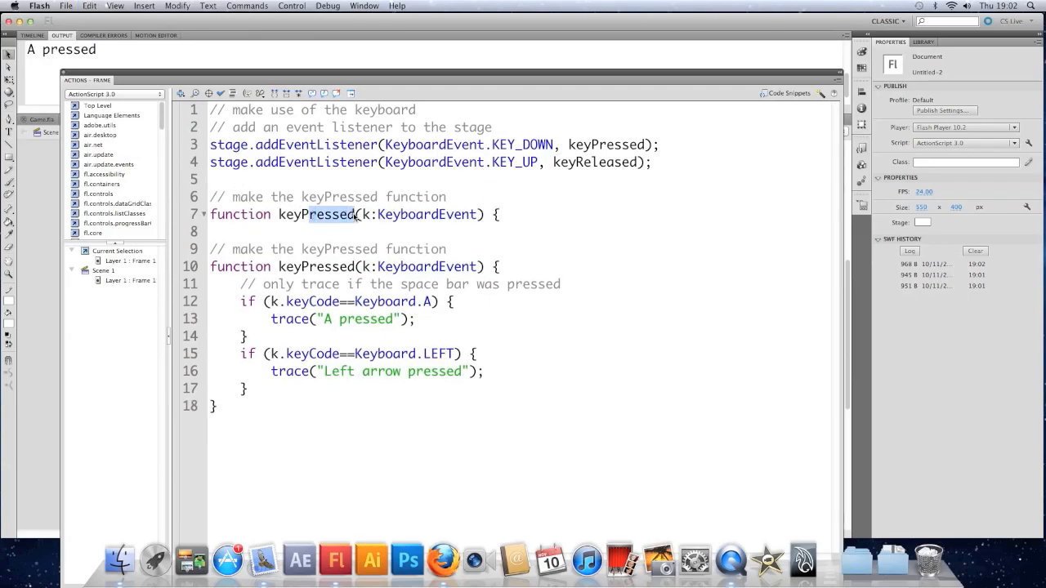
type("Relea")
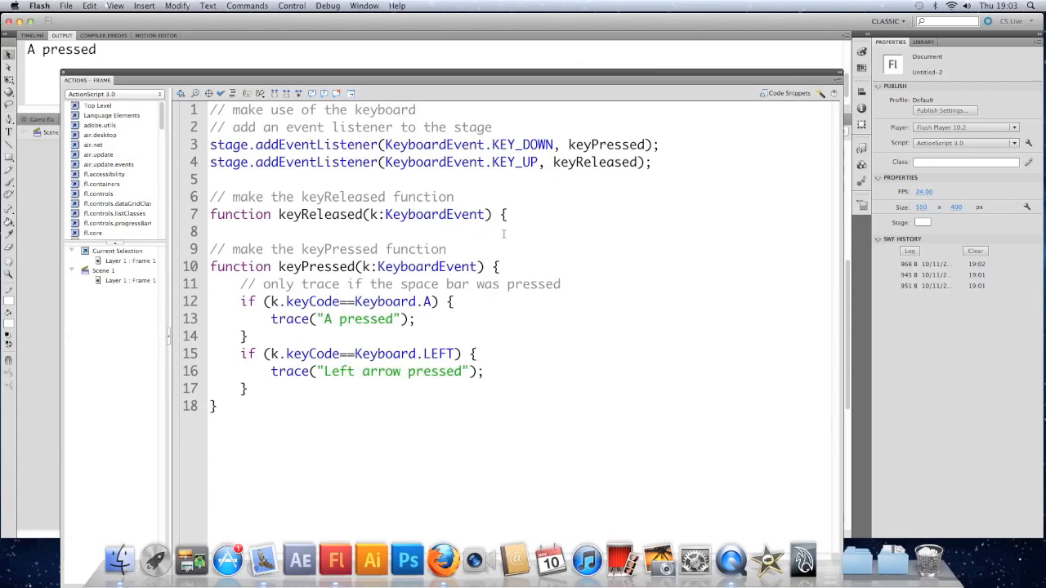
key("Return")
type("}")
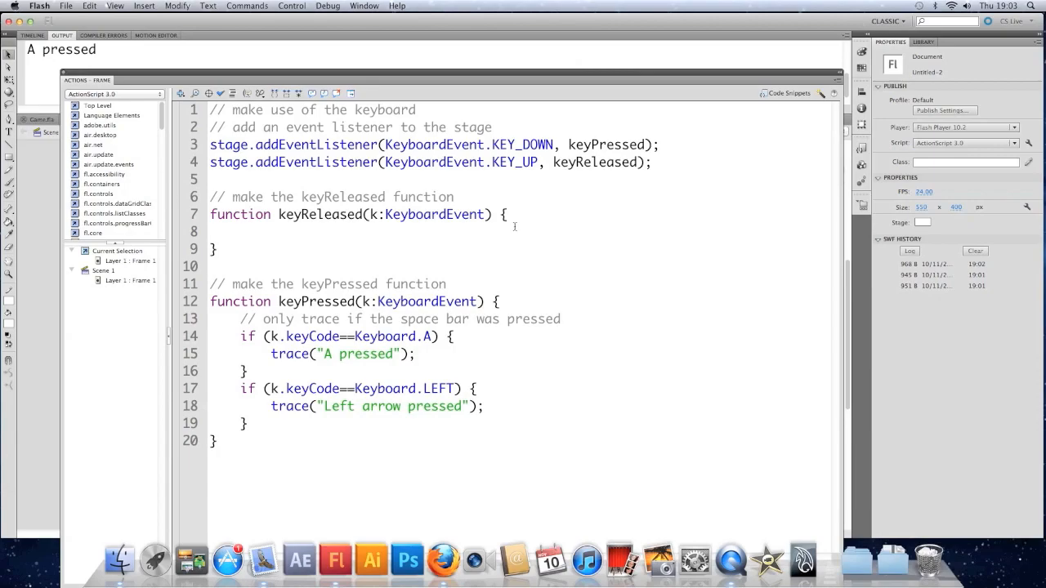
type("rd")
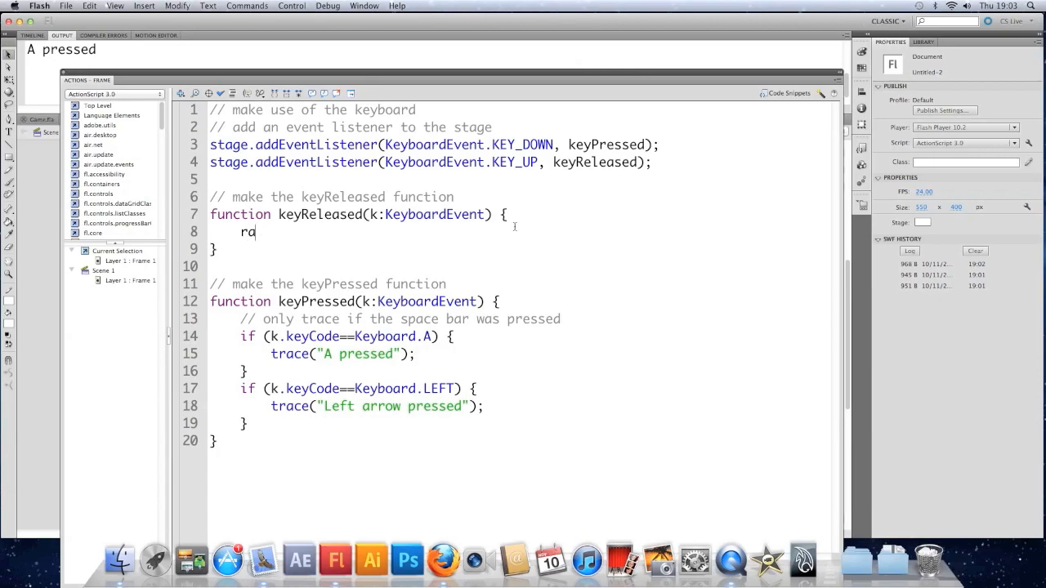
type("trace(\"")
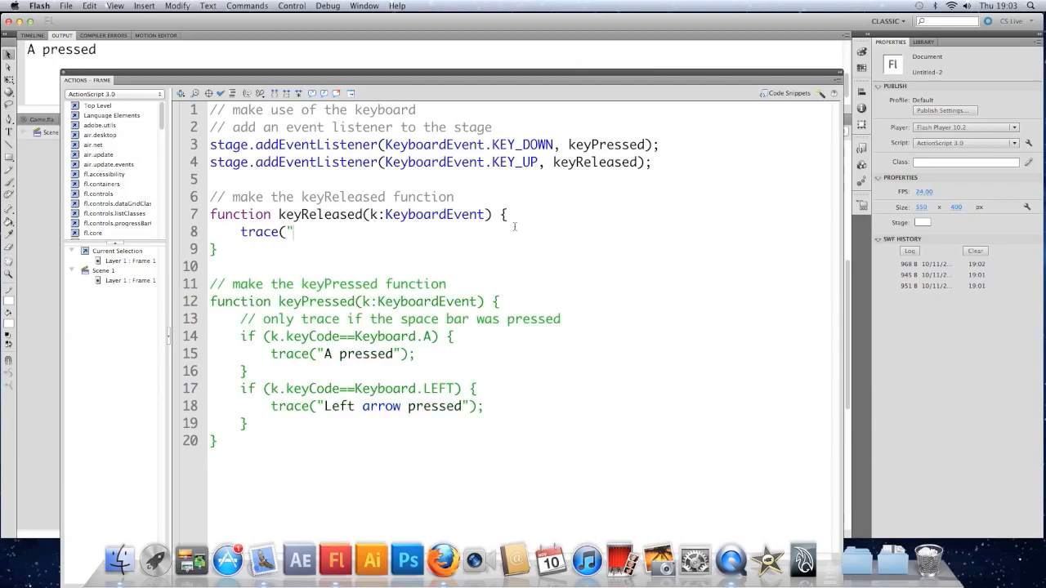
type("Key was")
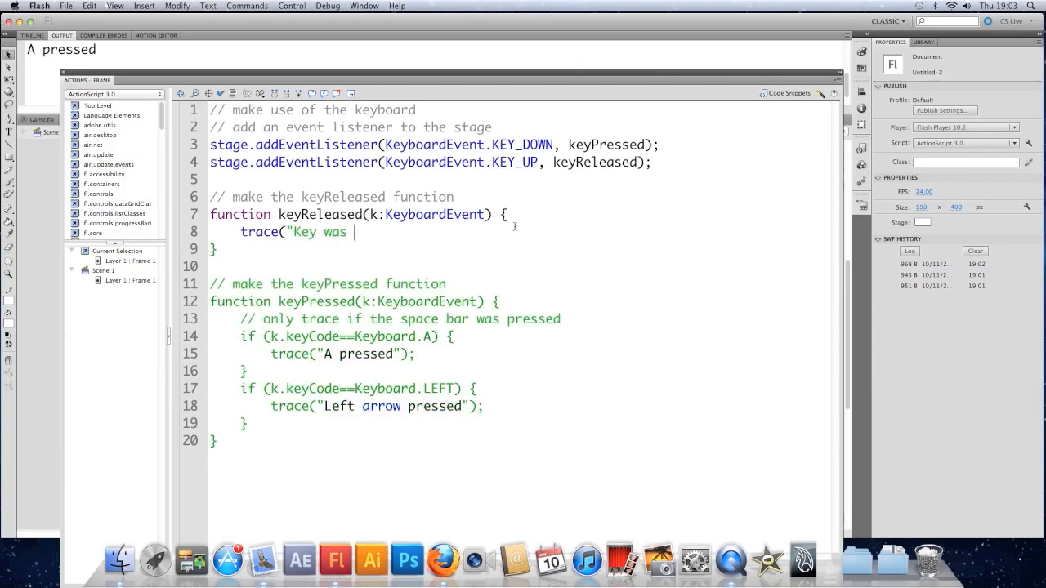
type("released")
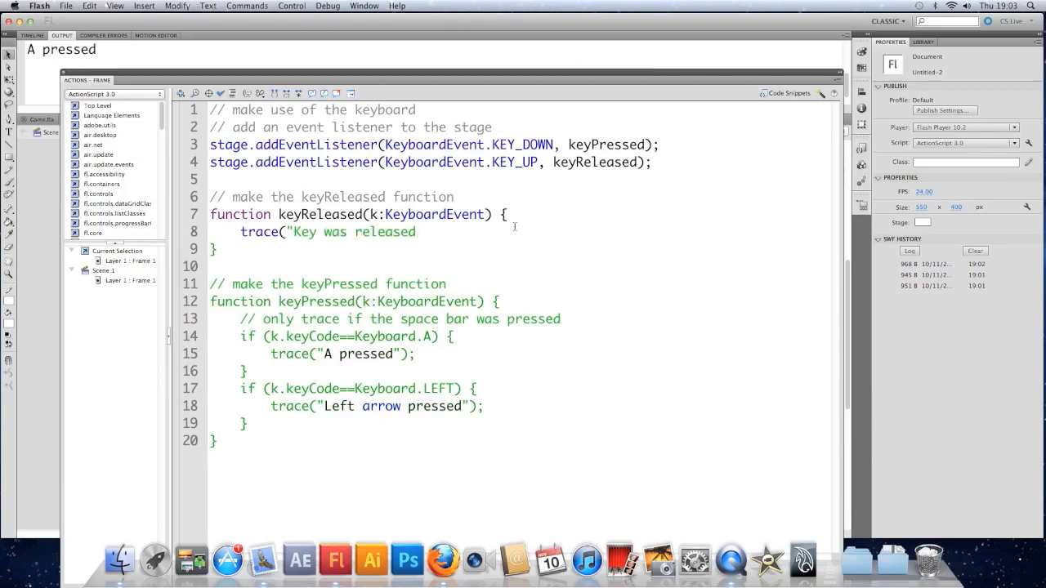
left_click(291, 6)
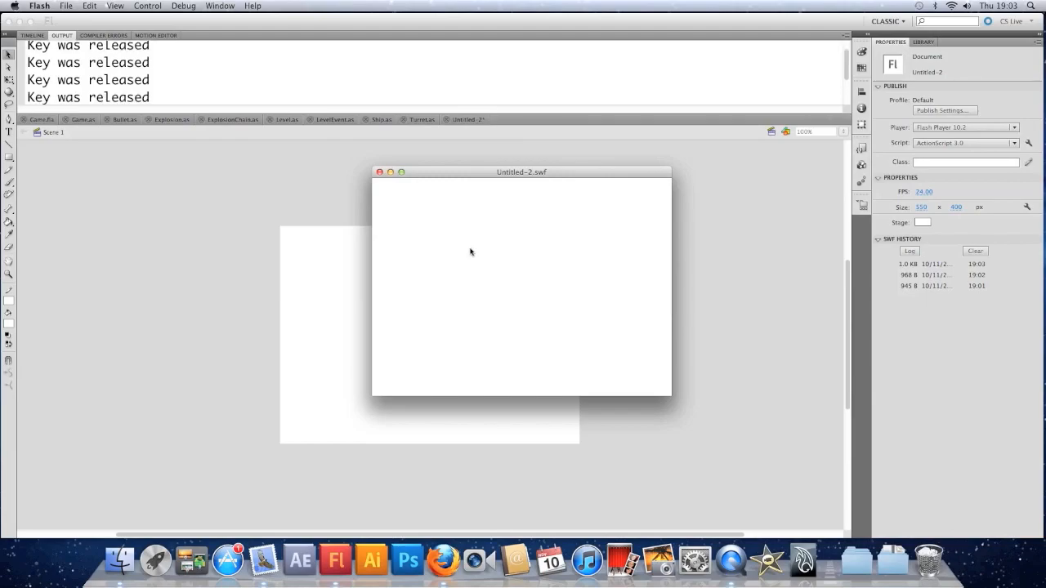
mouse_move(403, 188)
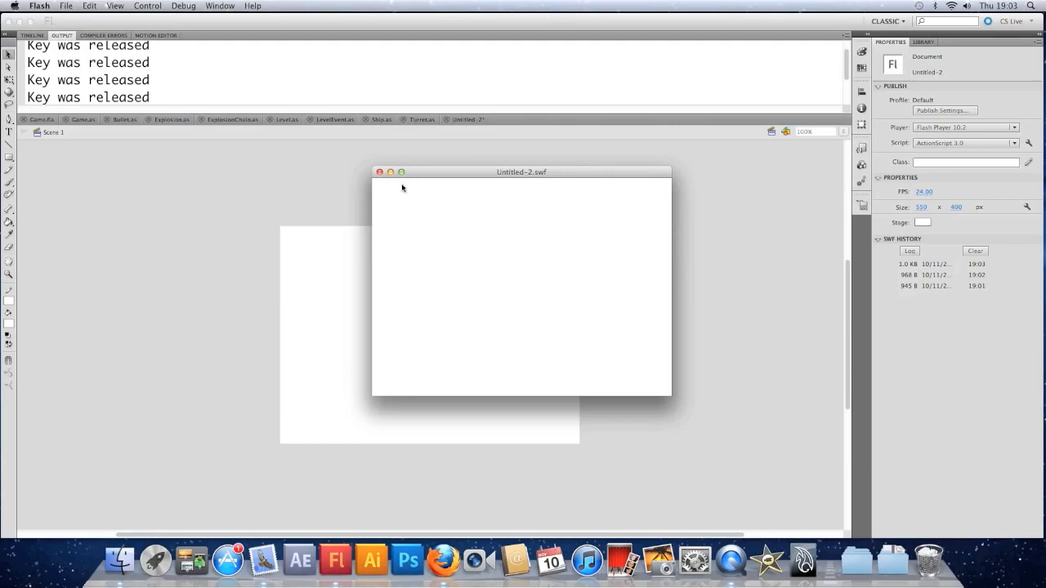
mouse_move(406, 189)
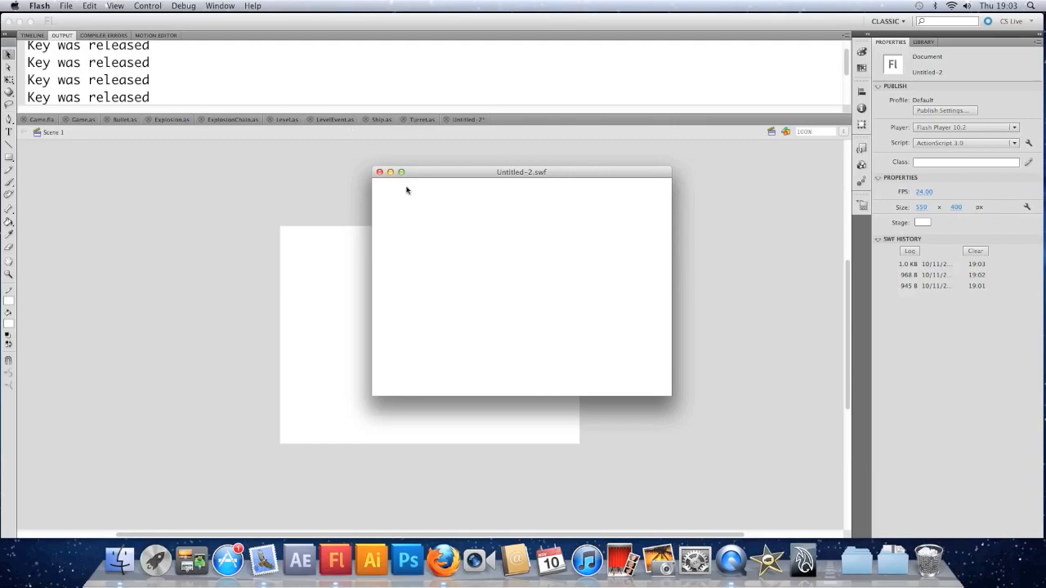
- Review the output showing "Left arrow pressed" and "Key was released" and return to the timeline
left_click(380, 171)
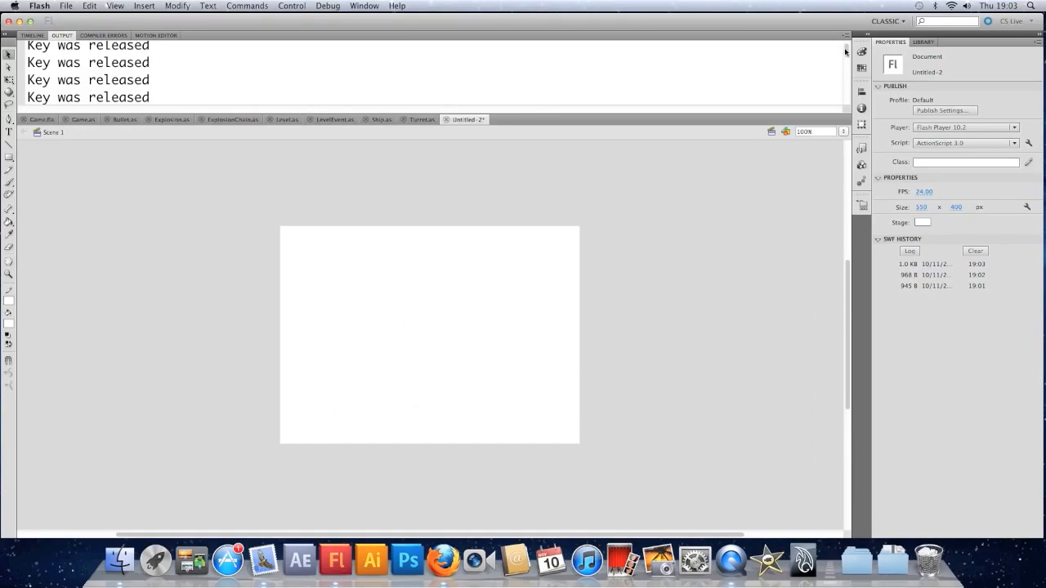
key("Left")
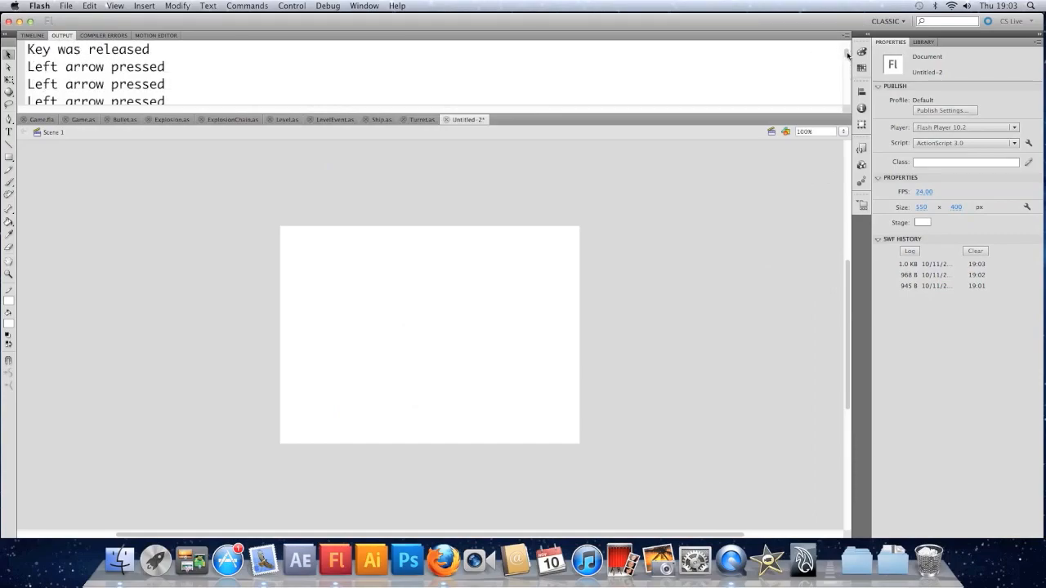
scroll("down", 3)
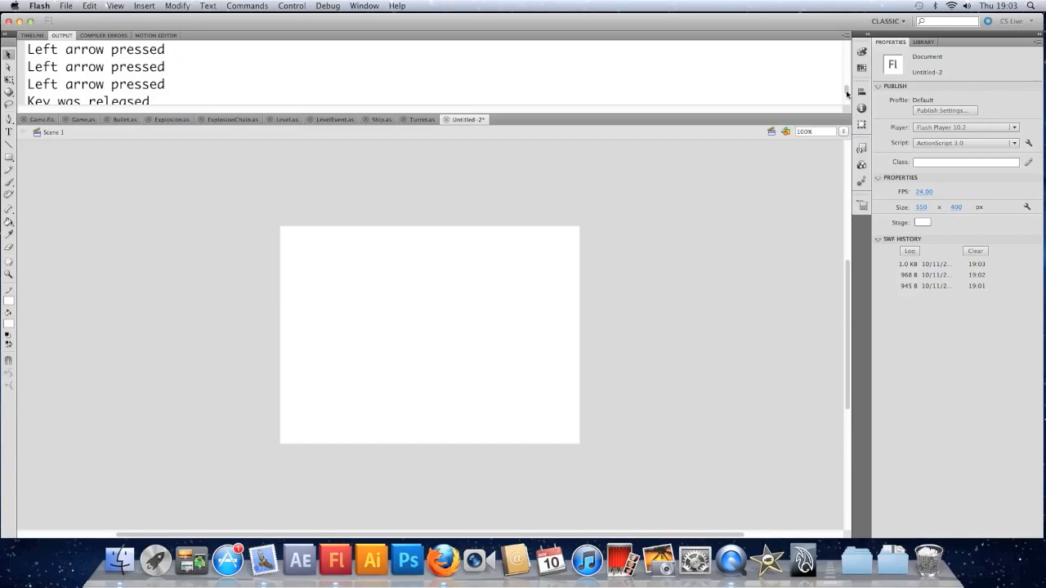
scroll("down", 3)
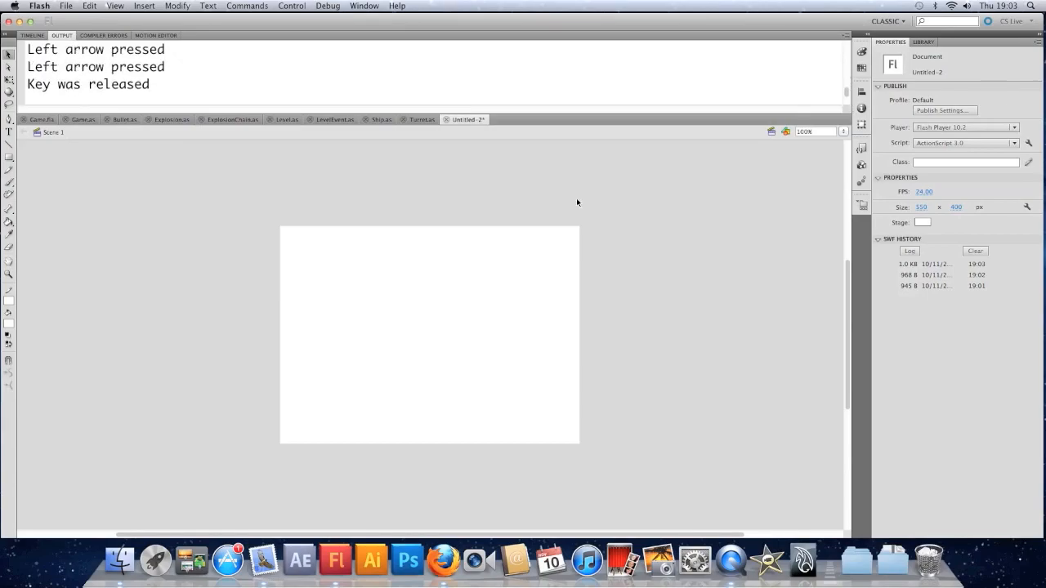
mouse_move(170, 152)
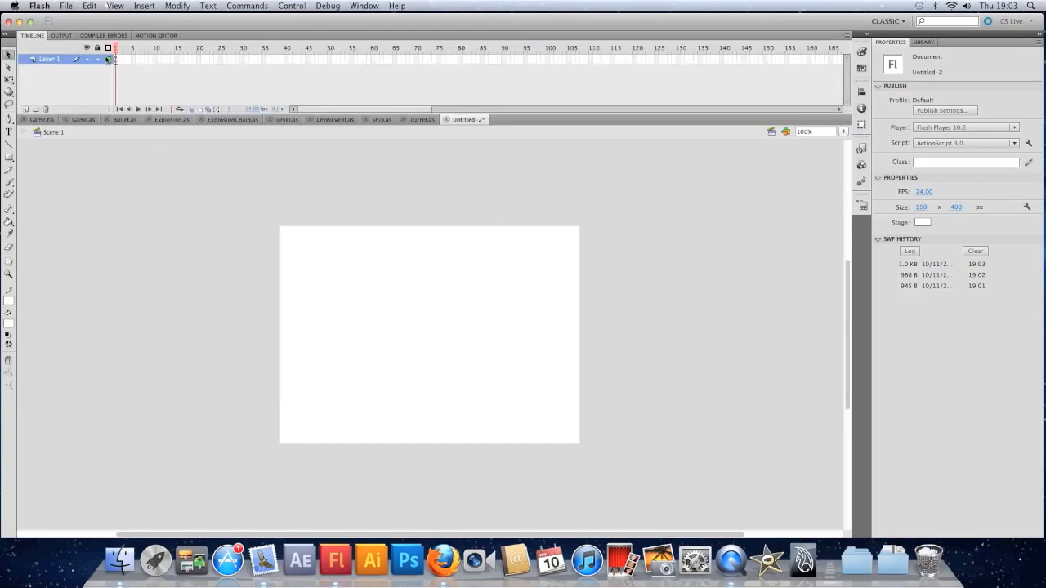
- Reopen frame 1's Actions and delete the KEY_UP listener and keyReleased function
right_click(114, 59)
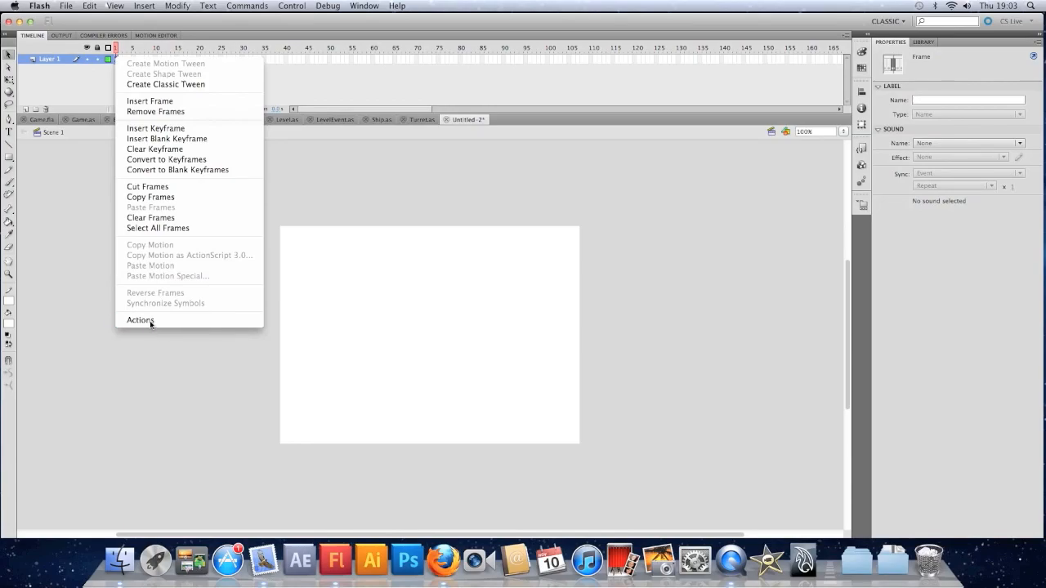
left_click(140, 319)
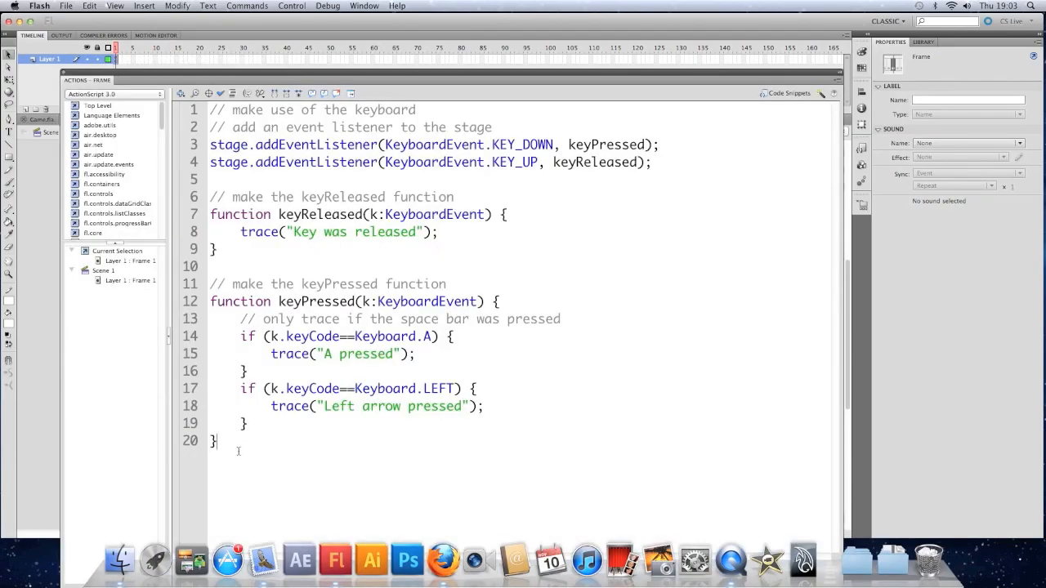
type("ssssssssssssssssss")
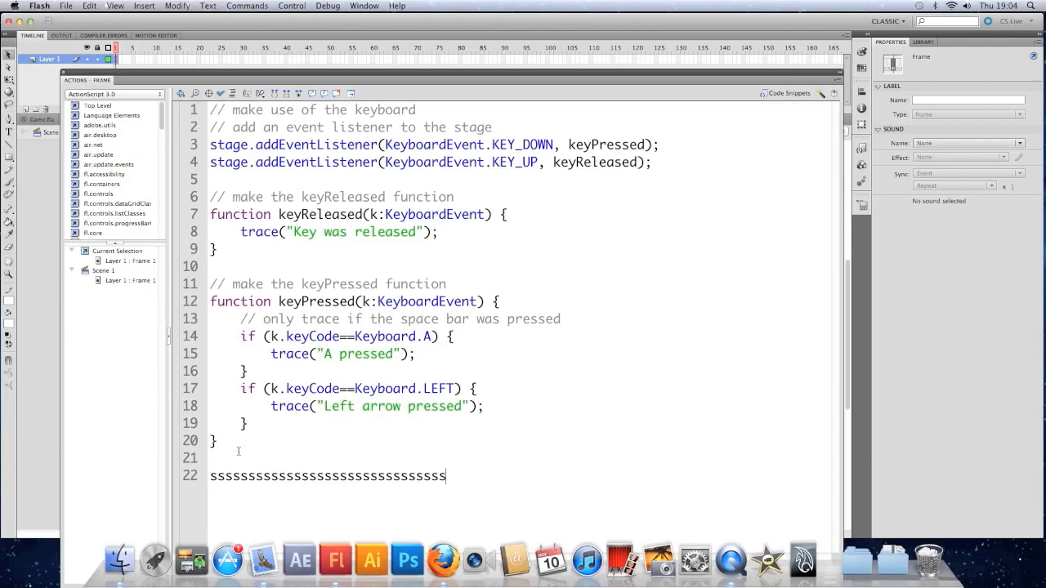
type("sssssssssssss")
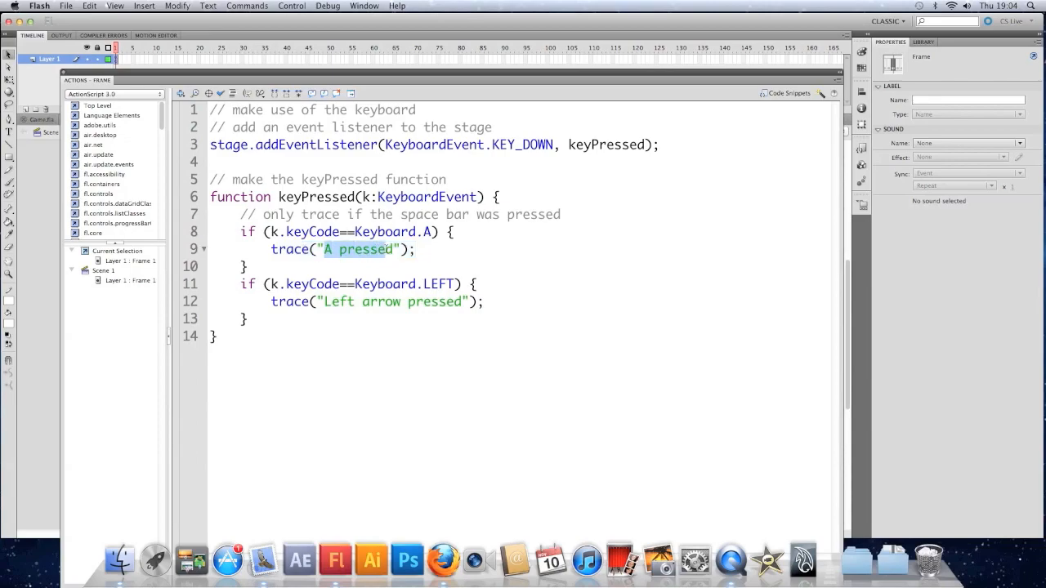
- Change the A check to trace "Increase firing speed buff!" and the second key to S
type("I")
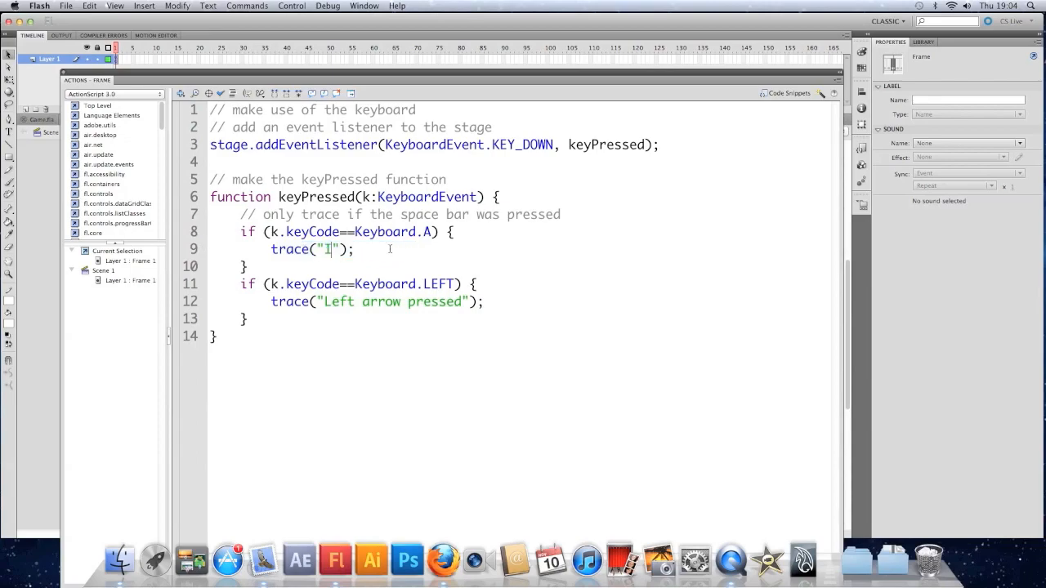
type("ncrease")
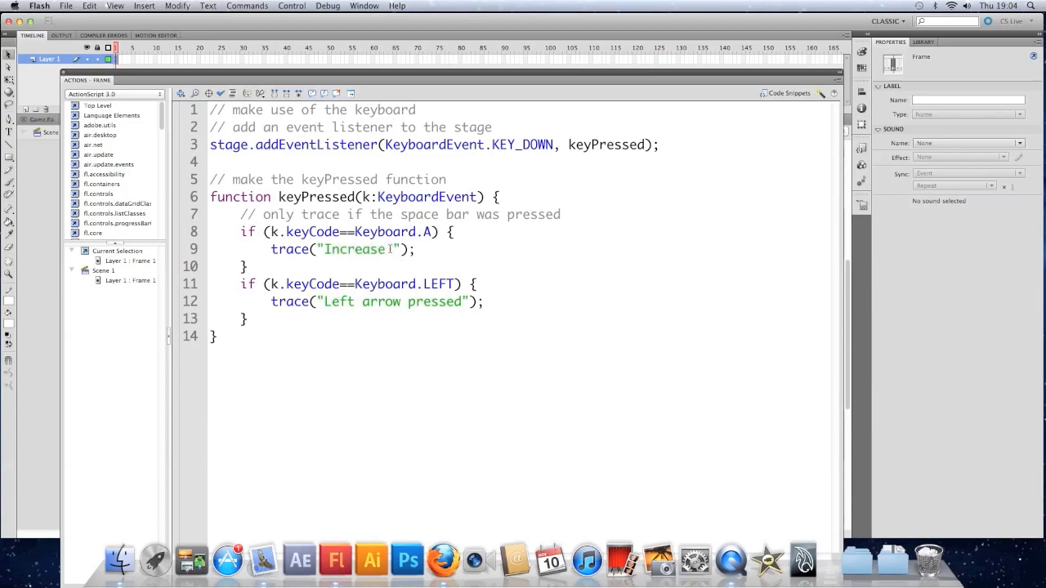
type("firing spee")
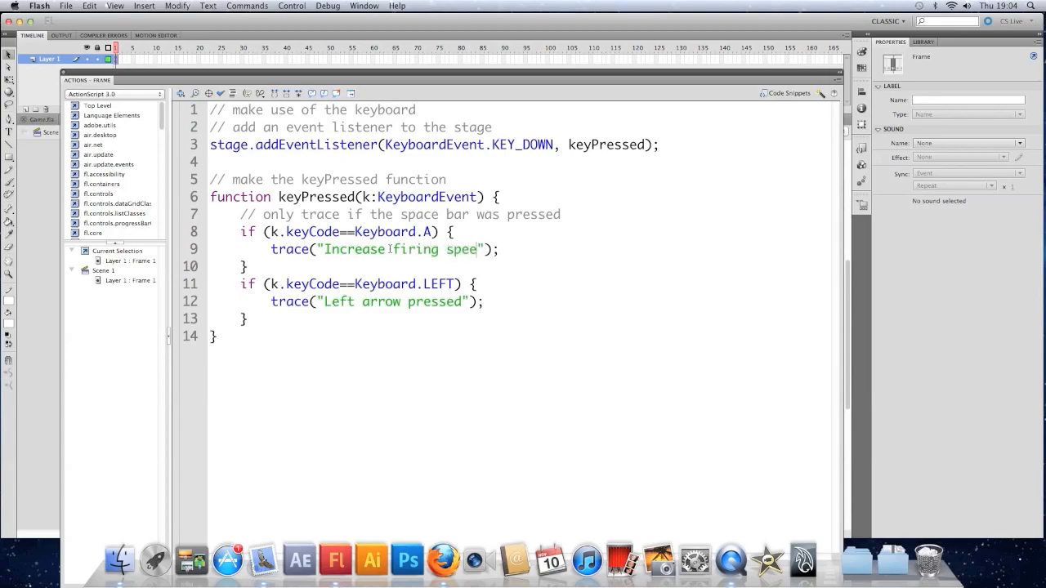
type("buff!")
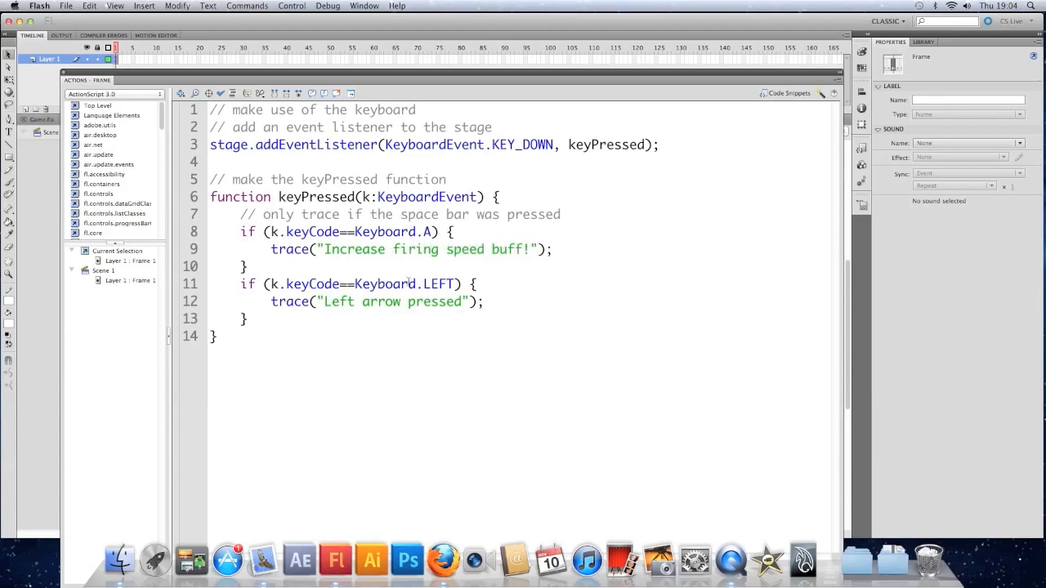
type("S")
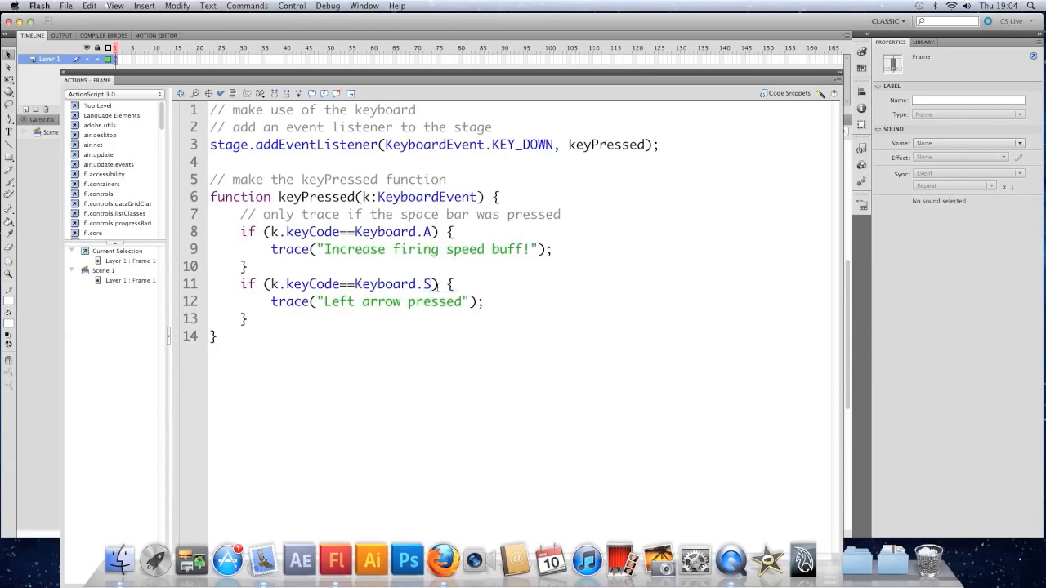
- Make the S check trace "Increase amount of ships buff!", add a third check tracing "Increase defense buff!", and select all three
double_click(392, 301)
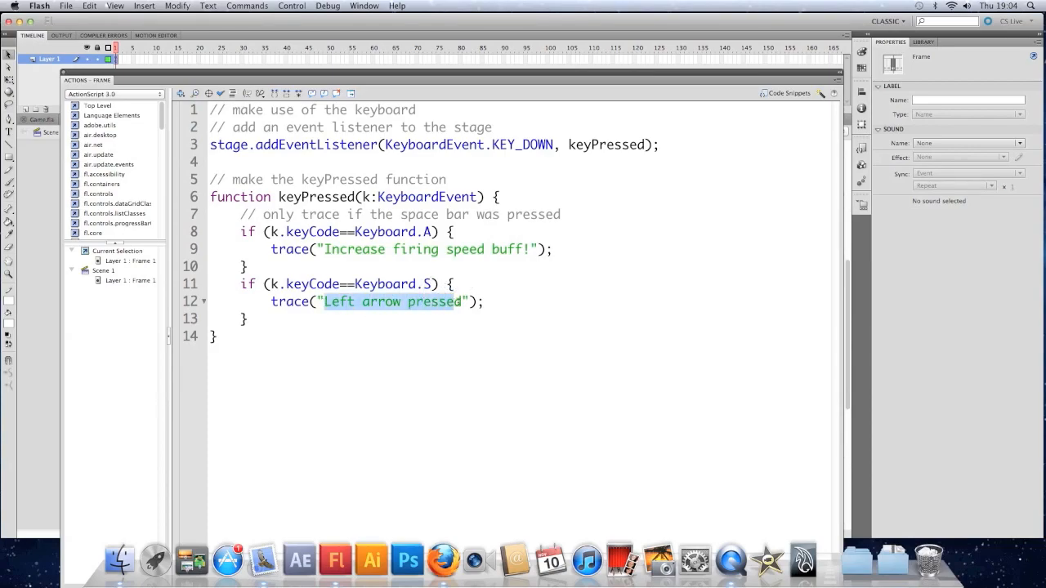
type("I\");")
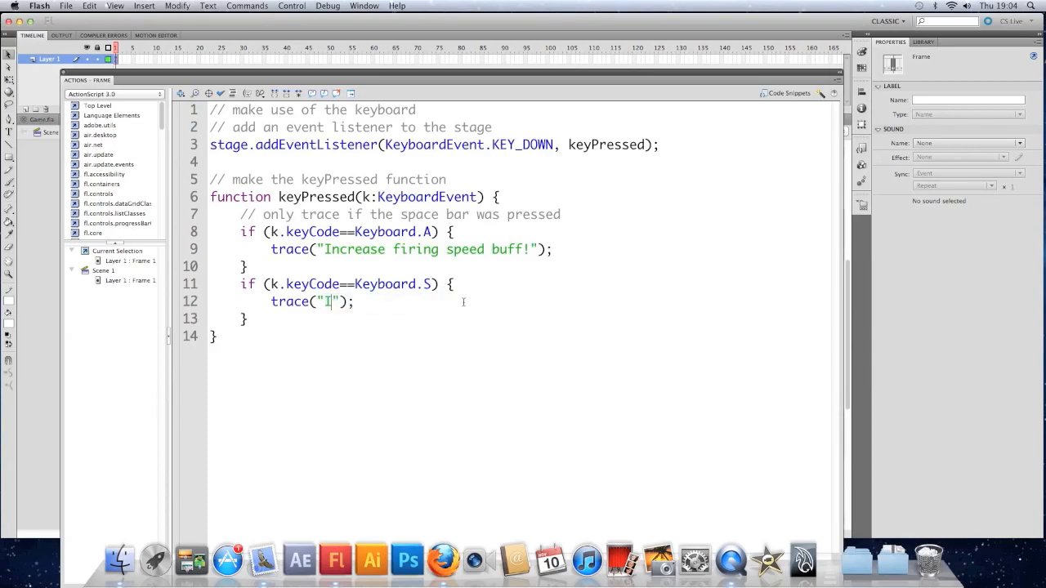
type("ncrease amount of ships")
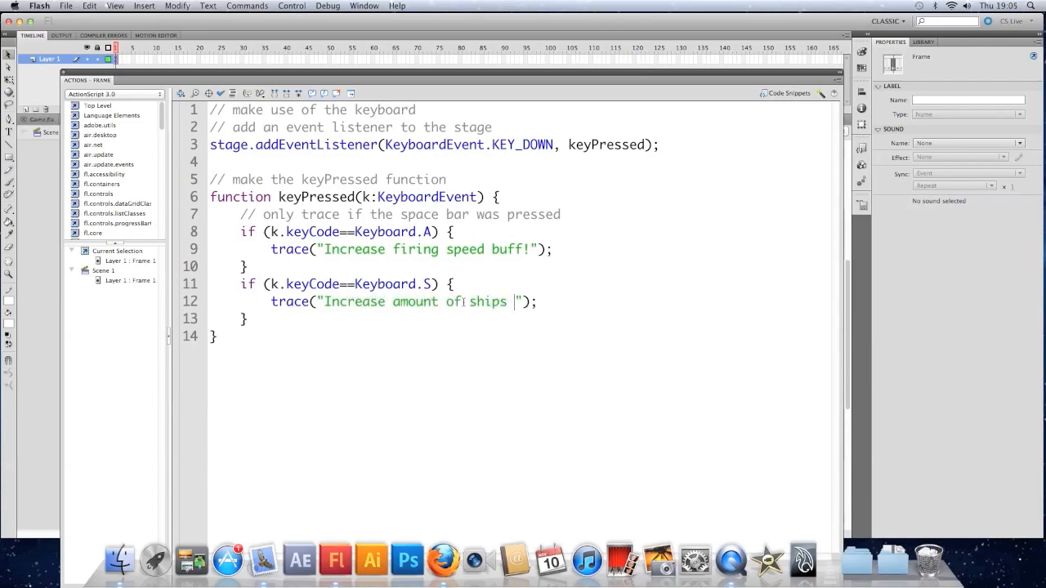
type("buff!")
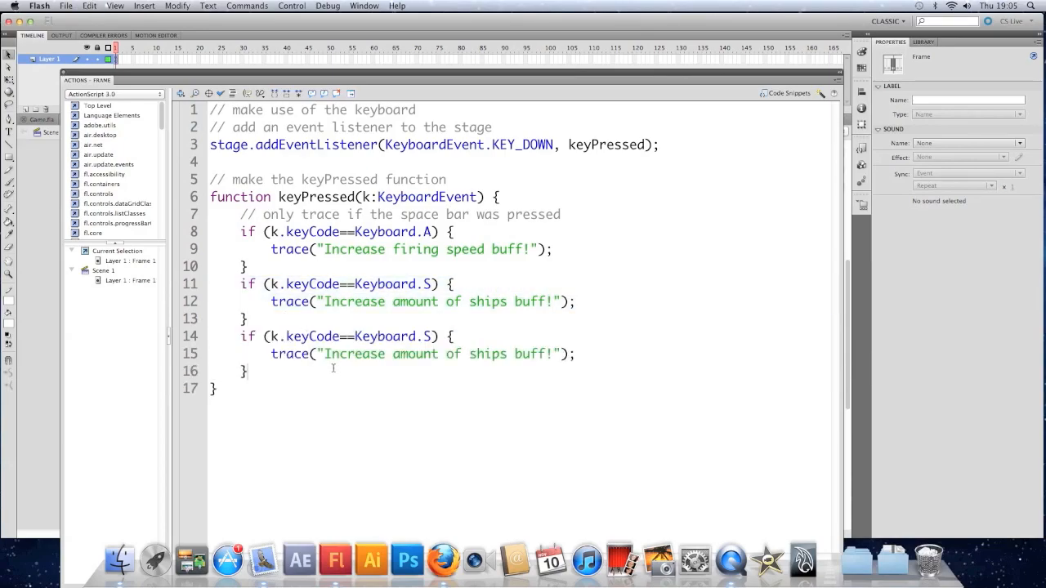
type("defense")
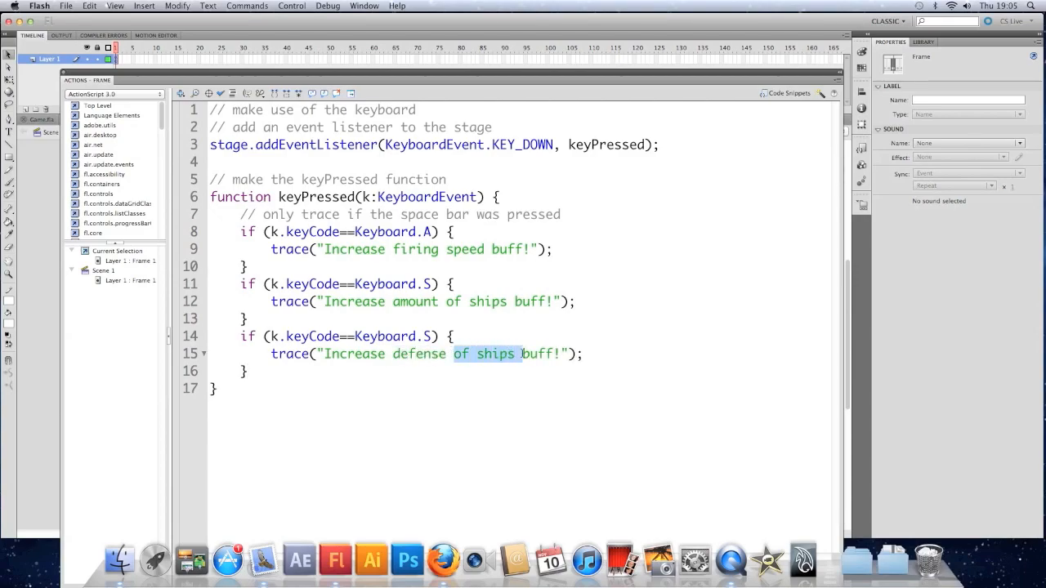
key("Delete")
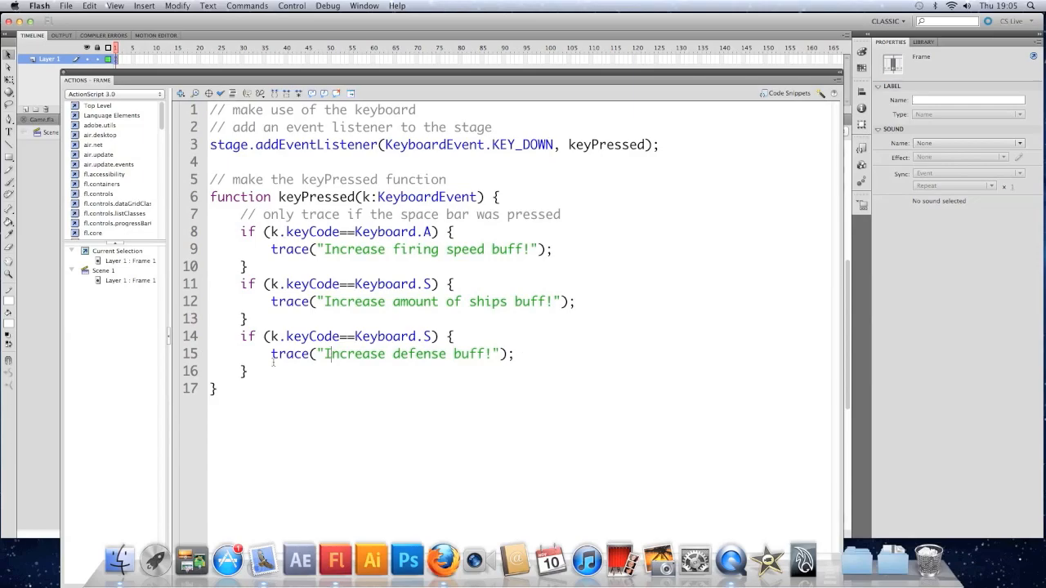
left_click_drag(242, 232, 249, 373)
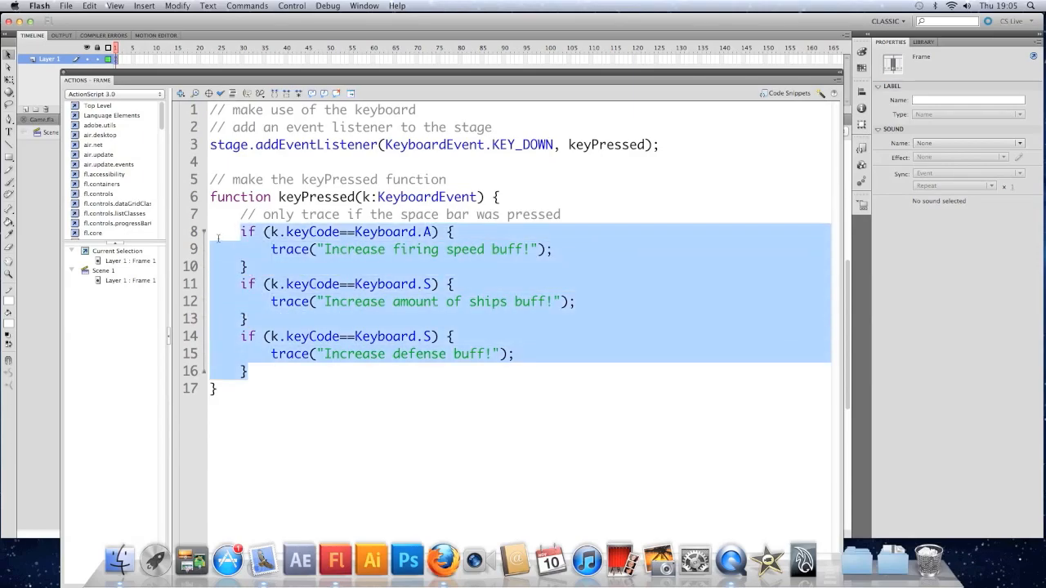
- Paste the key listener after timer.start() and a protected keyPressed function into Level.as, indented into the class
left_click(314, 318)
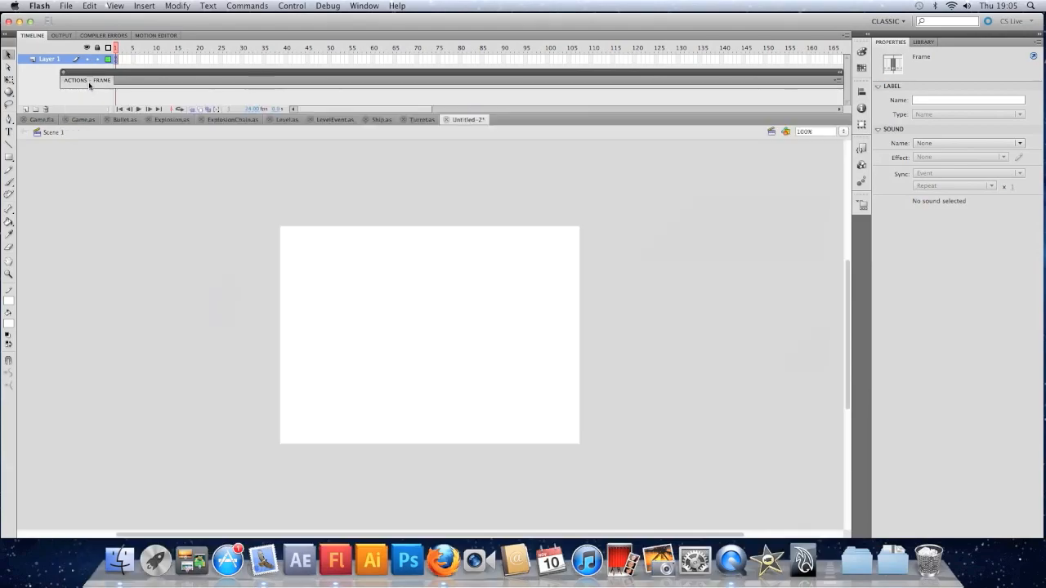
left_click(286, 119)
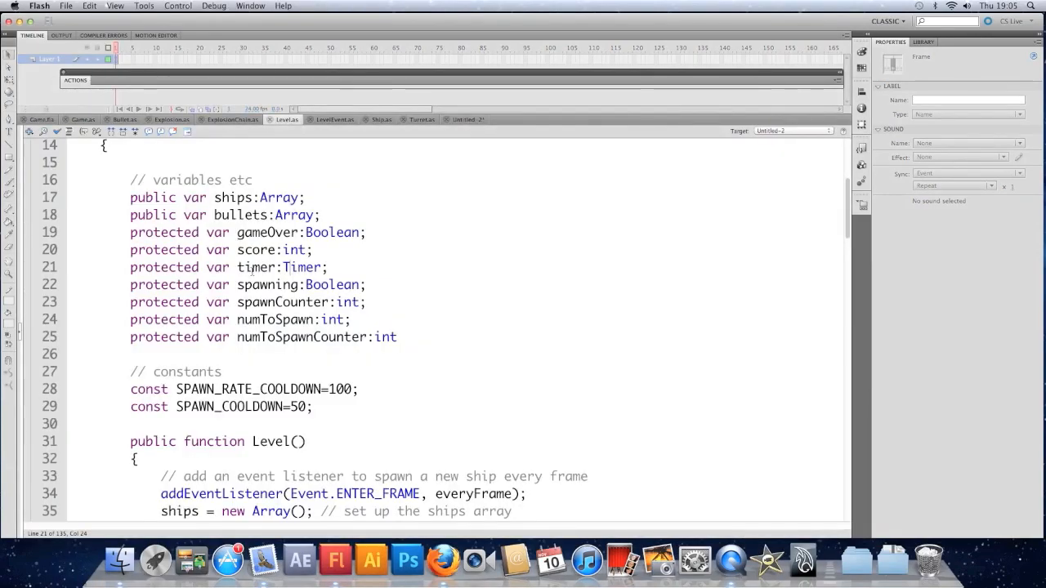
scroll("down", 3)
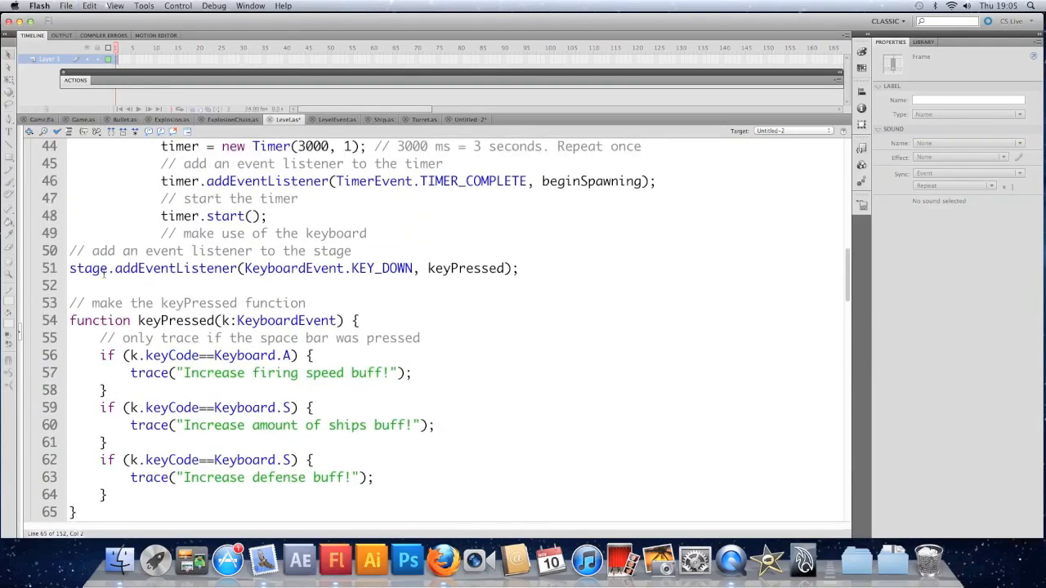
left_click_drag(68, 252, 516, 268)
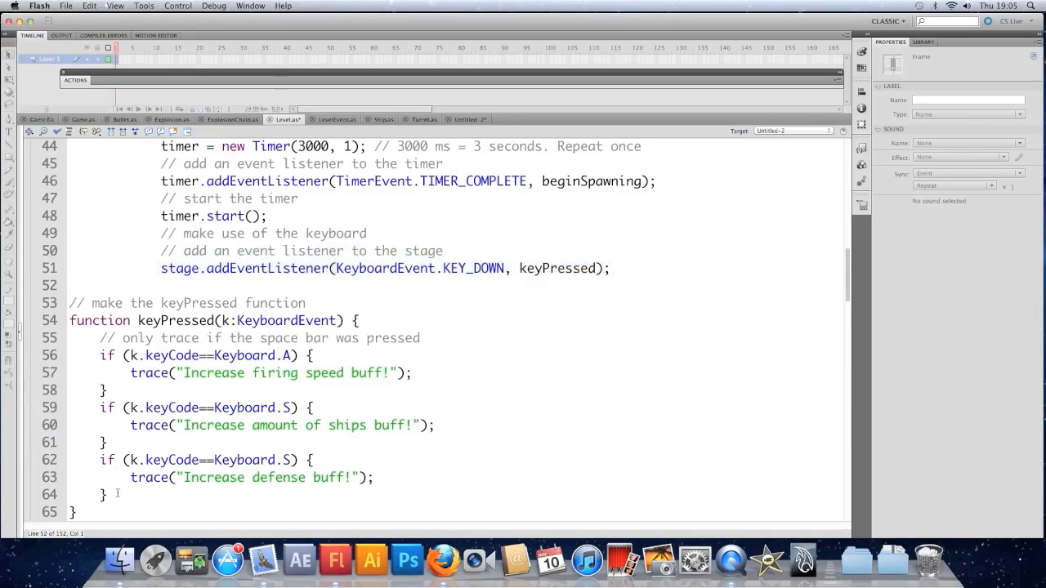
left_click_drag(98, 337, 107, 497)
type("p")
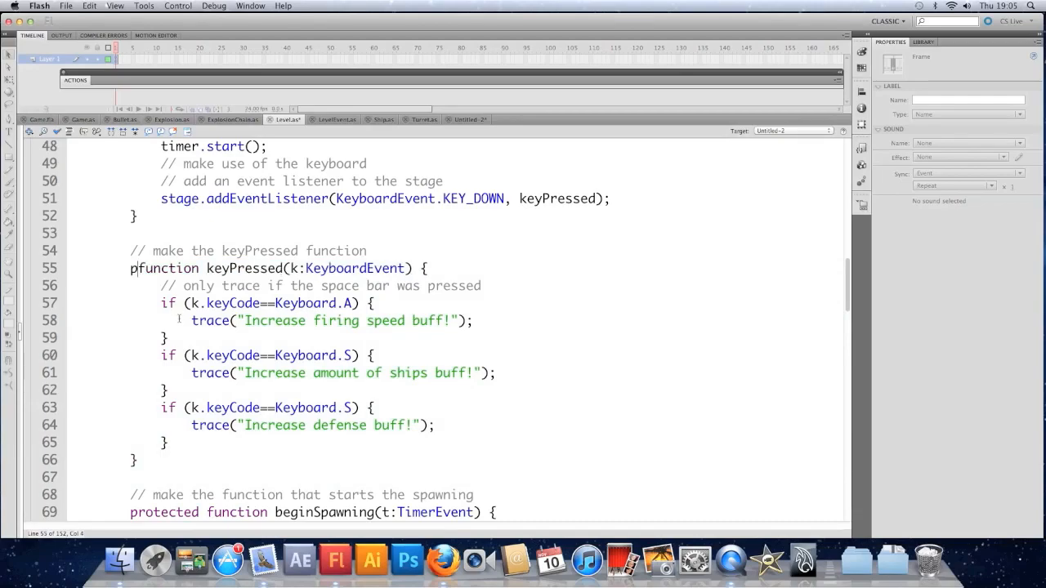
type("rotected")
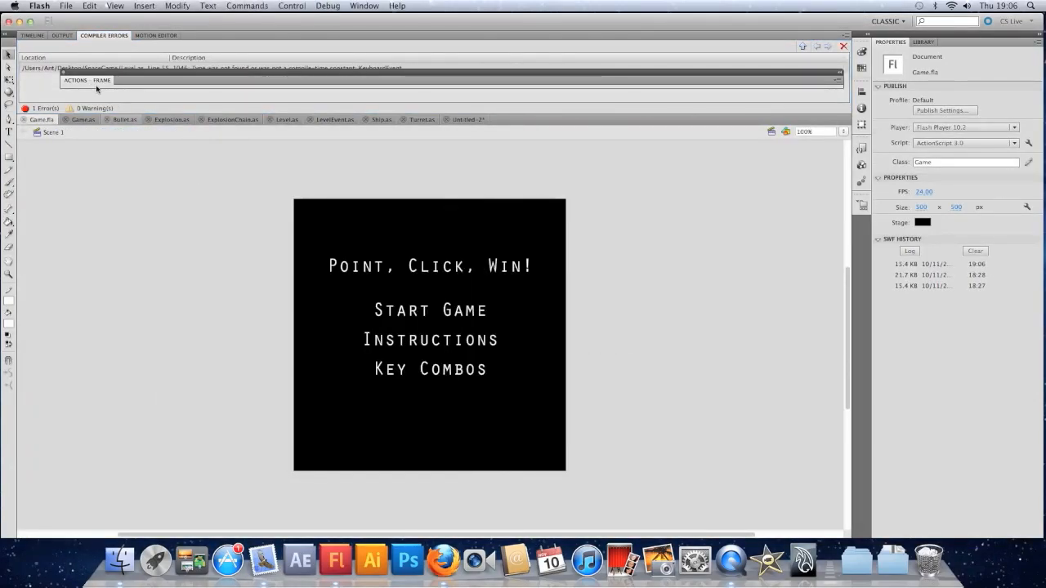
mouse_move(310, 69)
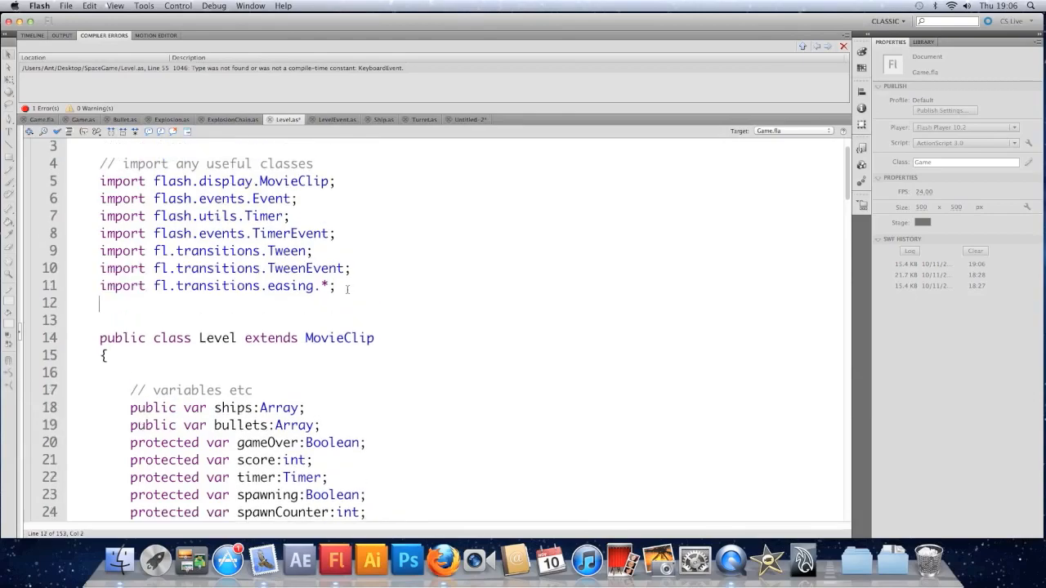
- Import flash.events.KeyboardEvent and flash.ui.Keyboard into Level.as so the key checks compile
type("import flash")
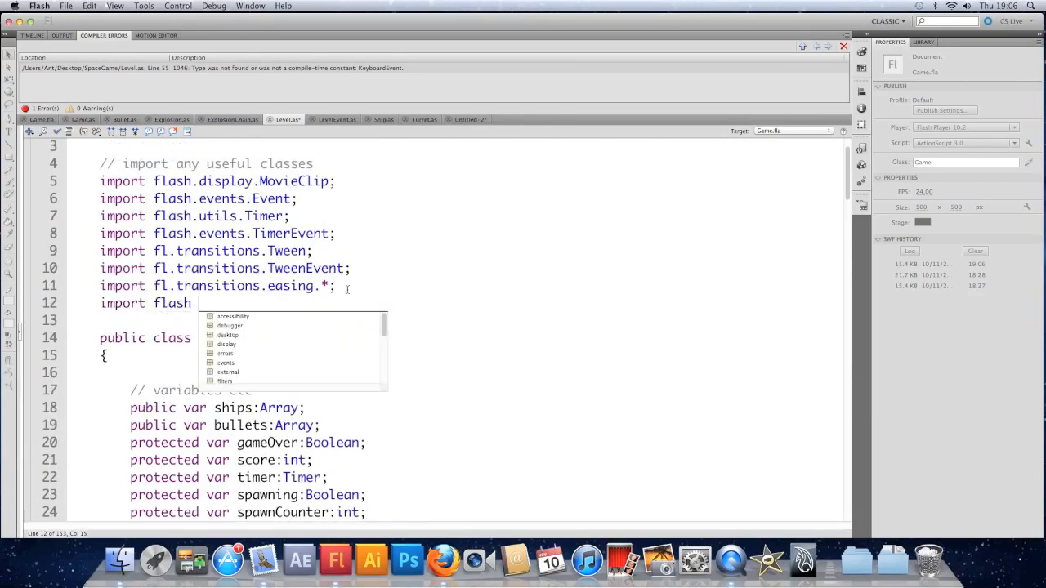
type(".events/")
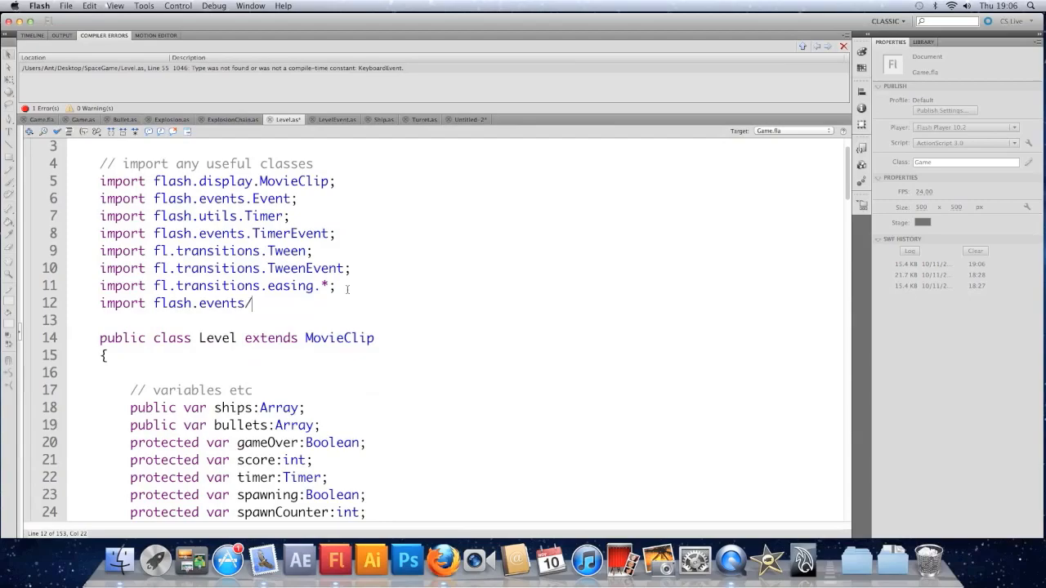
type("k")
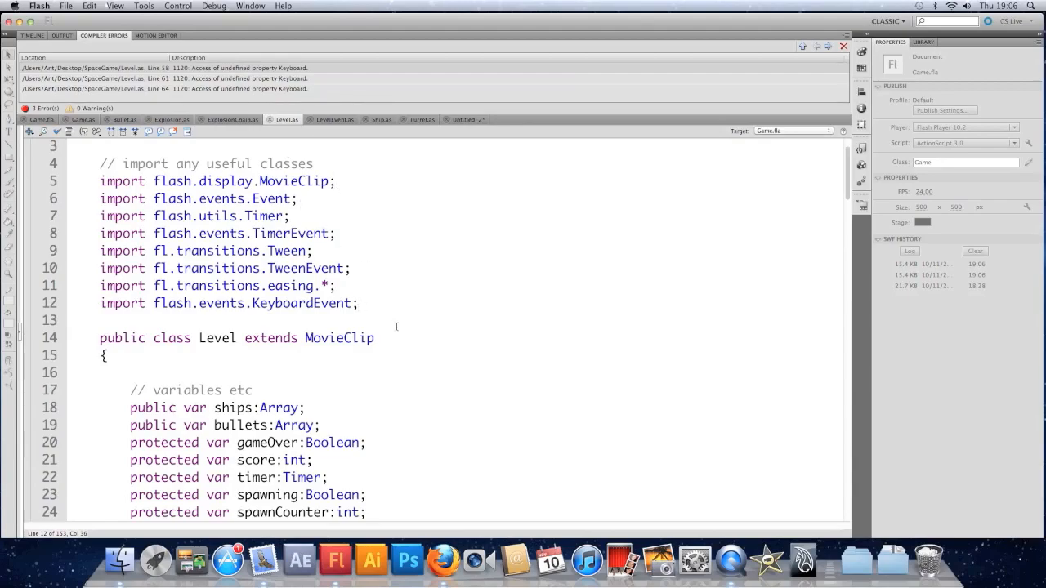
type("import flash")
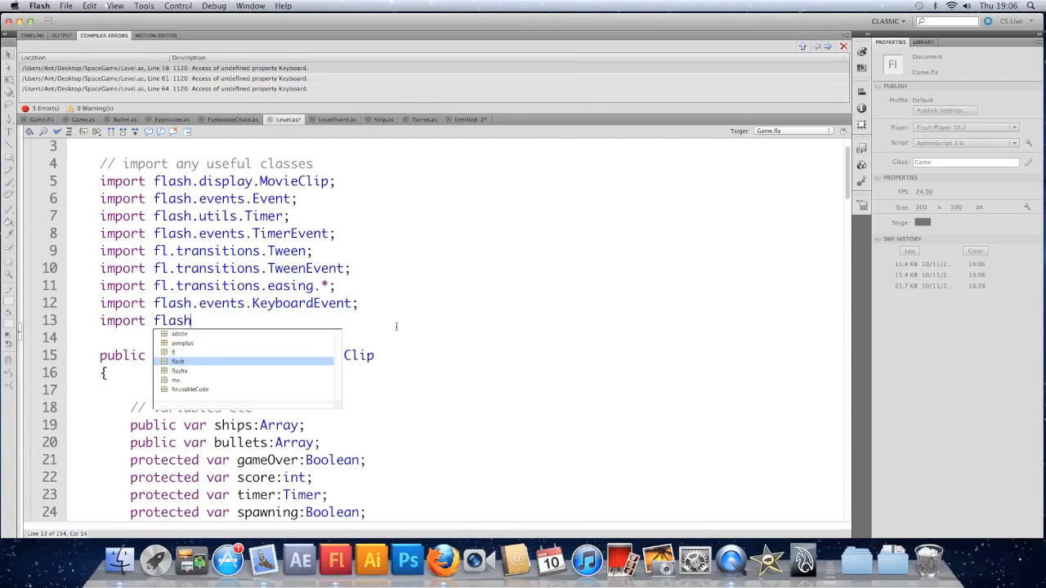
type(".")
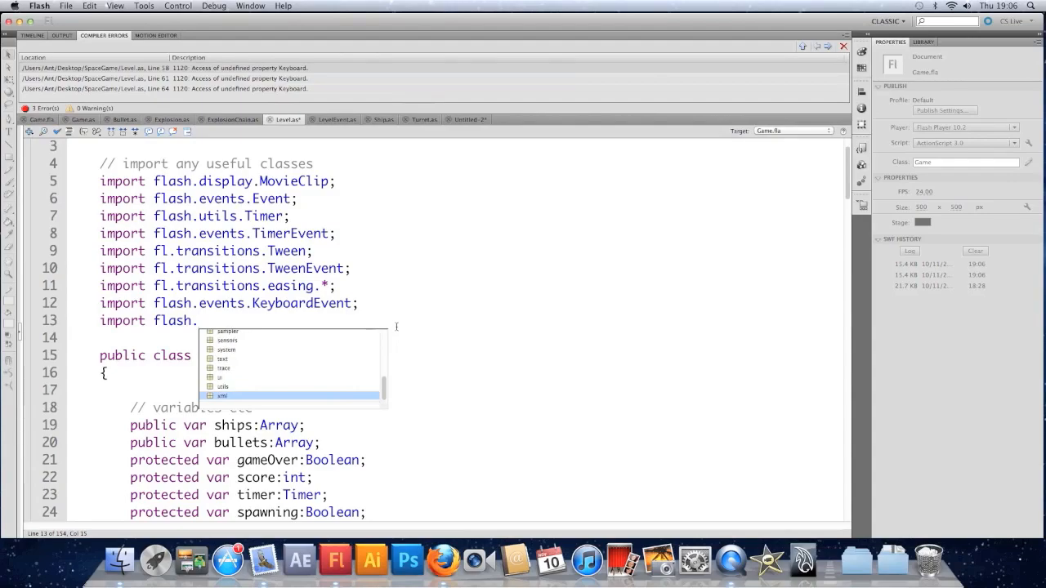
type("ui.Keyboard;")
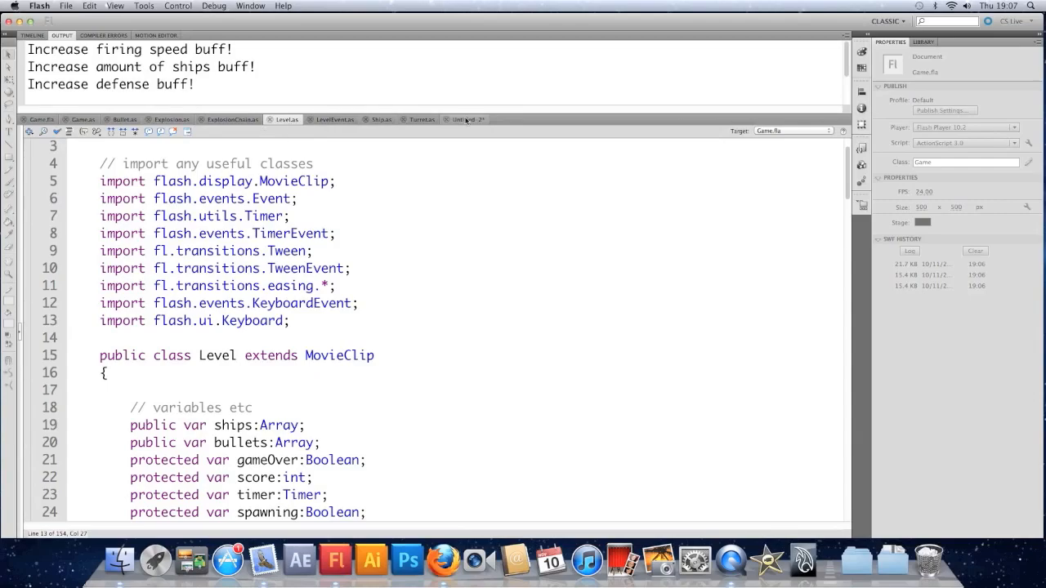
- Change the S message to "Increase amount of shots buff!" and review the stage key-down listener line
scroll("down", 3)
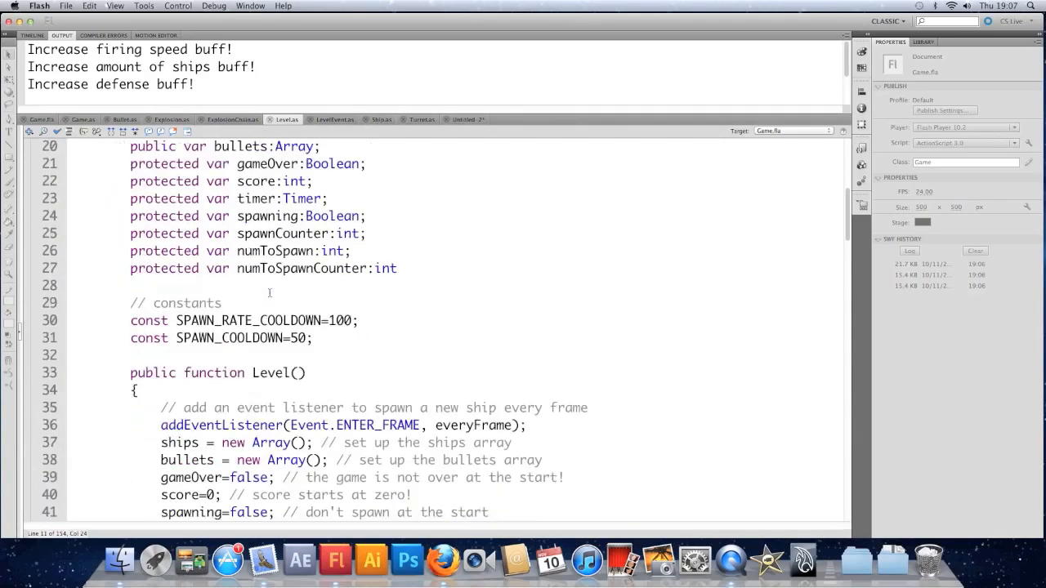
scroll("down", 3)
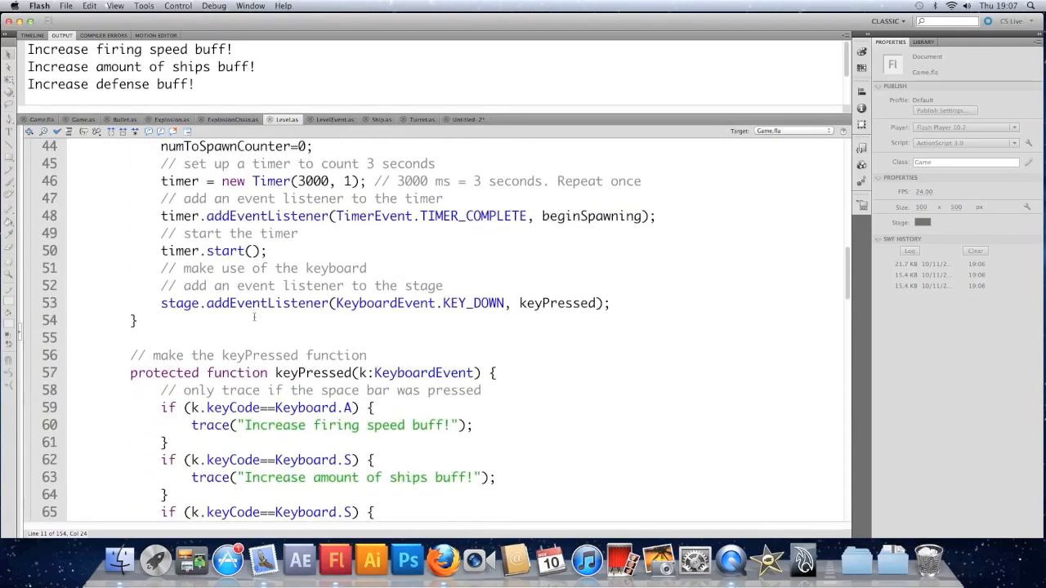
scroll("down", 3)
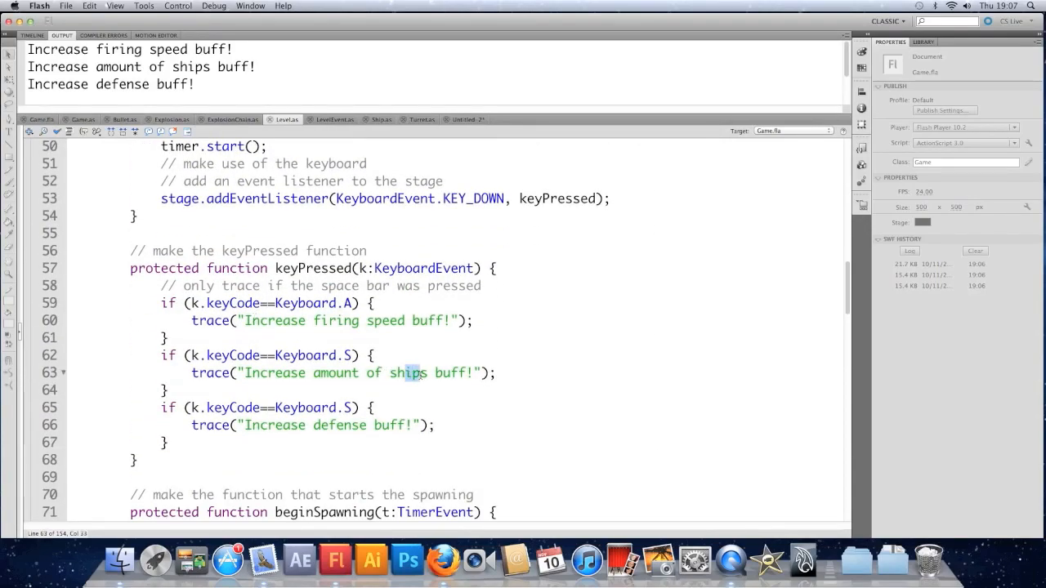
type("shots")
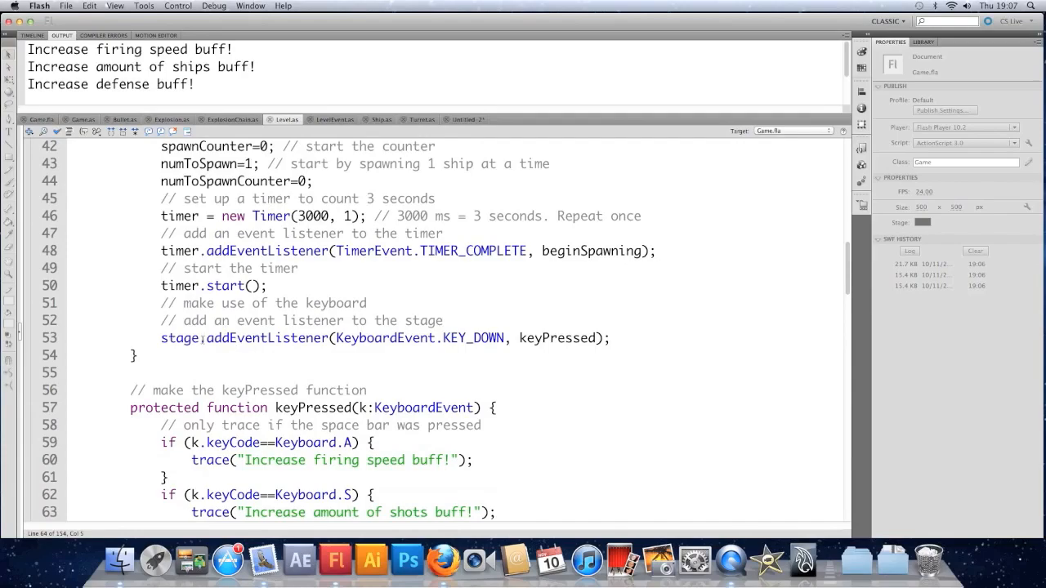
double_click(177, 336)
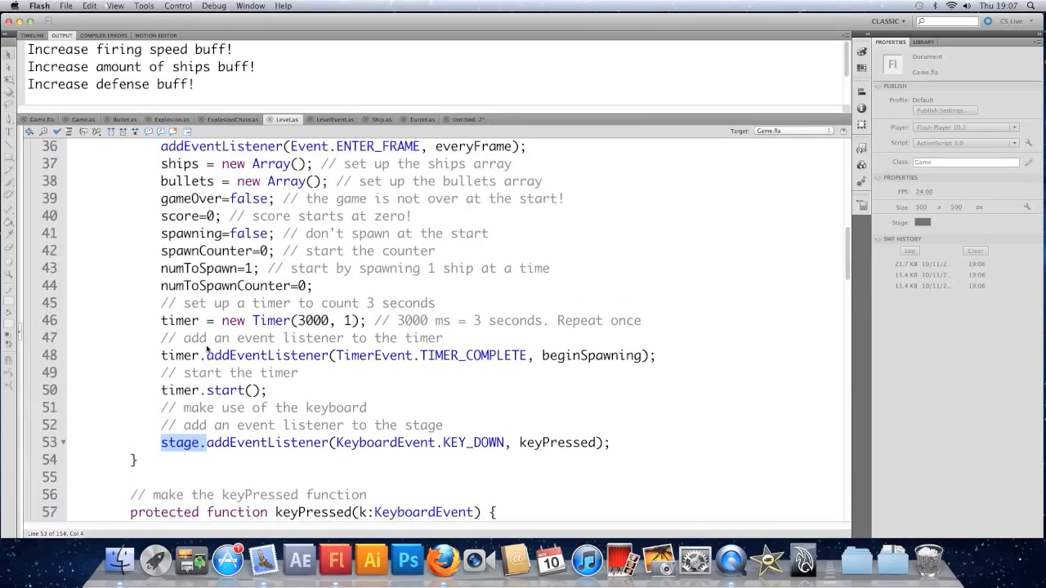
scroll("down", 3)
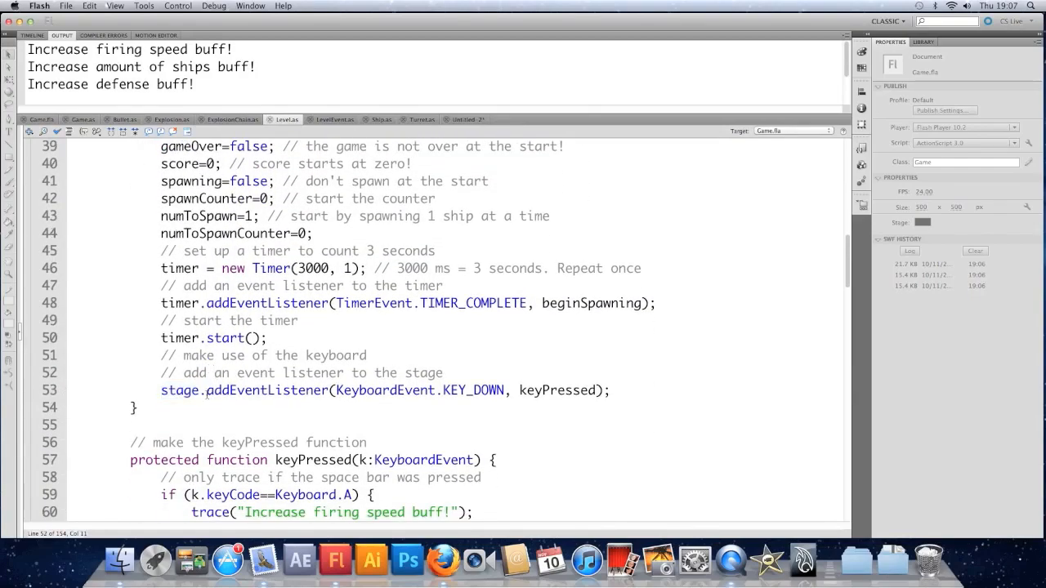
double_click(180, 389)
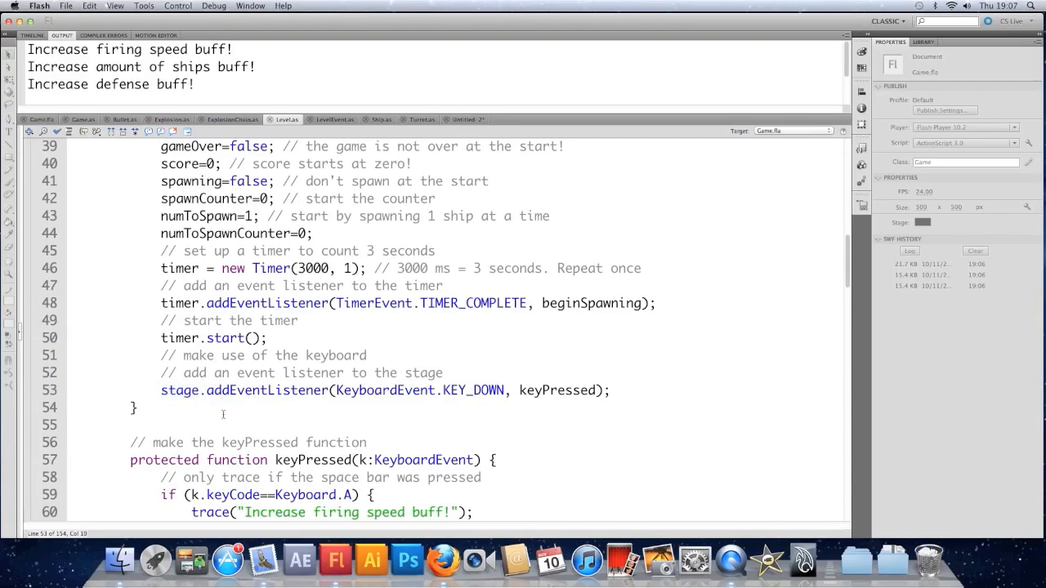
- Add a commented addEventListener(Event.ADDED_TO_STAGE, init) call after timer.start() in the constructor
left_click(335, 356)
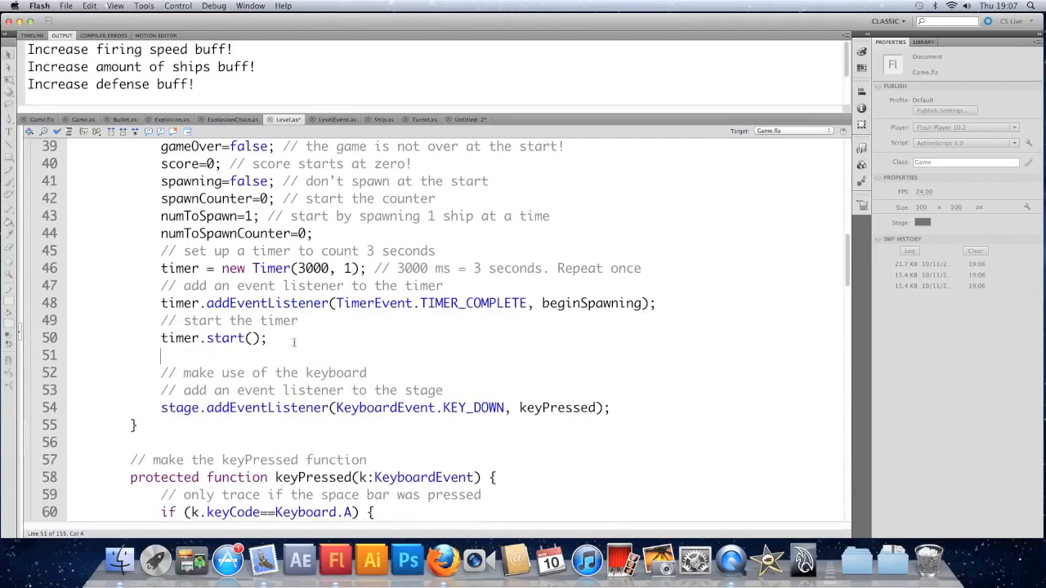
type("// listened out f")
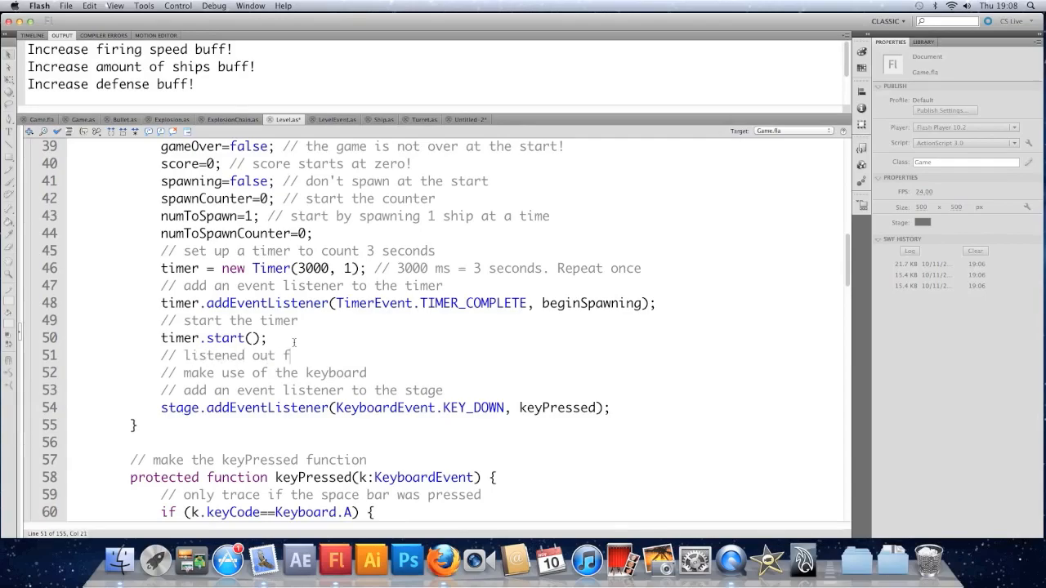
type("or being added to the stage")
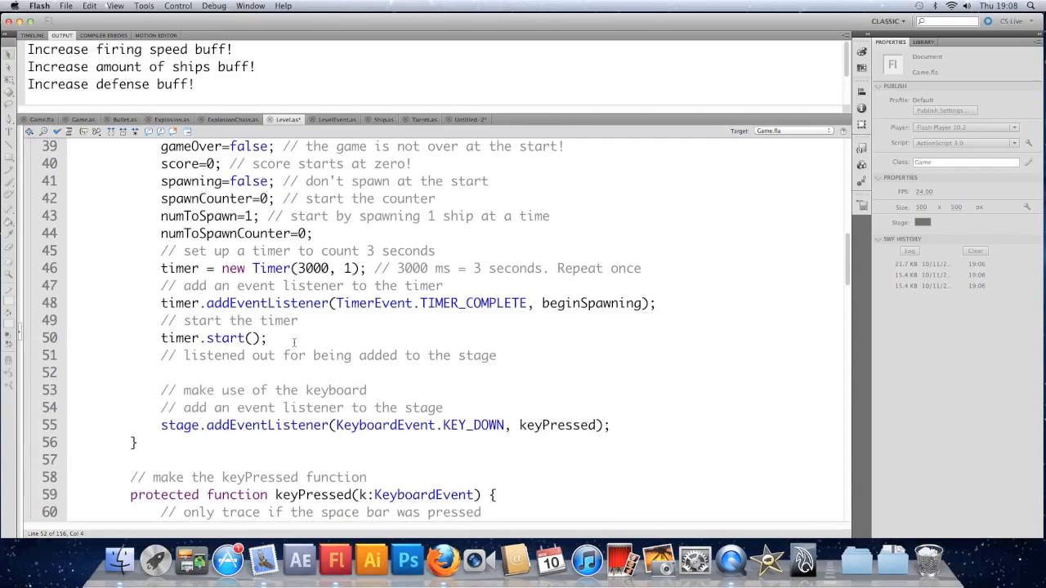
type("addEve")
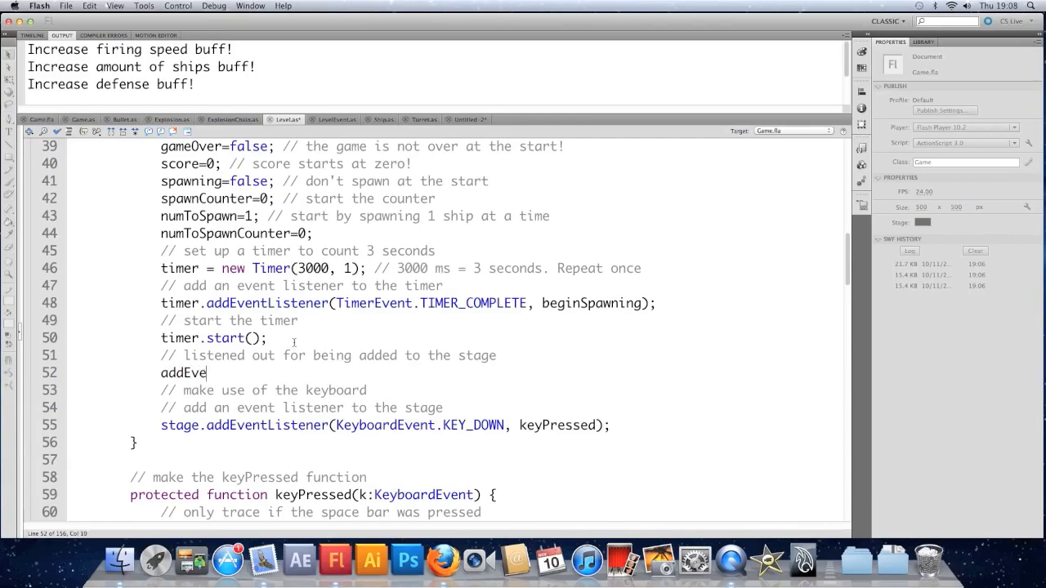
type("ntListener")
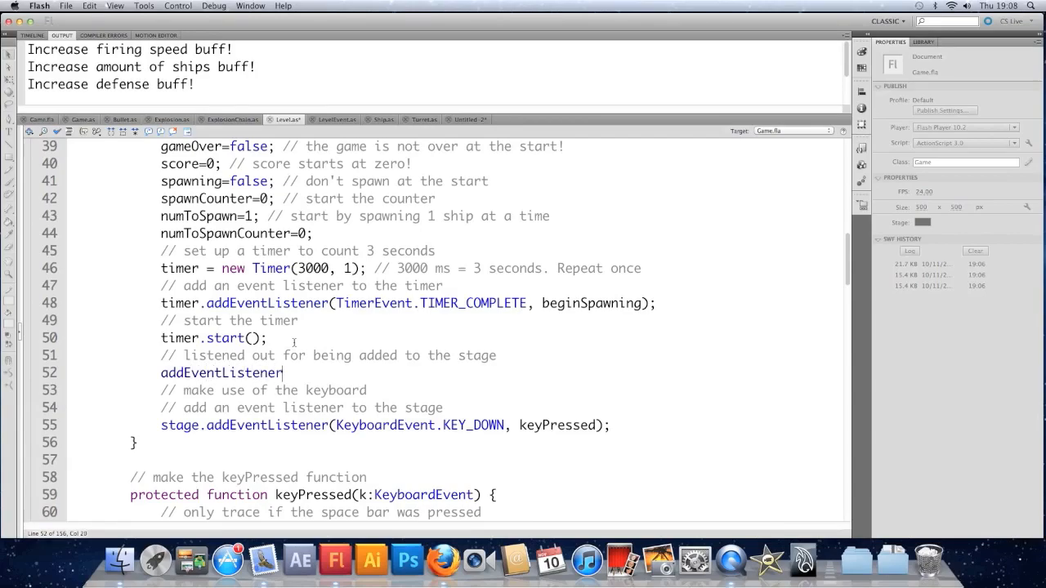
type("(Event.ADDED_TO_STAGE")
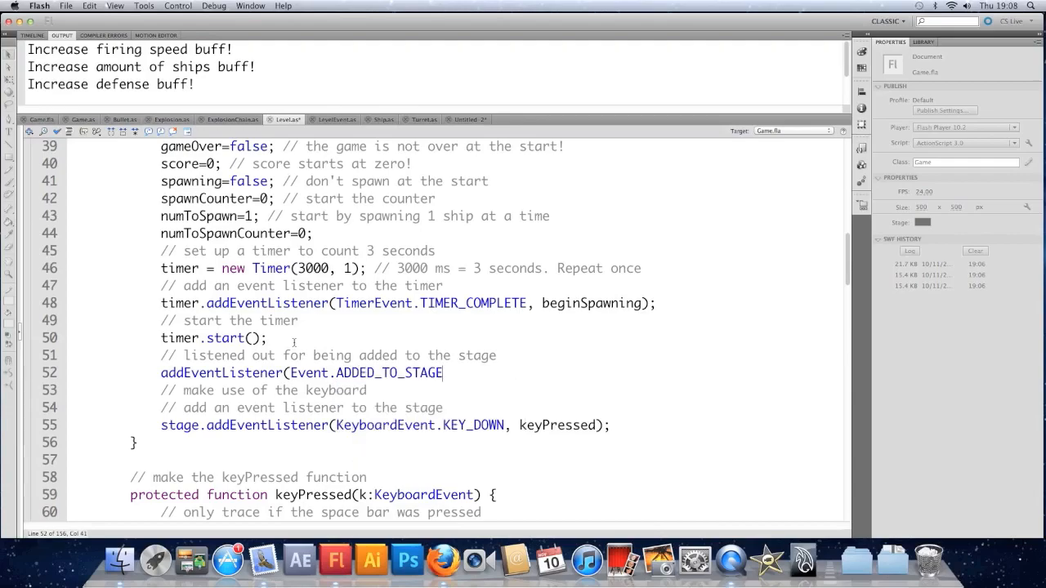
type(", init);")
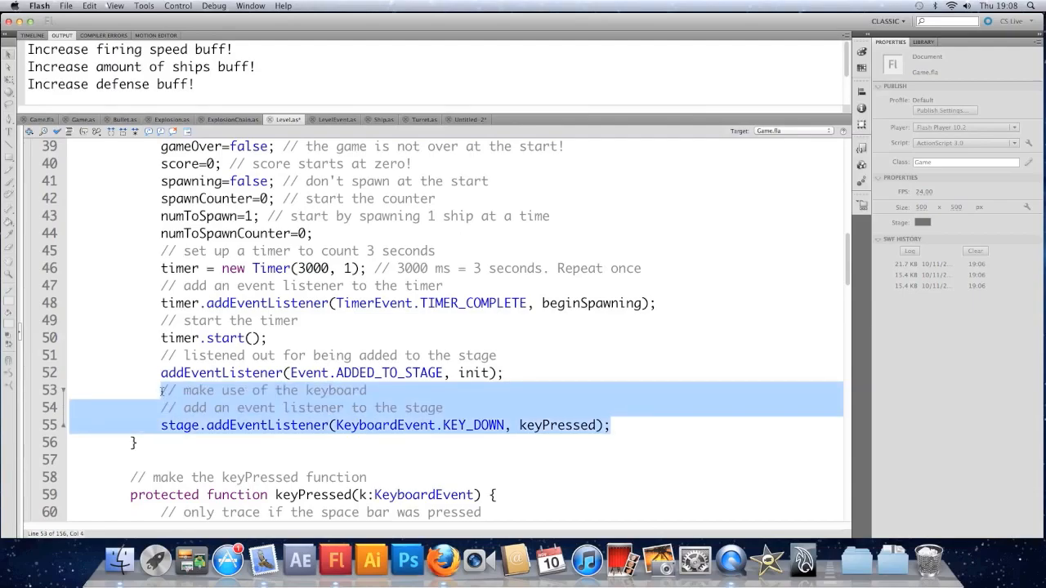
- Move the keyboard listener lines into a new protected function init(e:Event) below the constructor
key("Backspace")
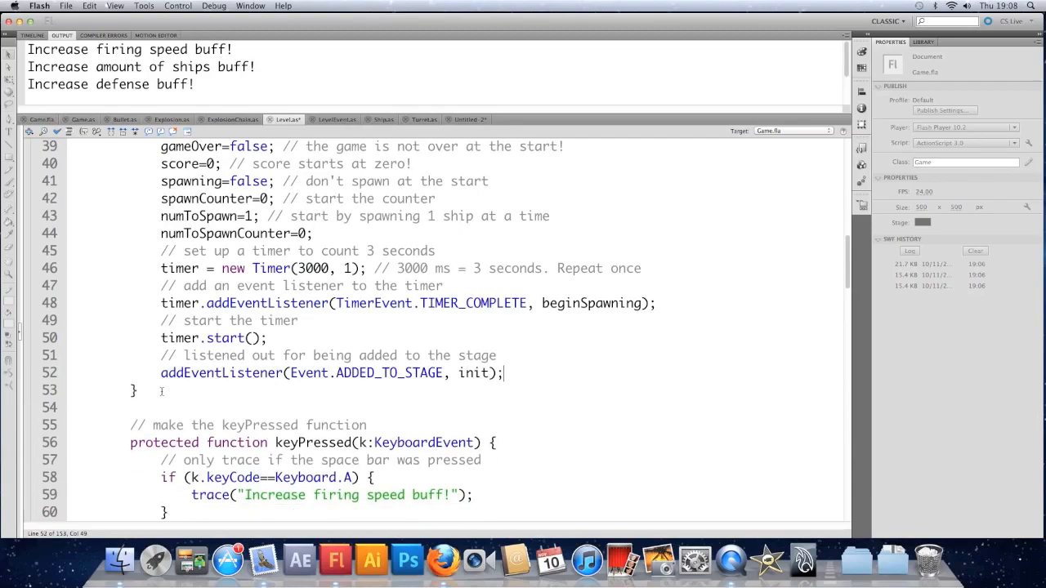
key("Return")
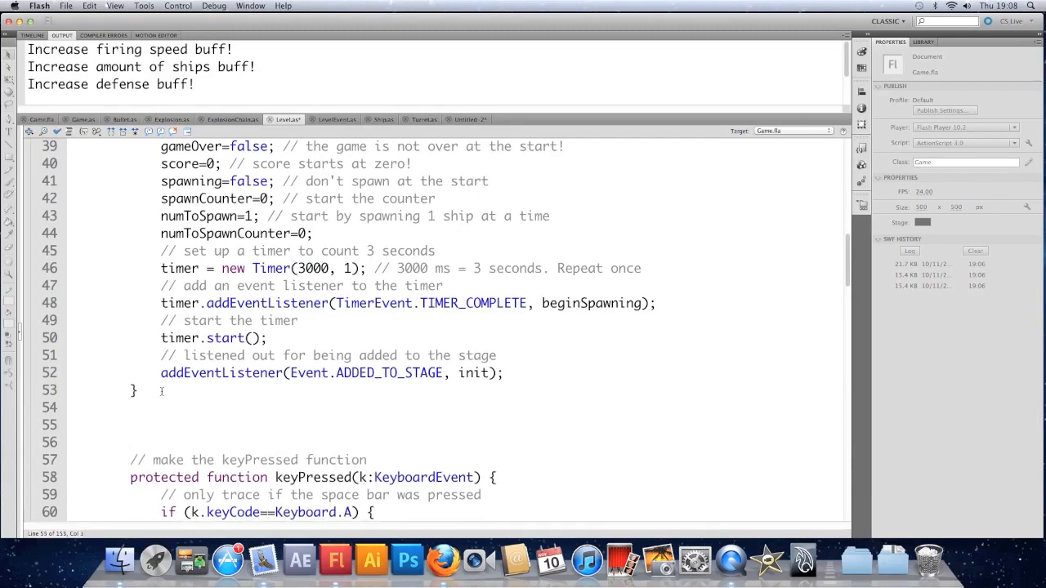
type("// init function")
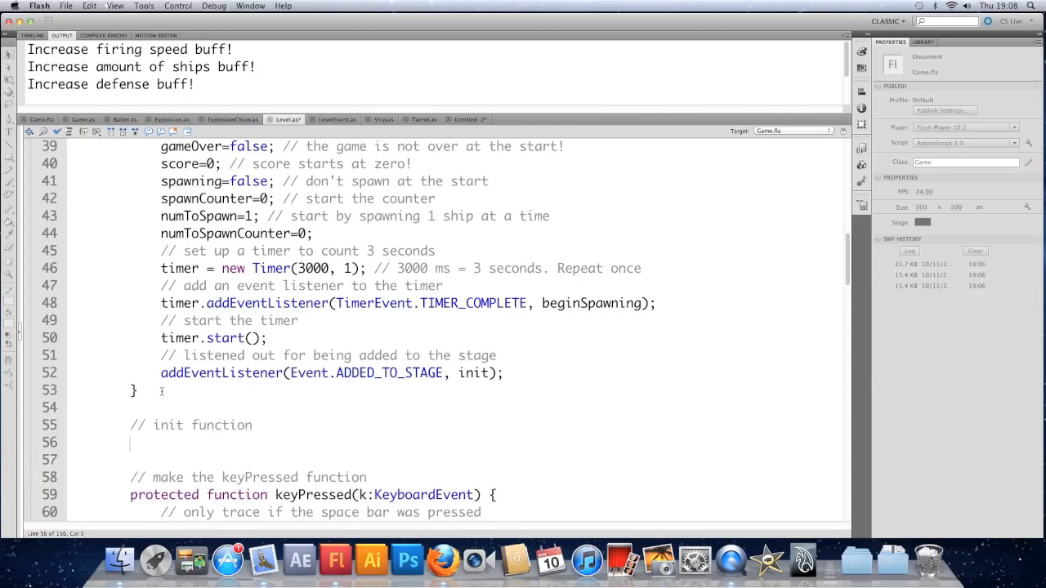
type("protect")
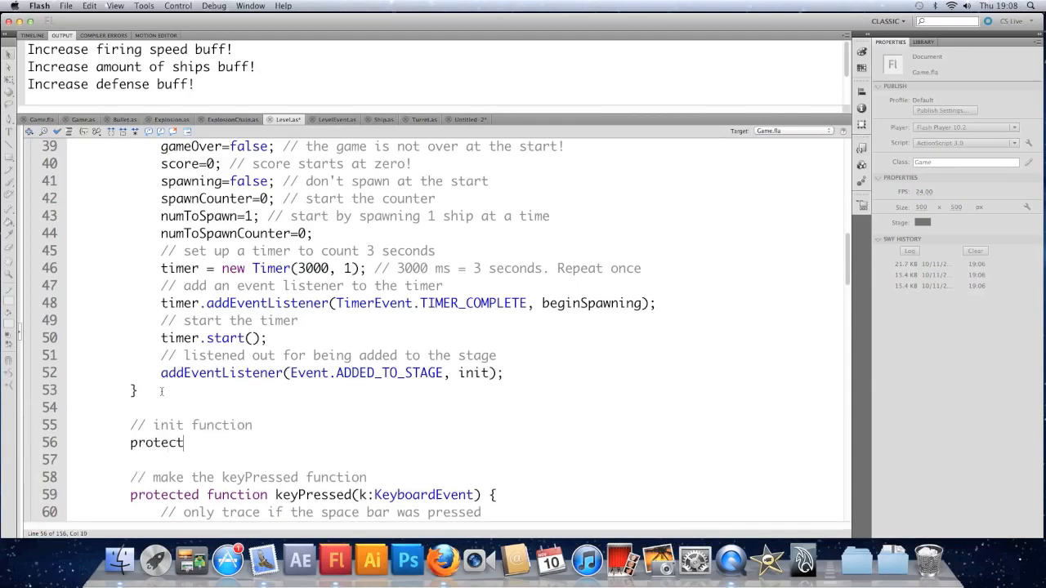
type("ed function init")
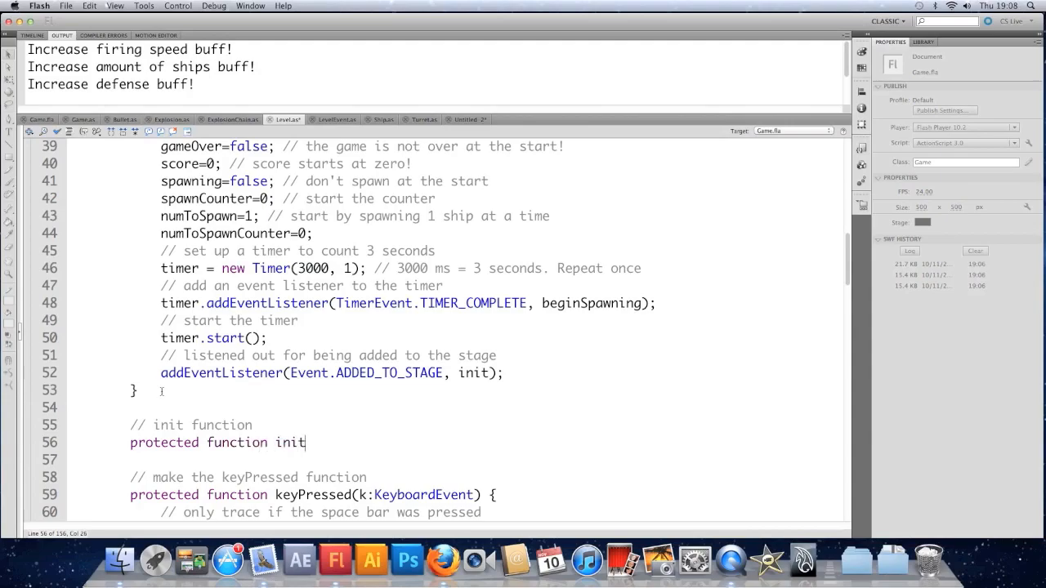
type("(e:Event) {")
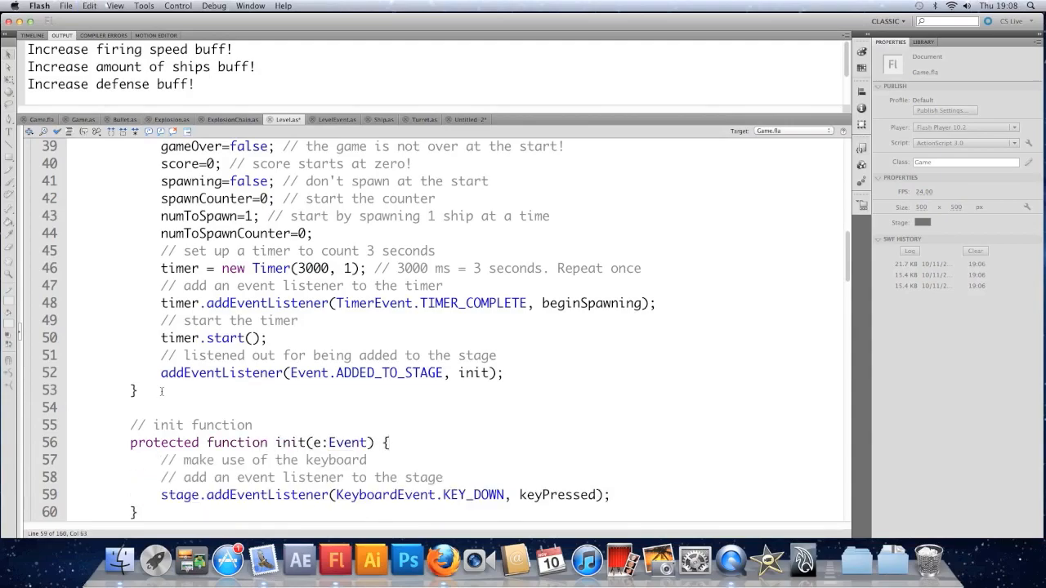
scroll("down", 3)
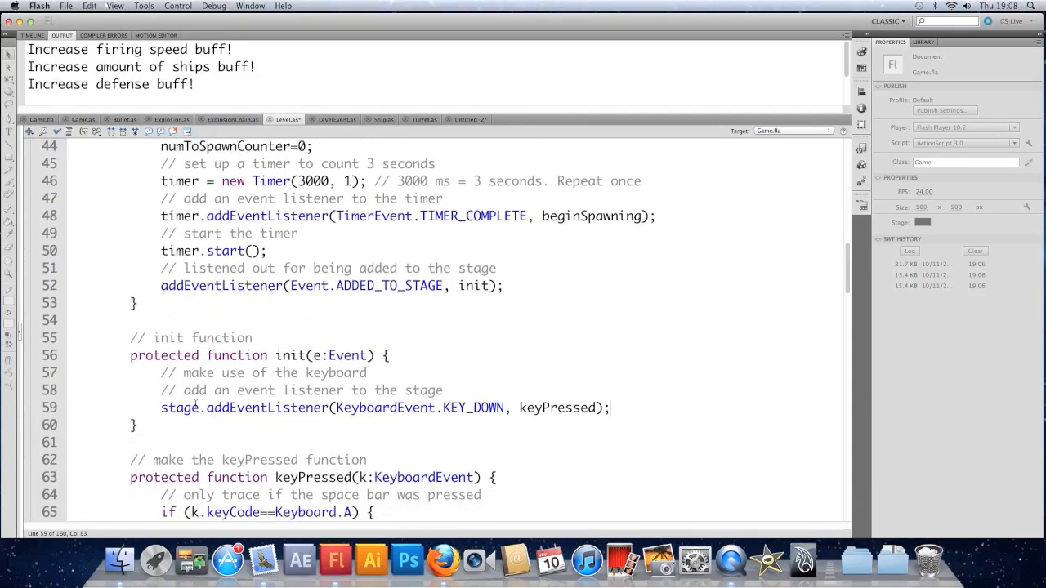
- Run the game in a test window and start a new game from the title screen
left_click(176, 7)
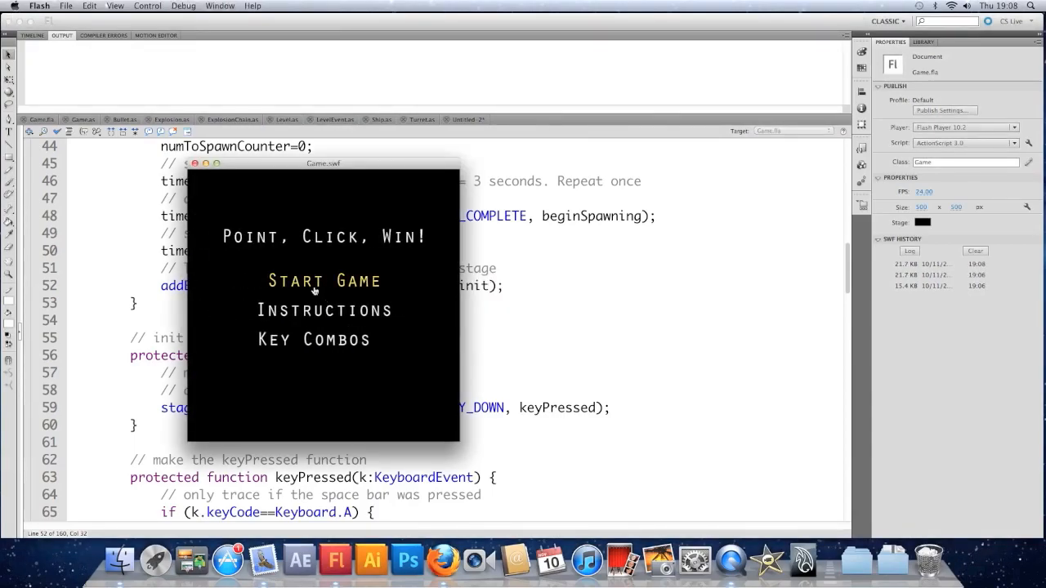
left_click(324, 281)
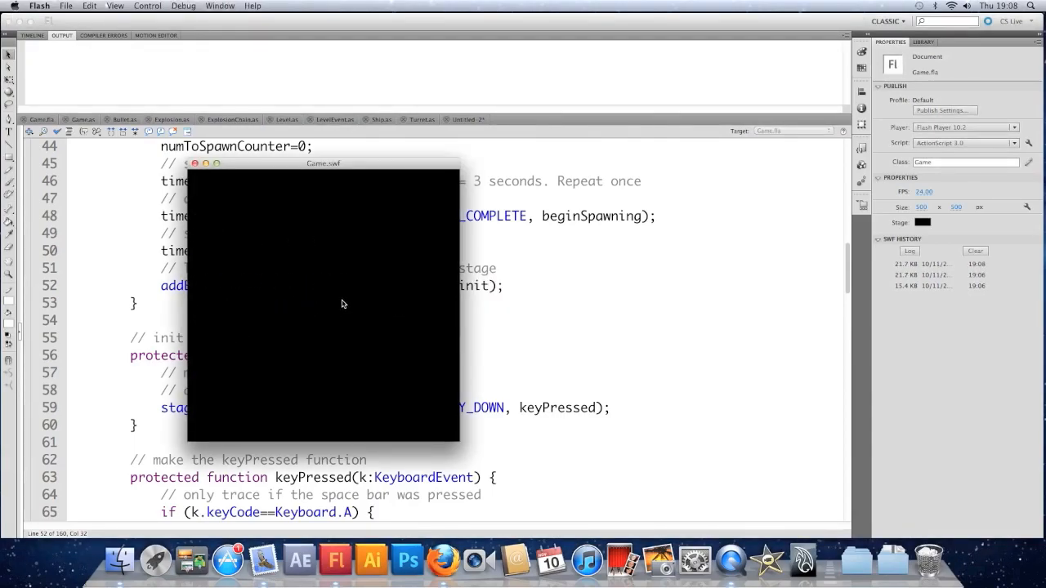